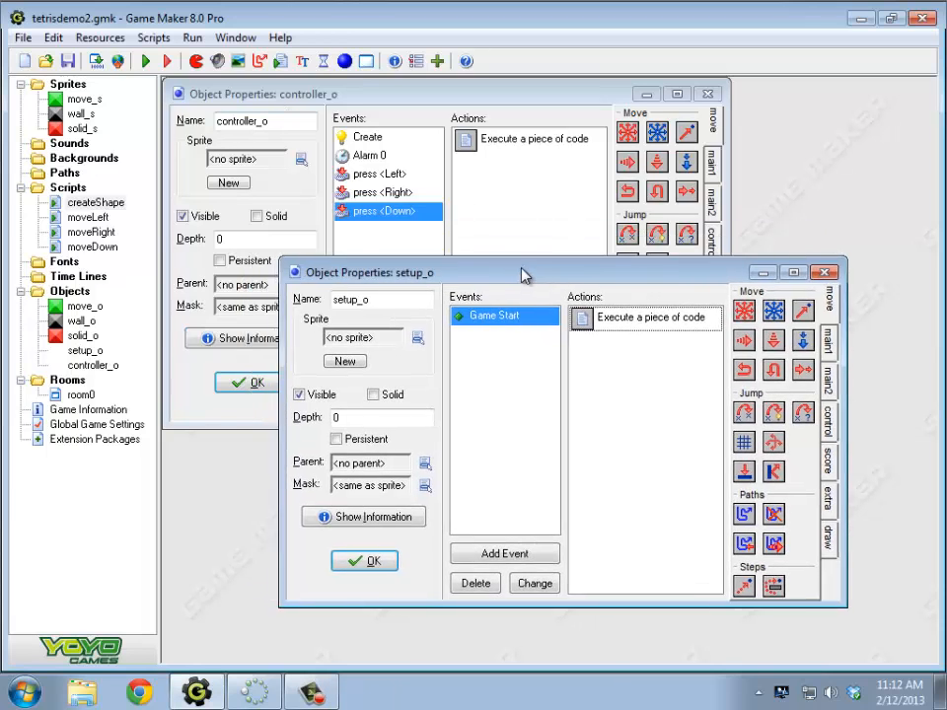
- Move the setup_o window aside and view controller_o's press <Down> event
drag(522, 272, 523, 257)
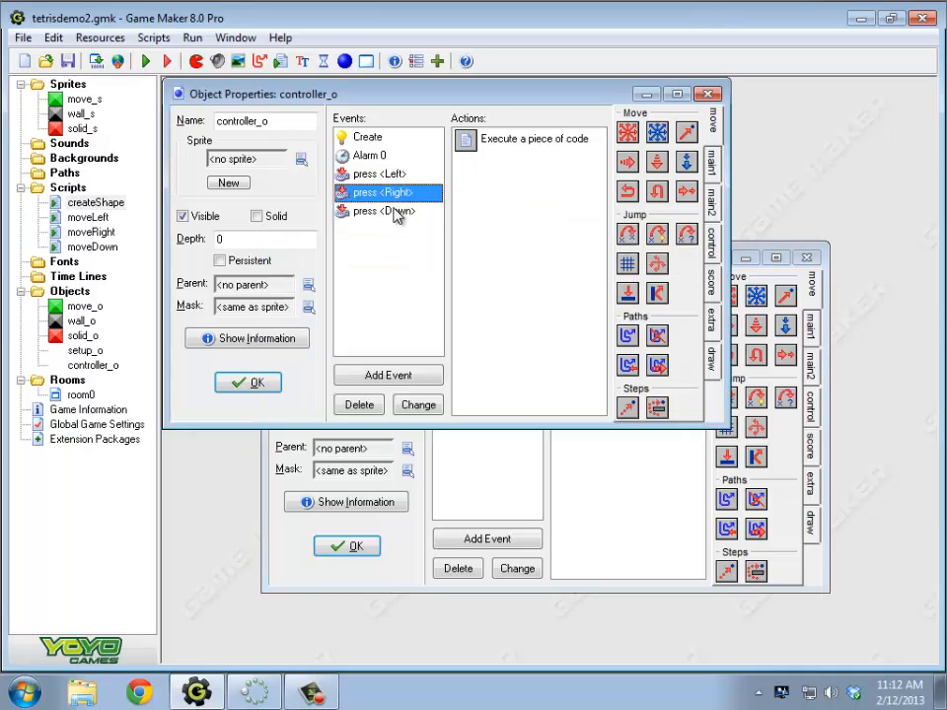
click(379, 211)
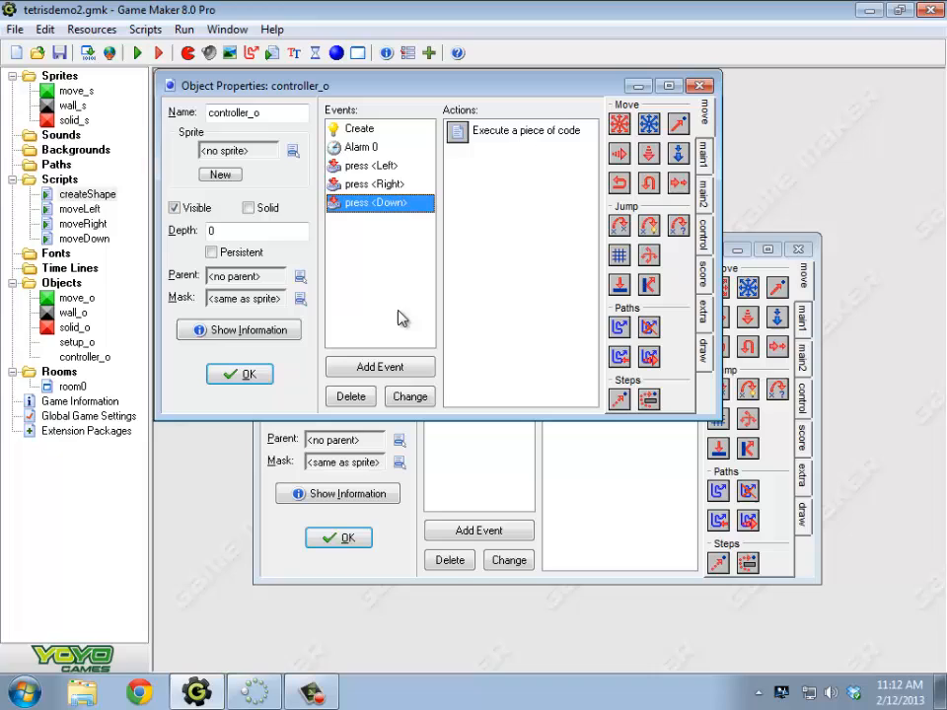
mouse_move(399, 279)
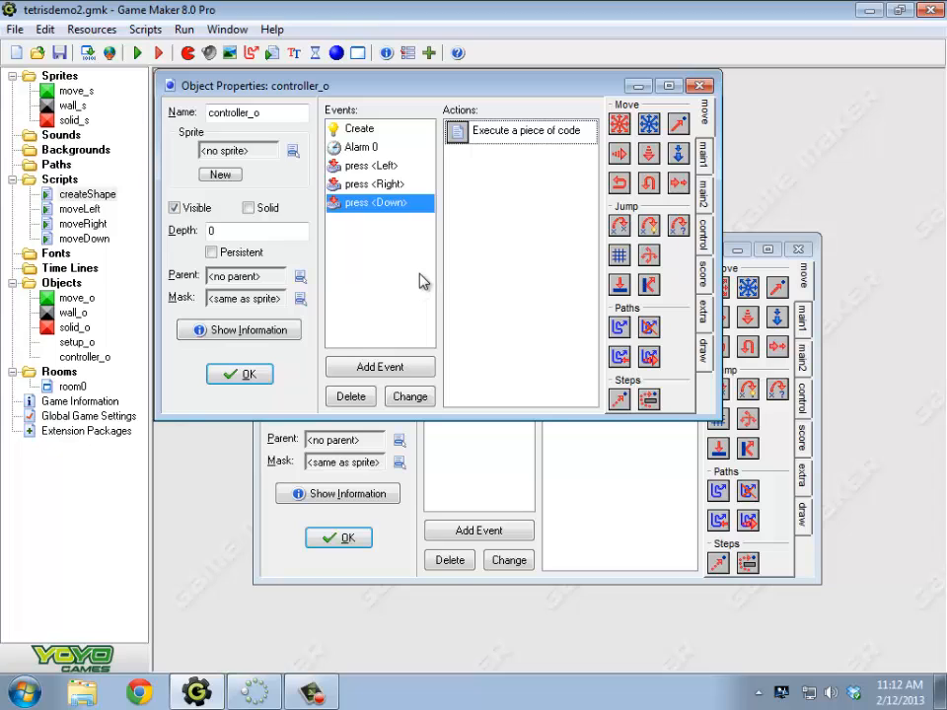
- Add a Key Press <Up> event to controller_o
click(379, 365)
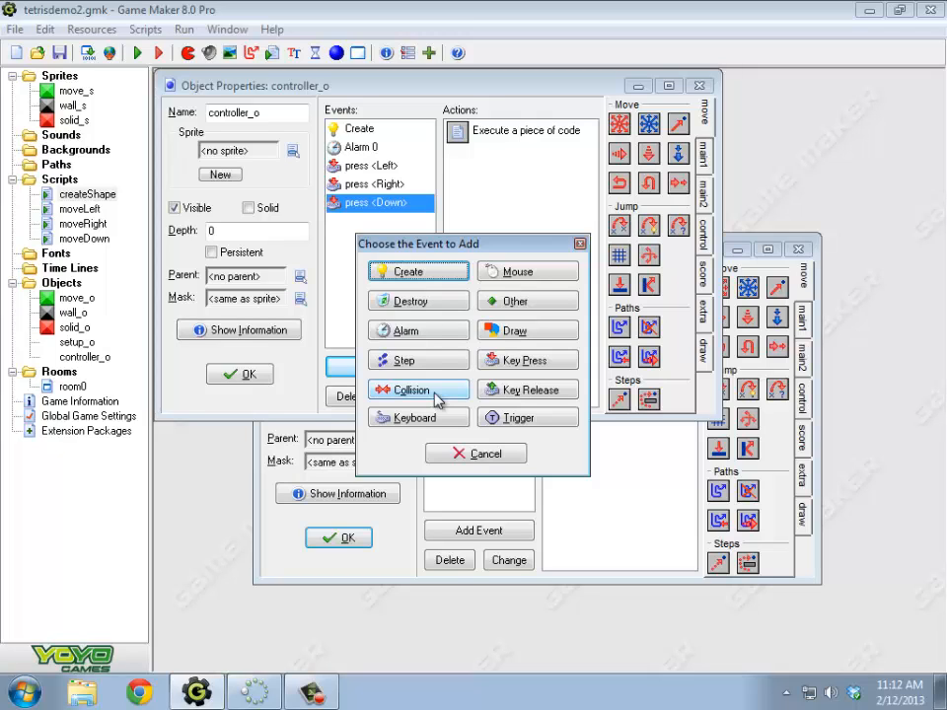
mouse_move(538, 291)
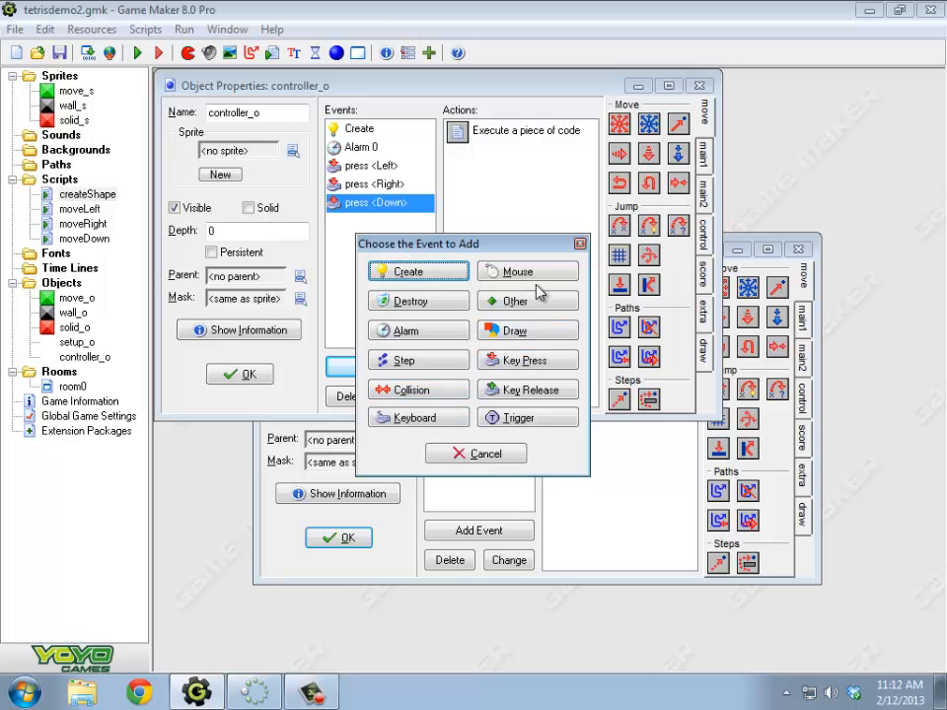
click(527, 359)
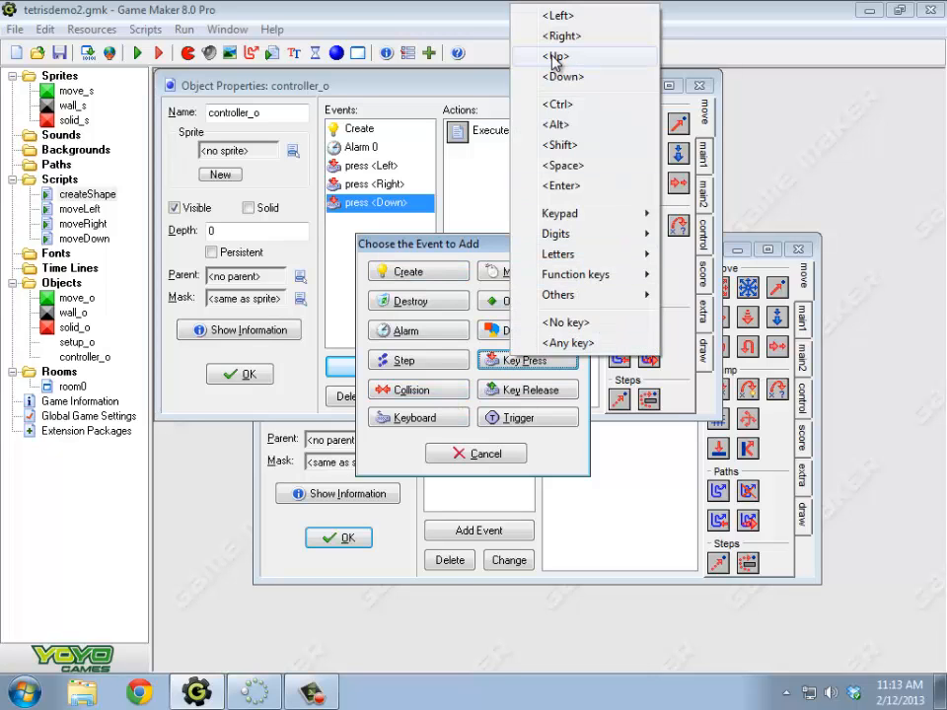
click(555, 56)
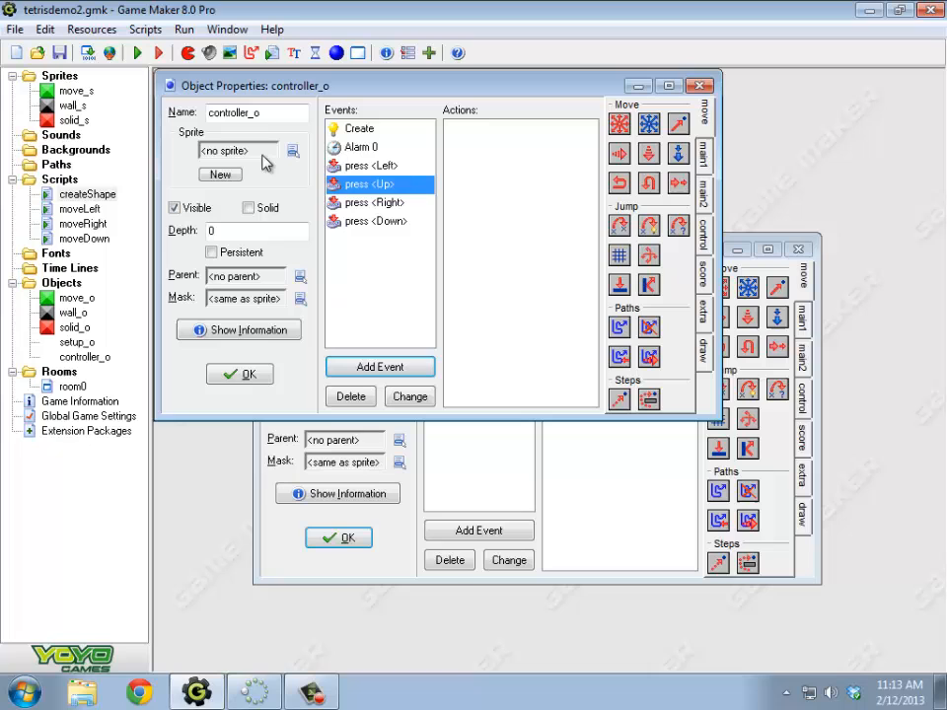
mouse_move(708, 245)
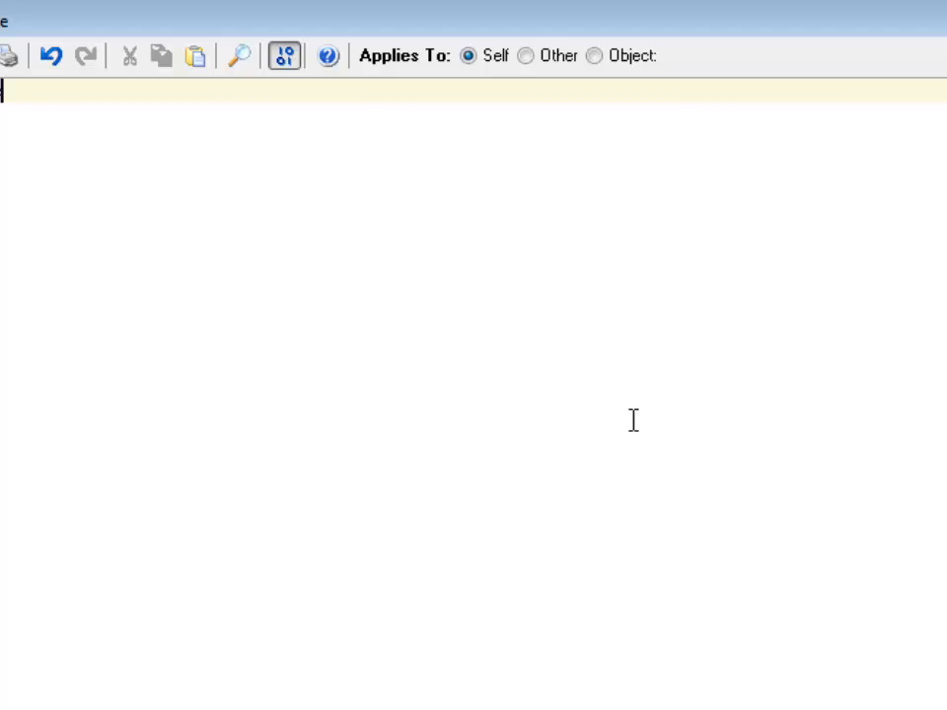
- Make the Up event call rotateClockwise();, name the new script rotateClockwise, and open it
text(Clockwise)
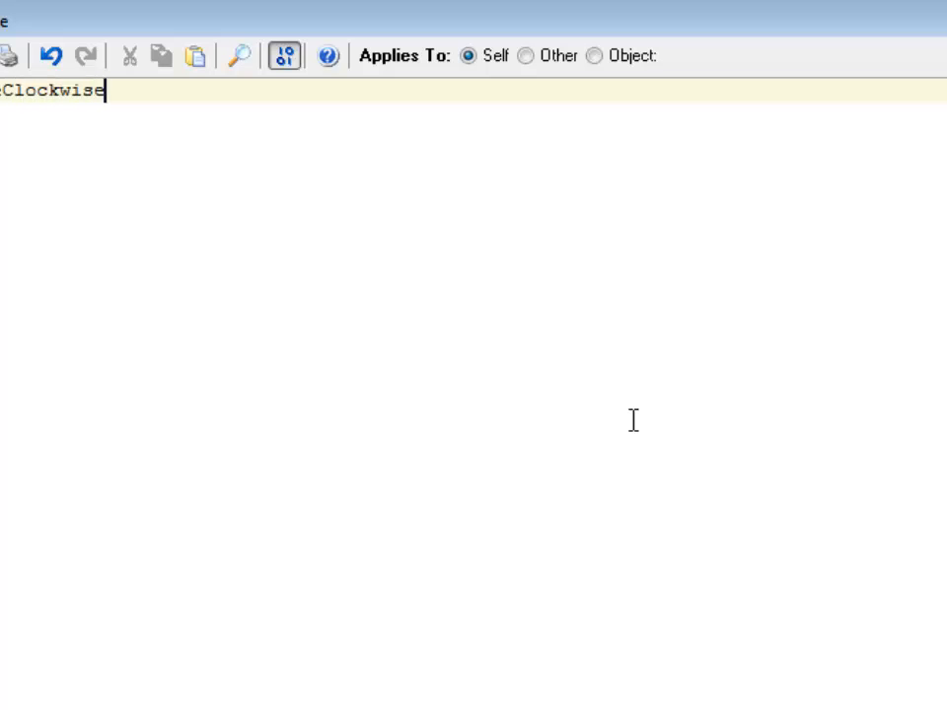
text(();)
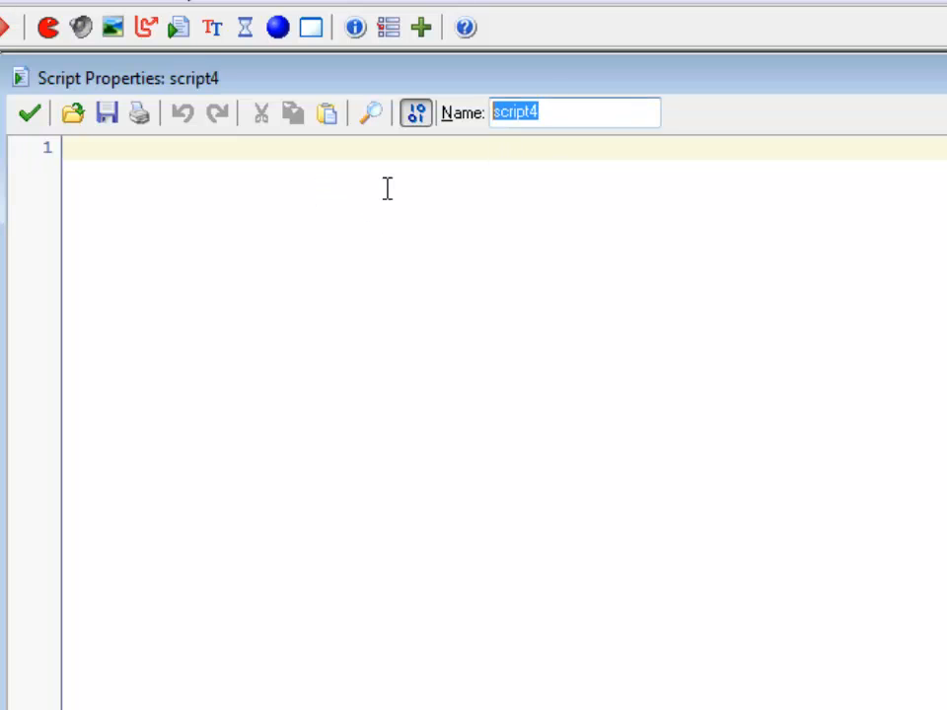
text(rotateCI)
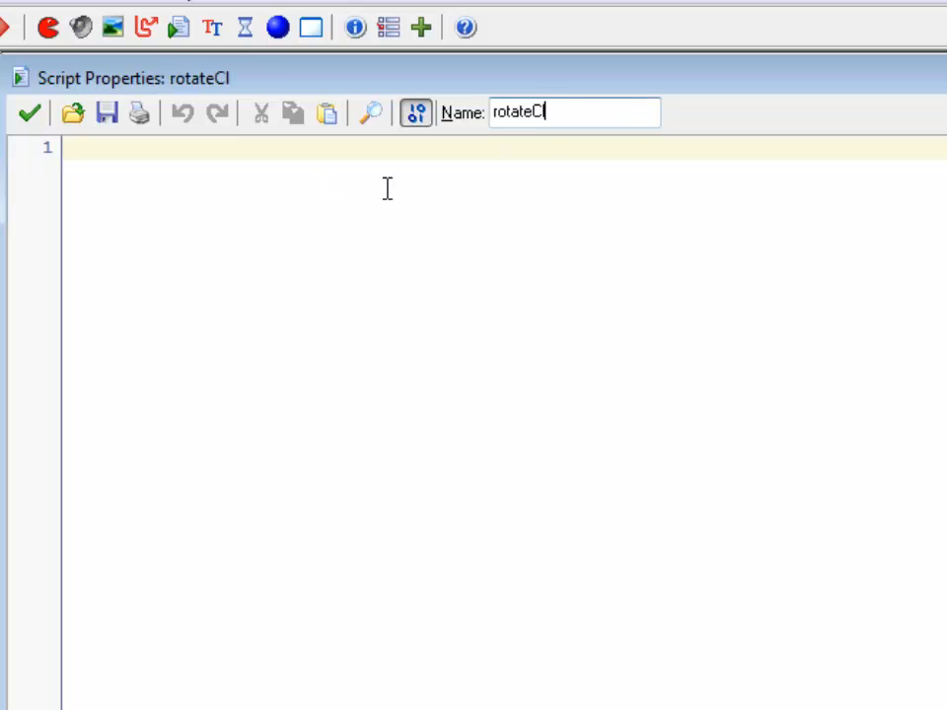
text(ockwise();)
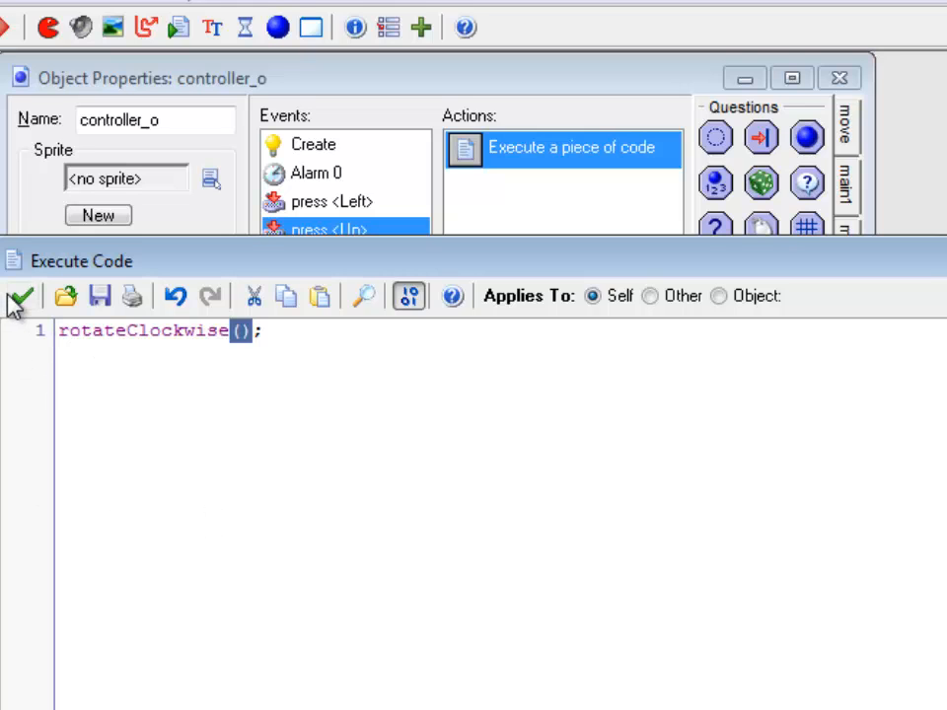
click(22, 296)
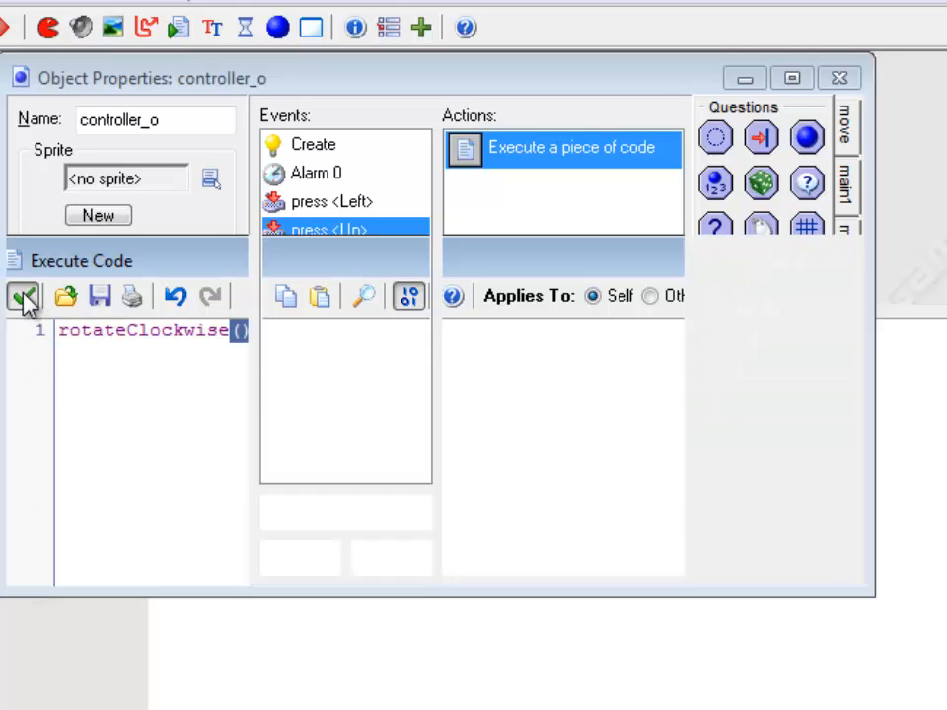
double_click(143, 331)
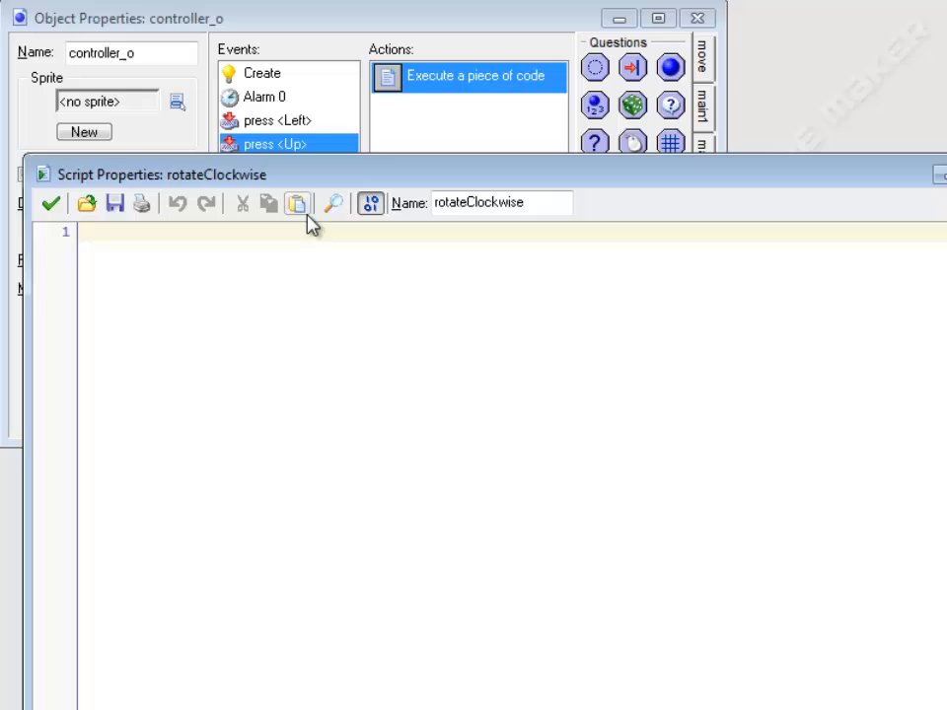
mouse_move(325, 250)
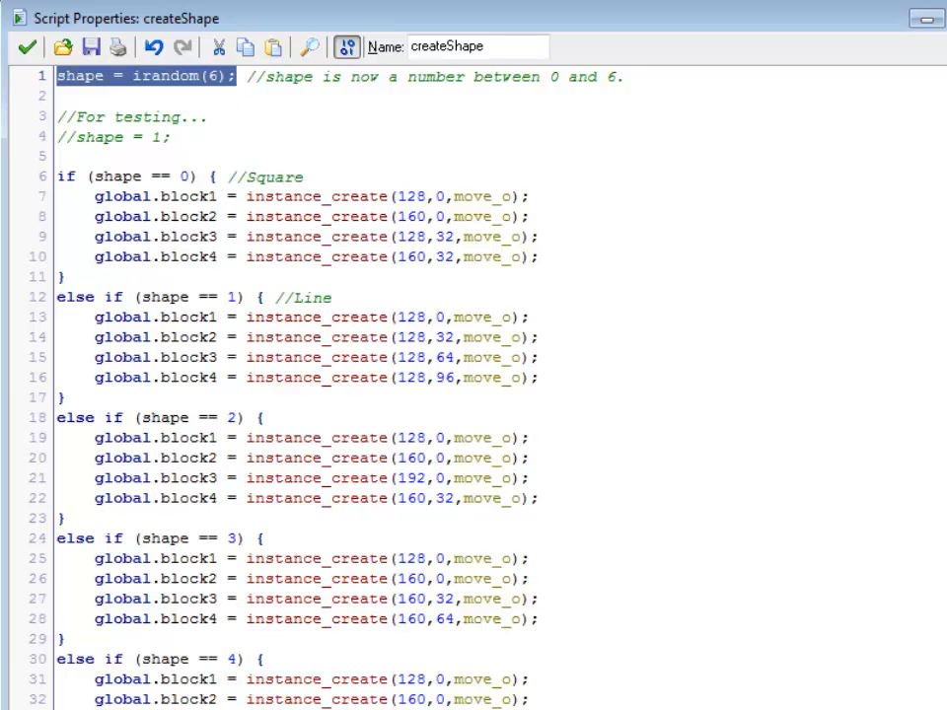
mouse_move(486, 126)
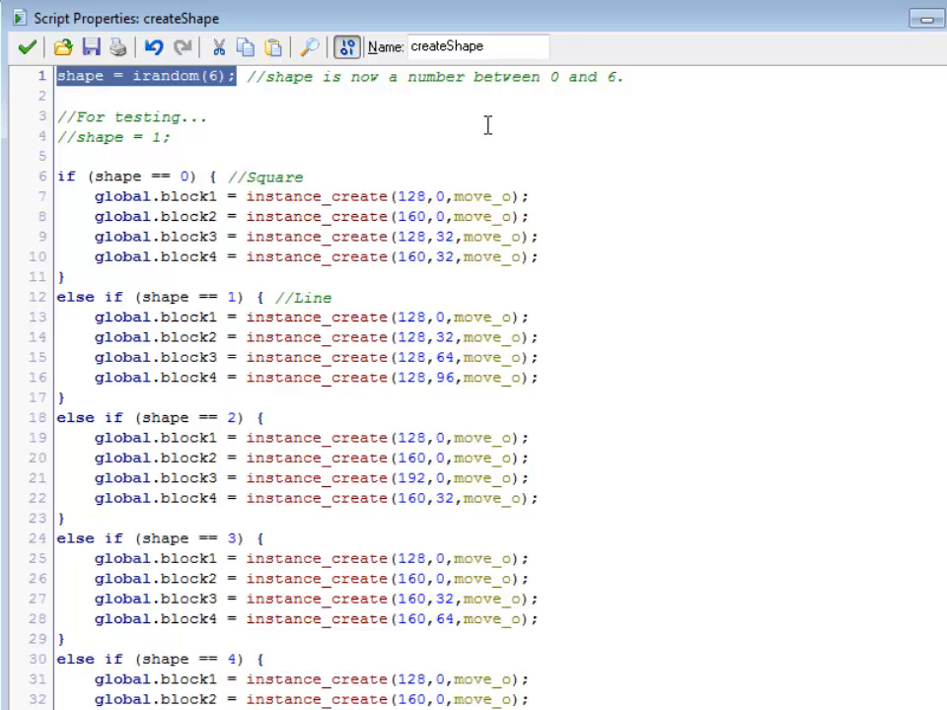
mouse_move(492, 140)
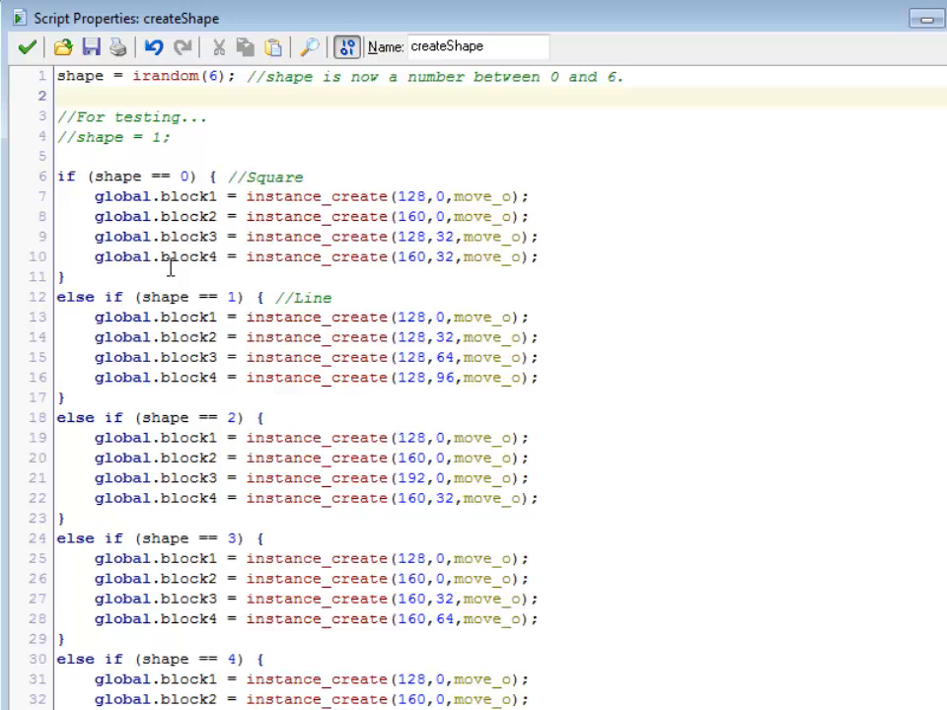
mouse_move(350, 325)
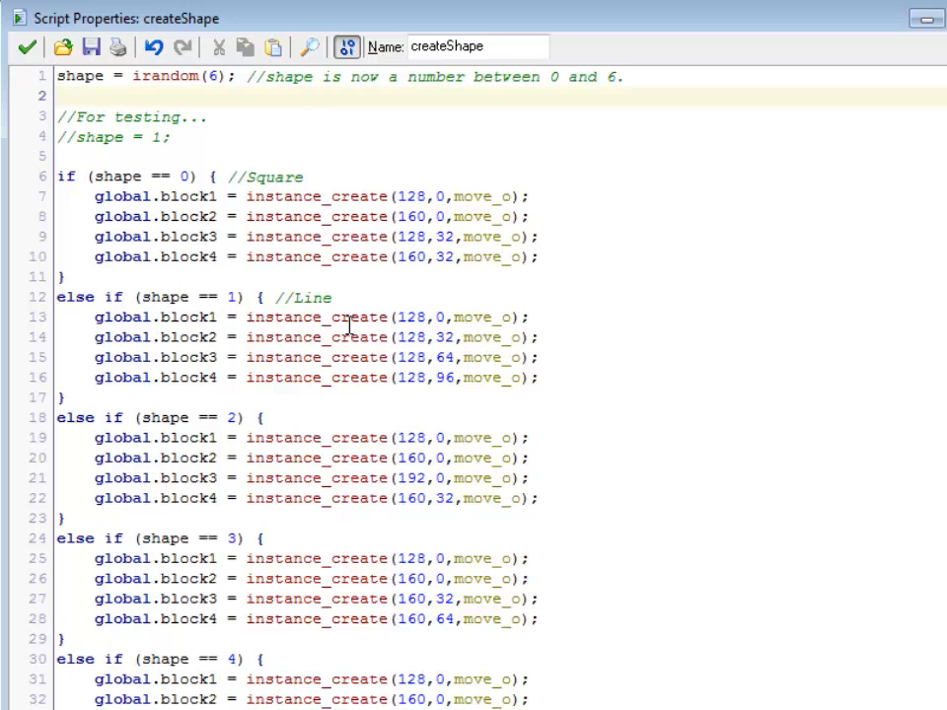
mouse_move(289, 77)
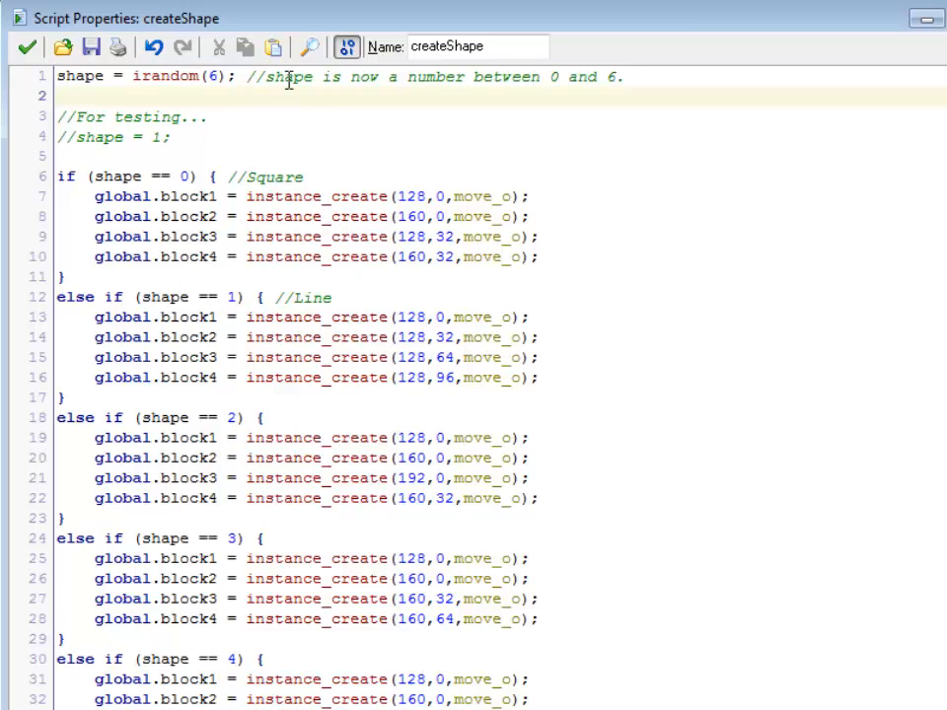
- Replace all occurrences of shape with global.shape in the createShape script
click(309, 47)
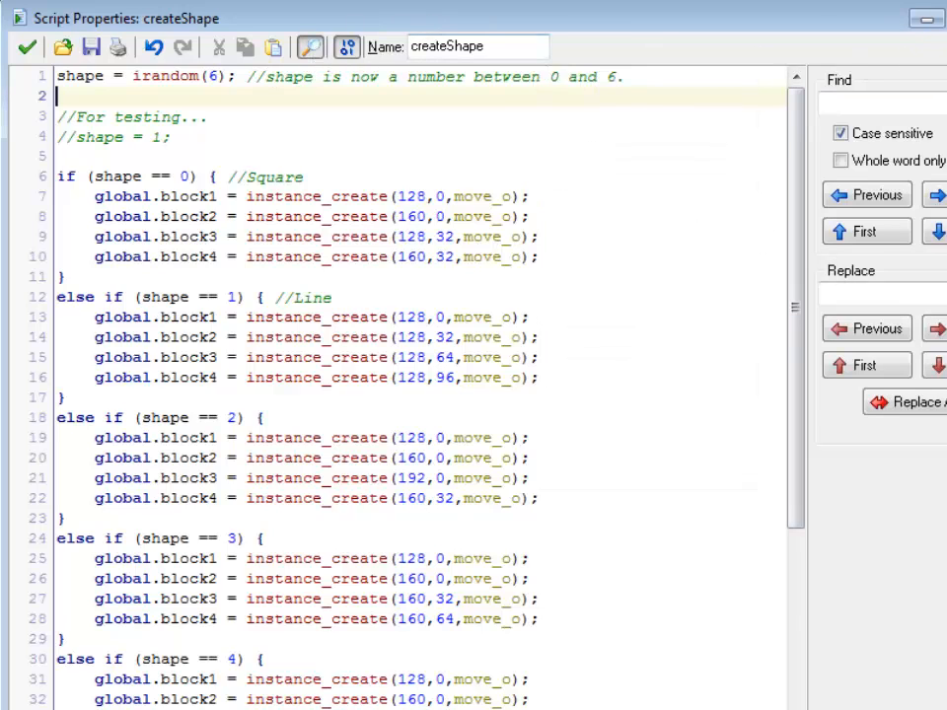
click(882, 102)
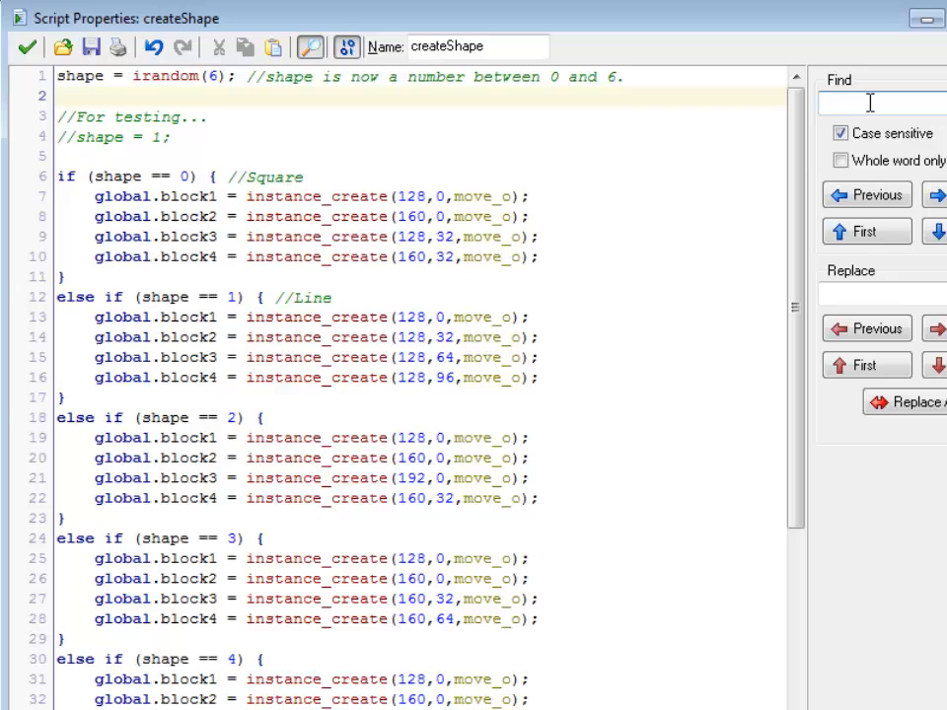
text(shape)
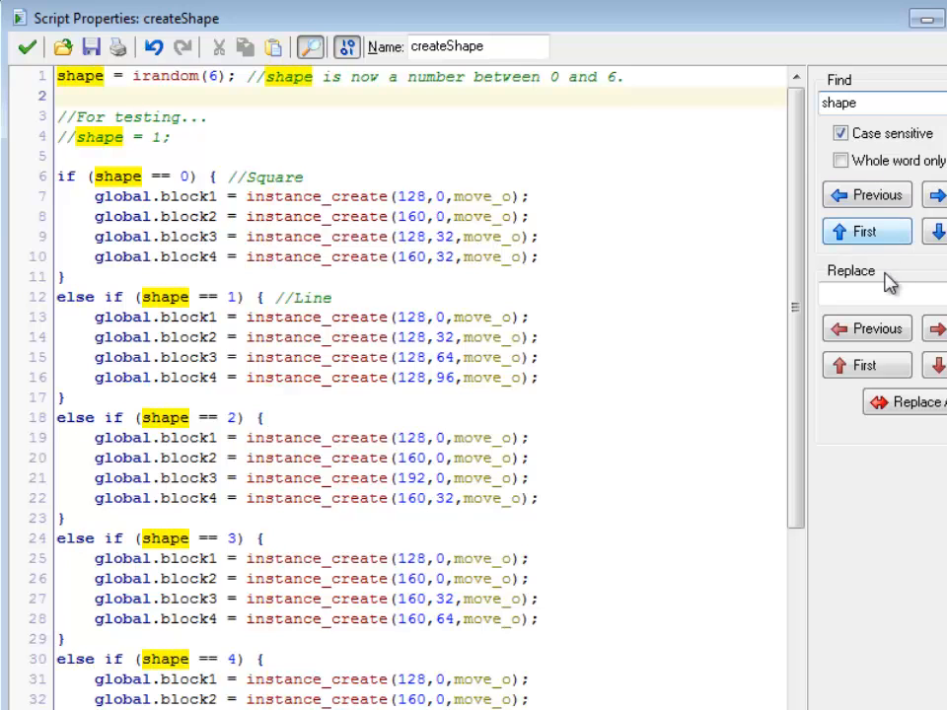
text(global.shape)
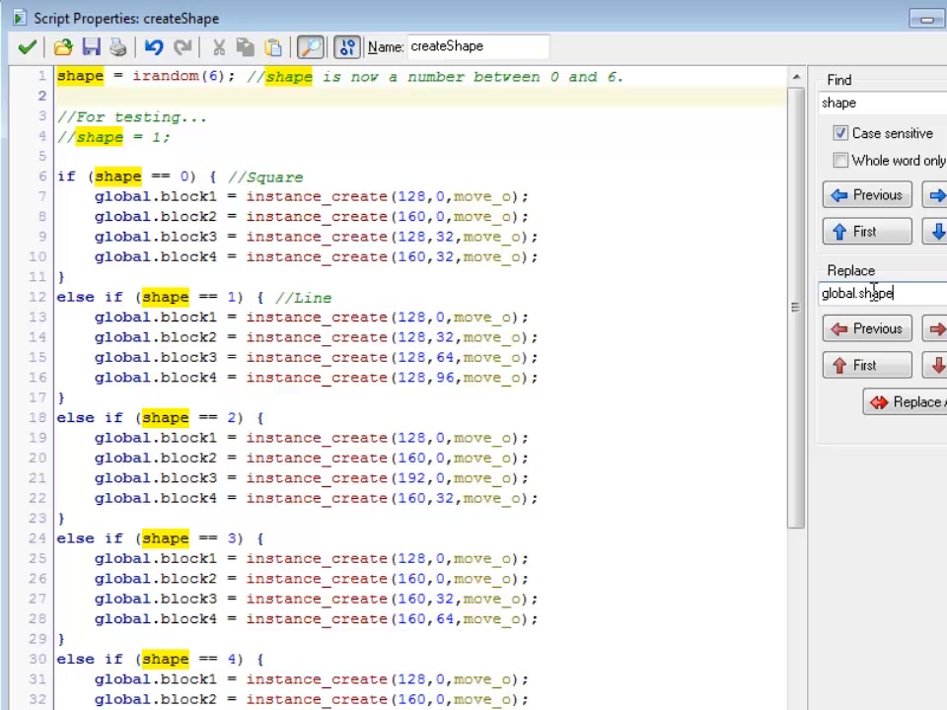
click(912, 401)
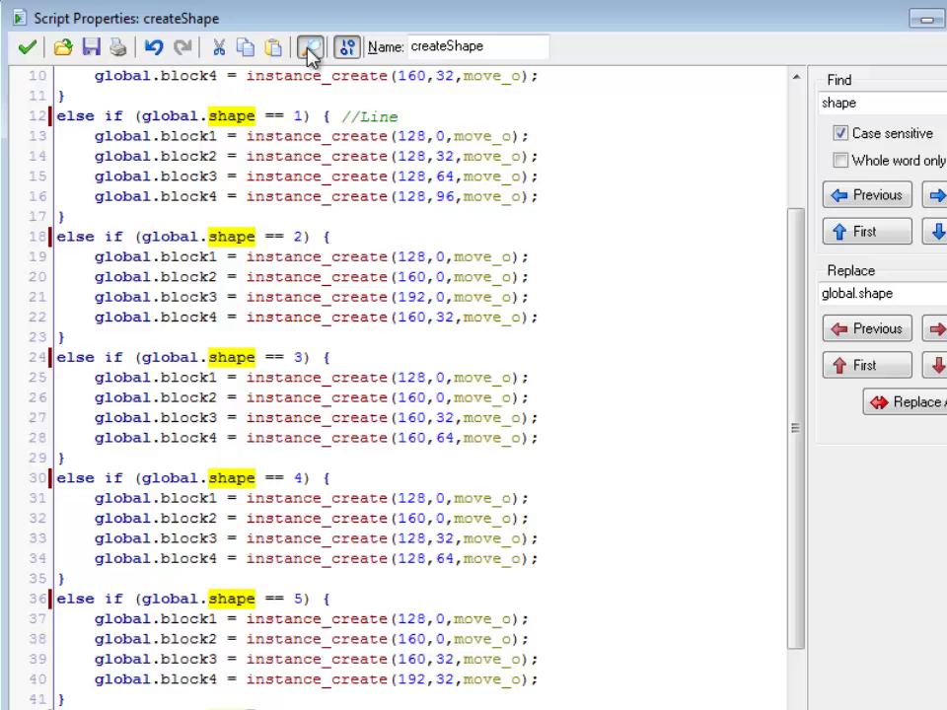
mouse_move(310, 49)
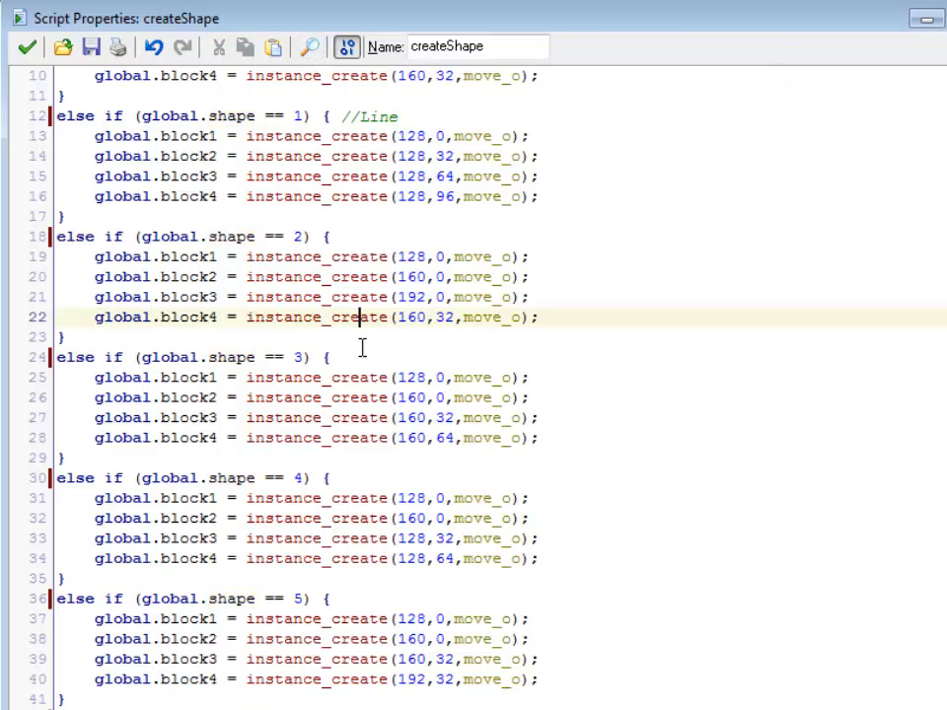
scroll(up, 3)
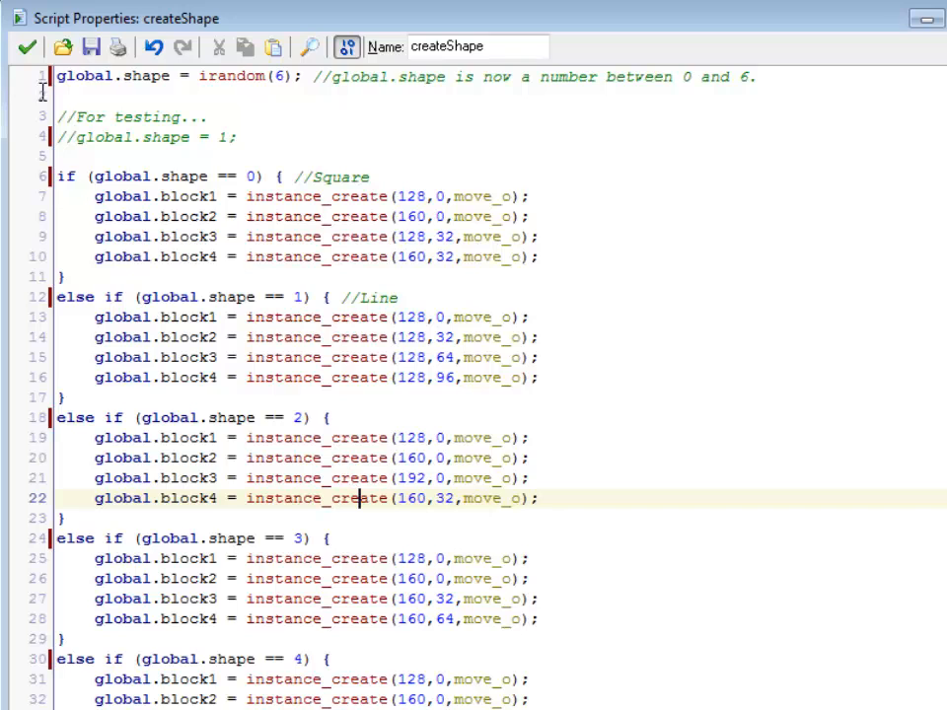
- Bring the createShape script's code window to the front
click(168, 77)
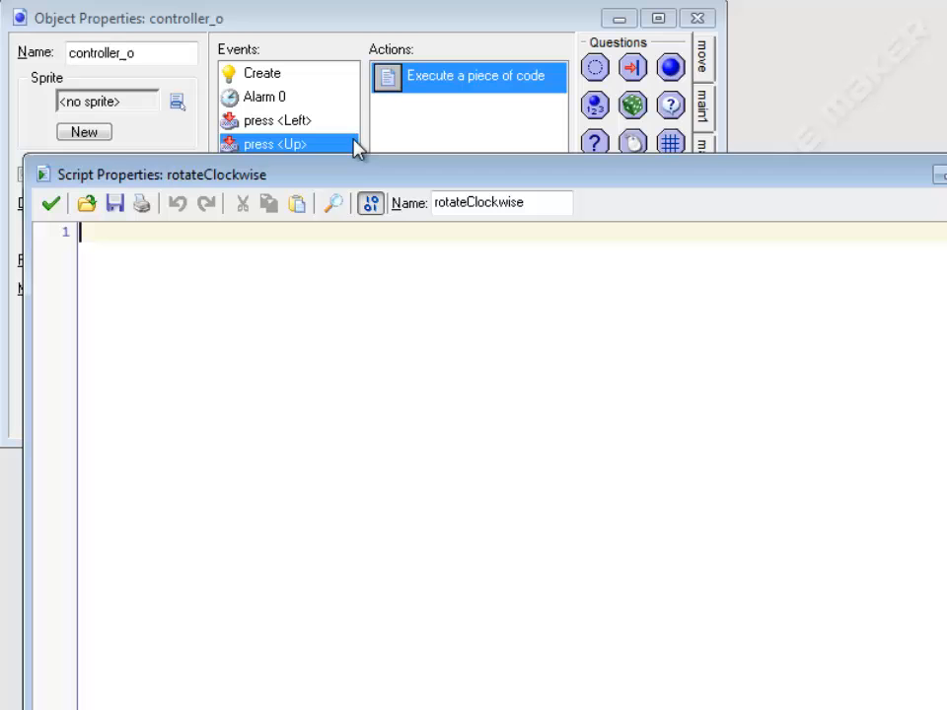
mouse_move(373, 136)
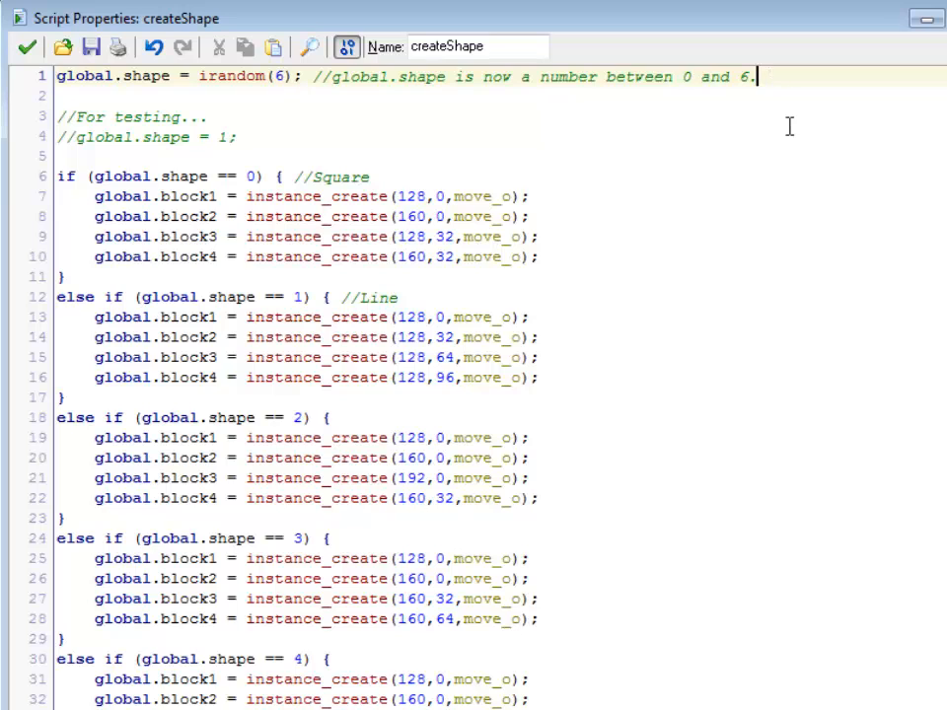
- Add 'global.rotate = 0;' to createShape and uncomment 'global.shape = 1;'
text(global.)
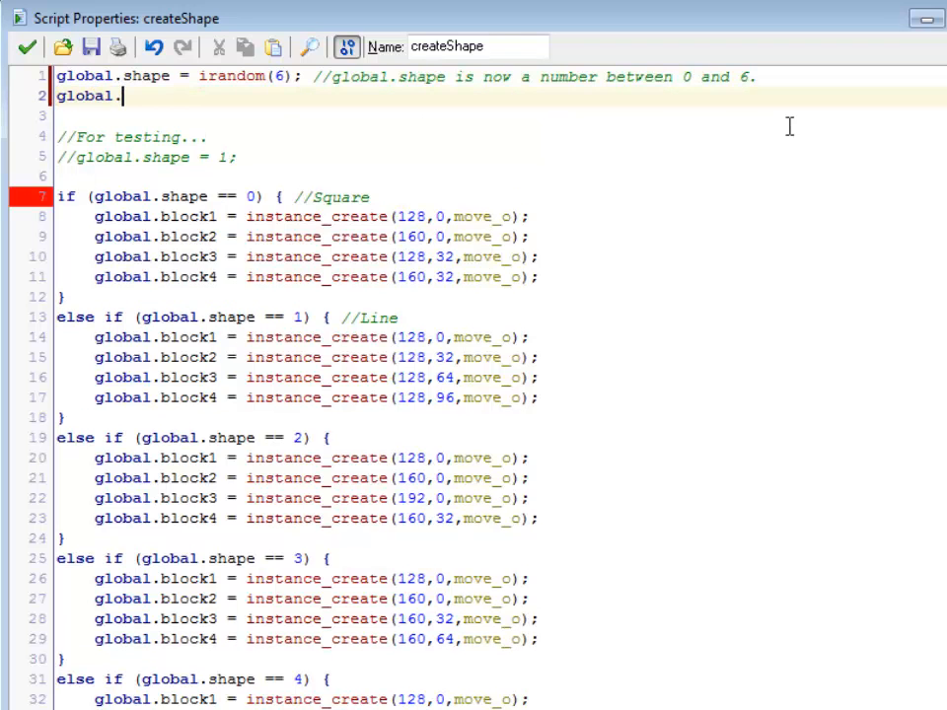
text(rd)
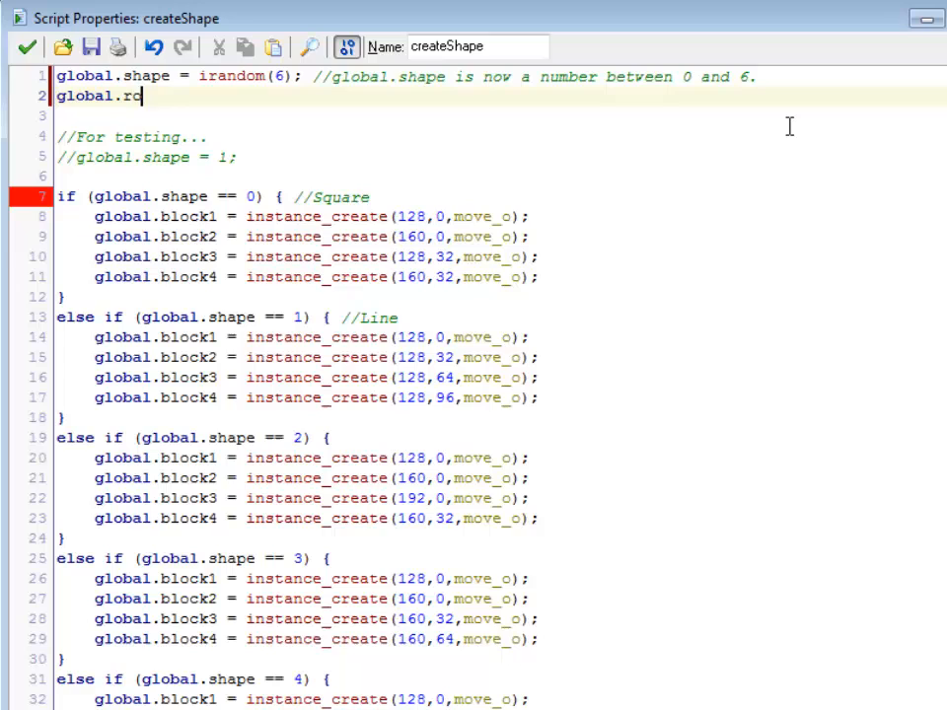
text(otate =)
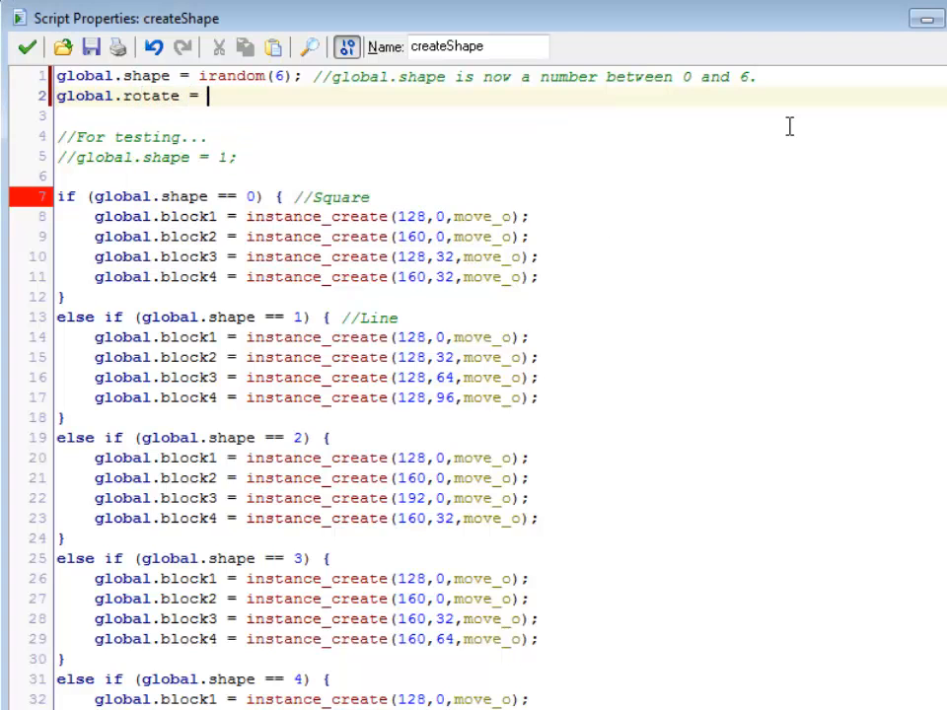
text(0;)
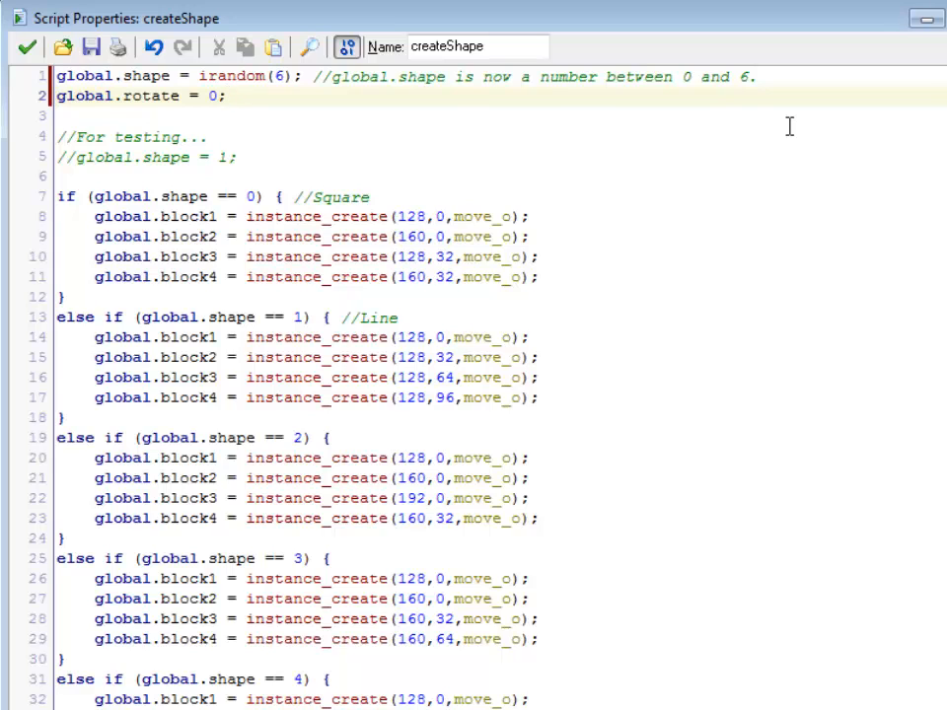
double_click(151, 96)
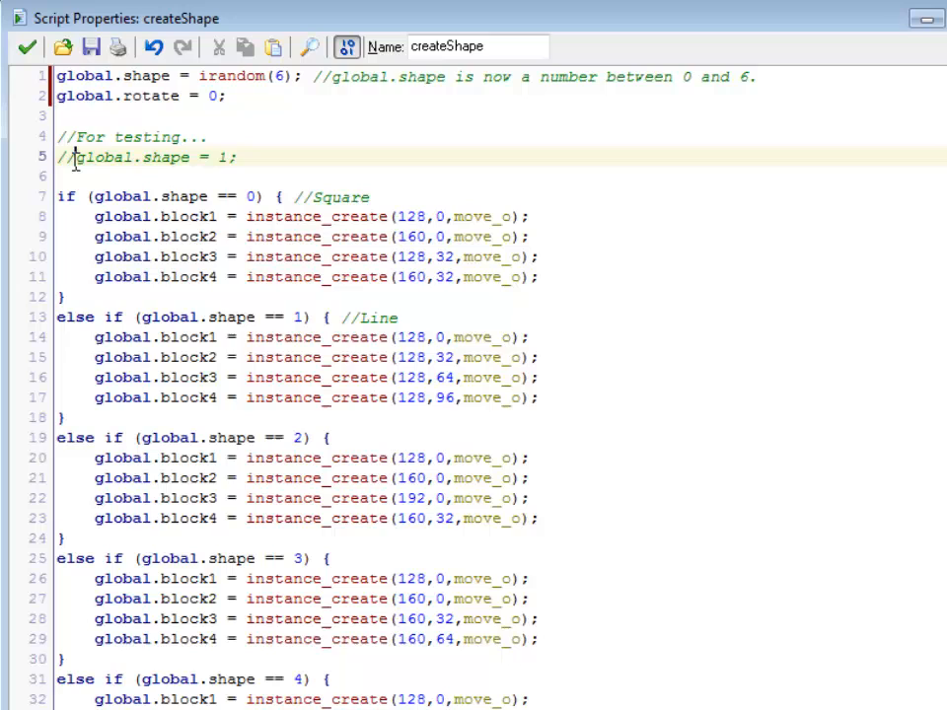
click(69, 156)
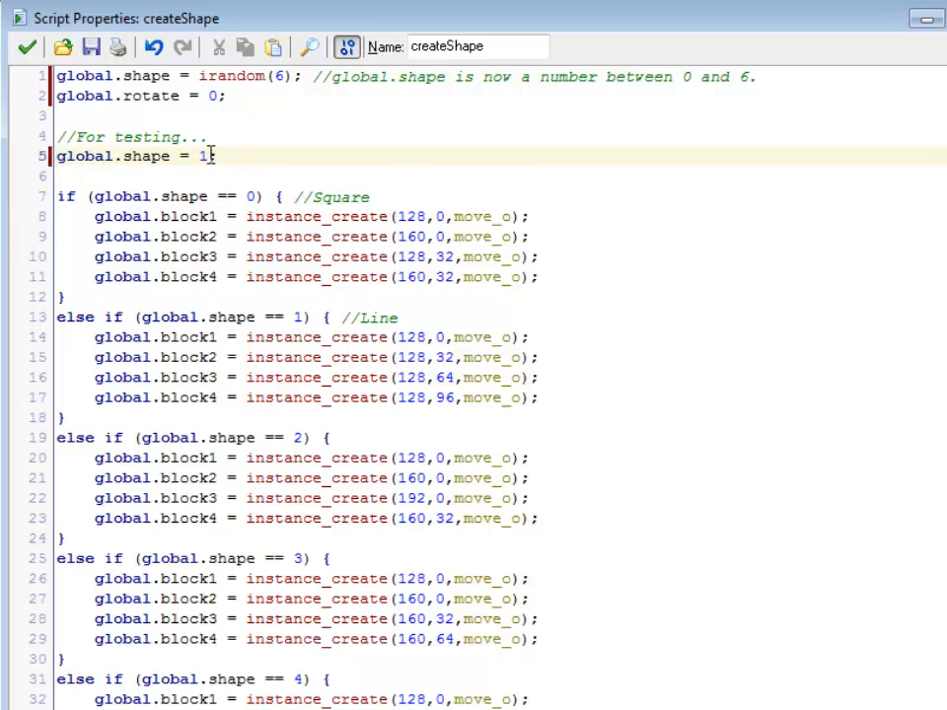
double_click(204, 156)
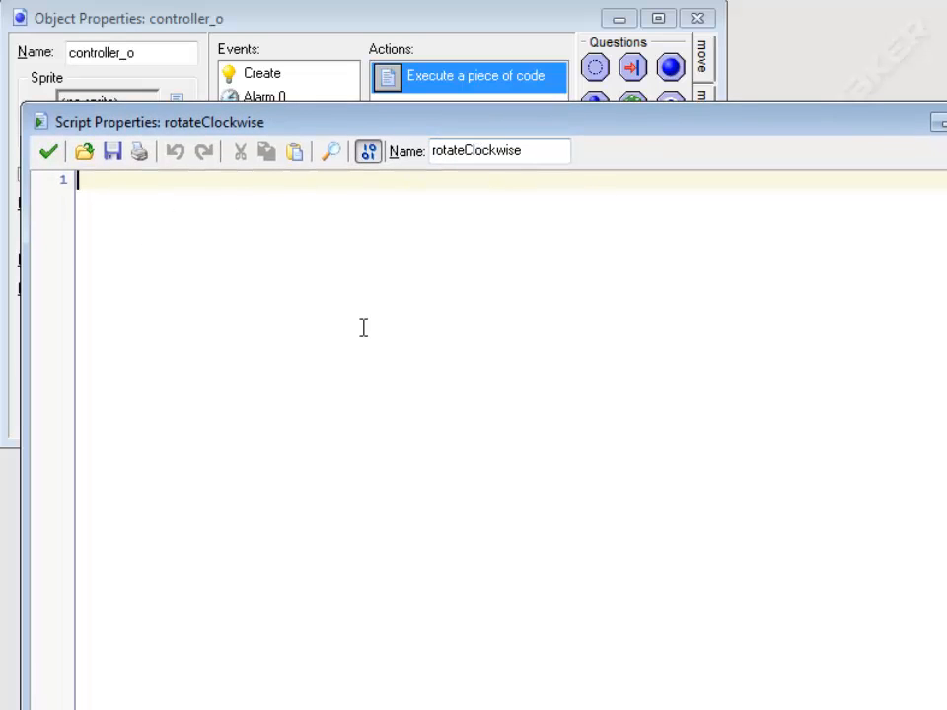
- Type 'if (global.shape == 0) { //square' containing a '//Do nothing!' comment
text(if ()
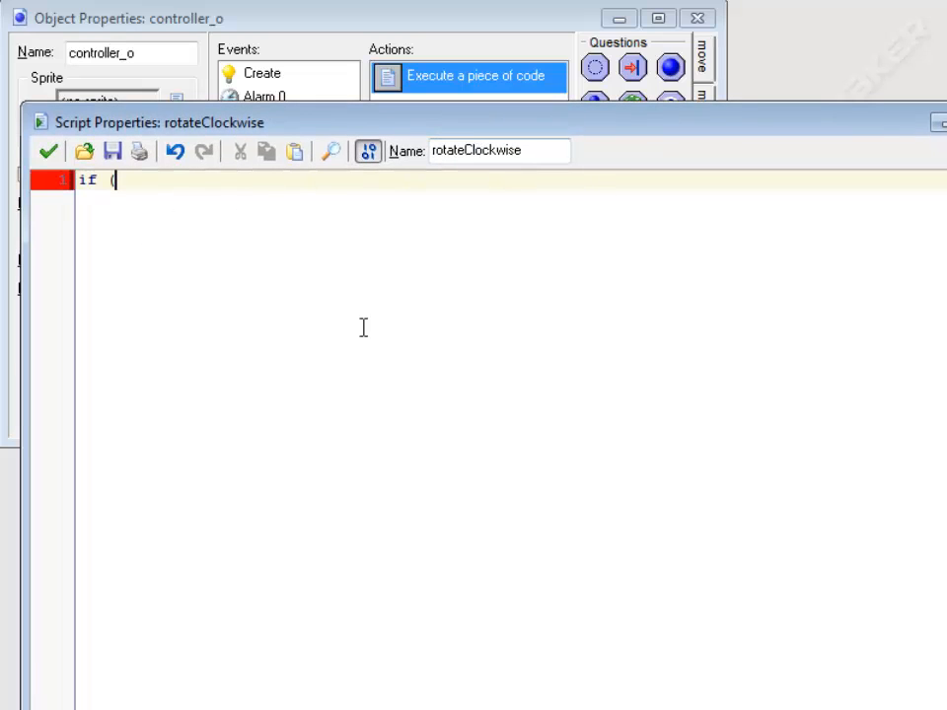
text(glob)
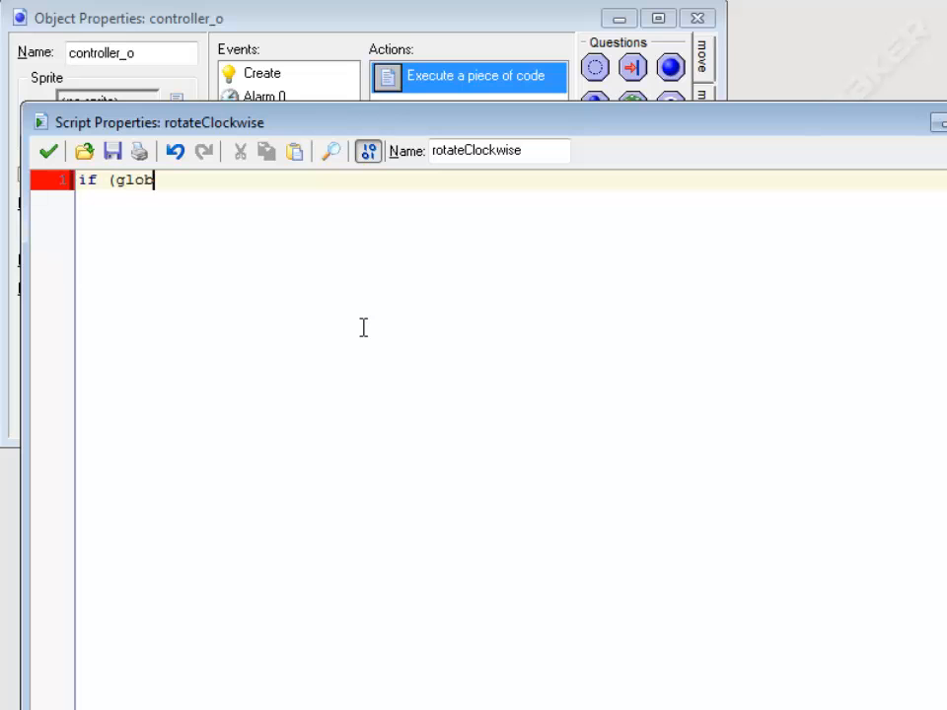
text(al.shape)
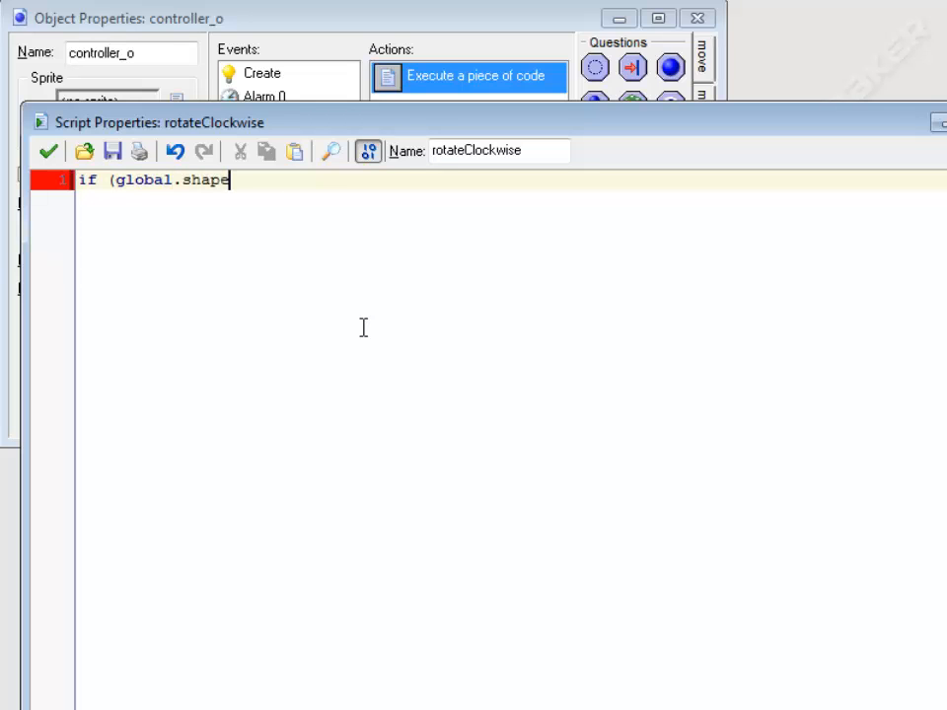
text(== 0))
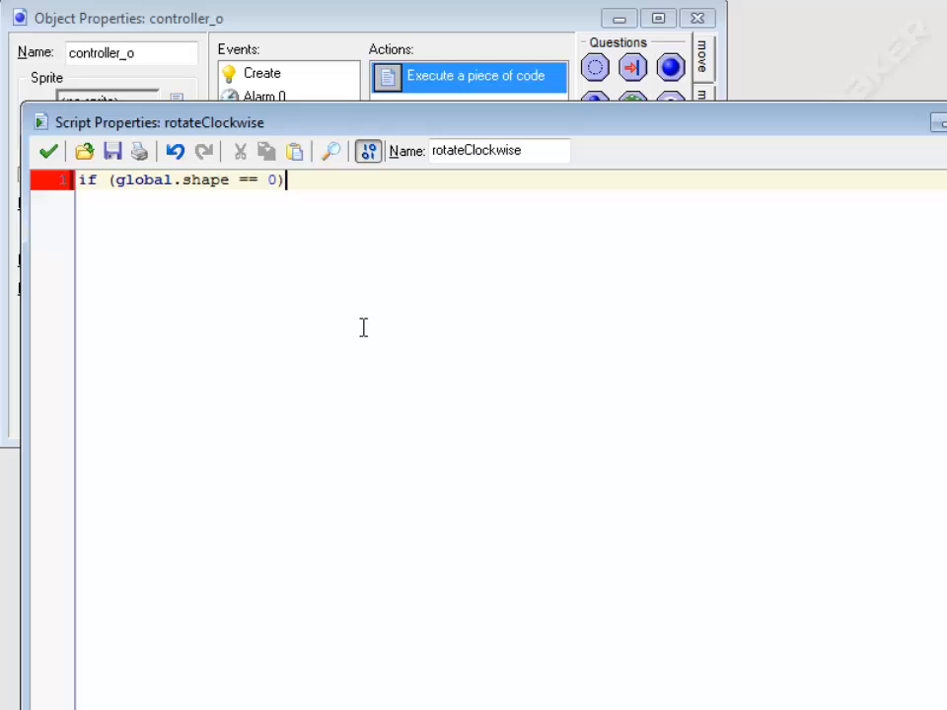
text({)
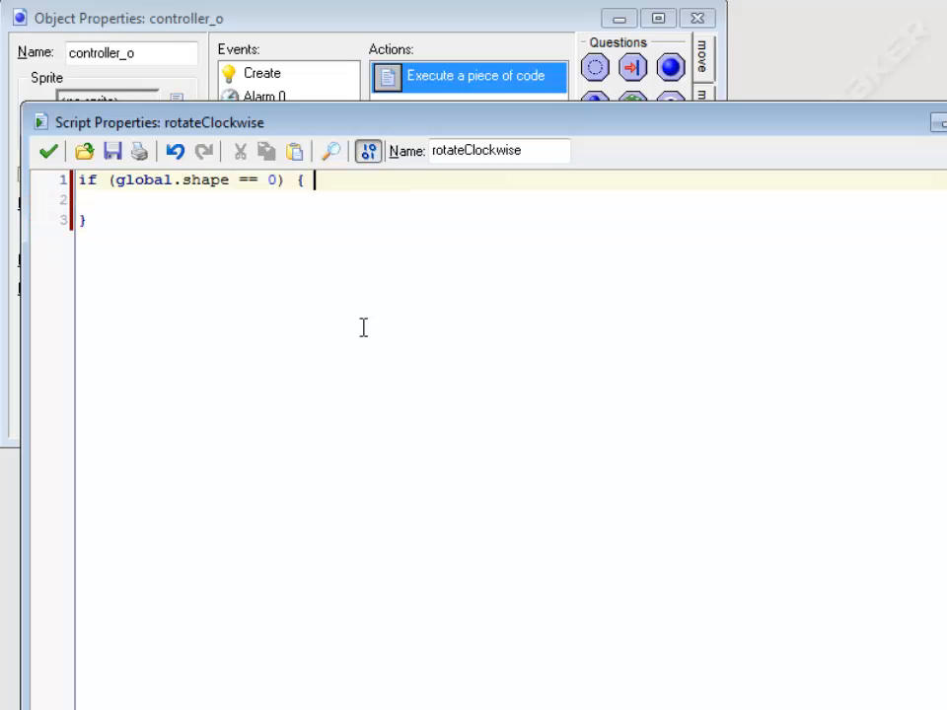
text(//square)
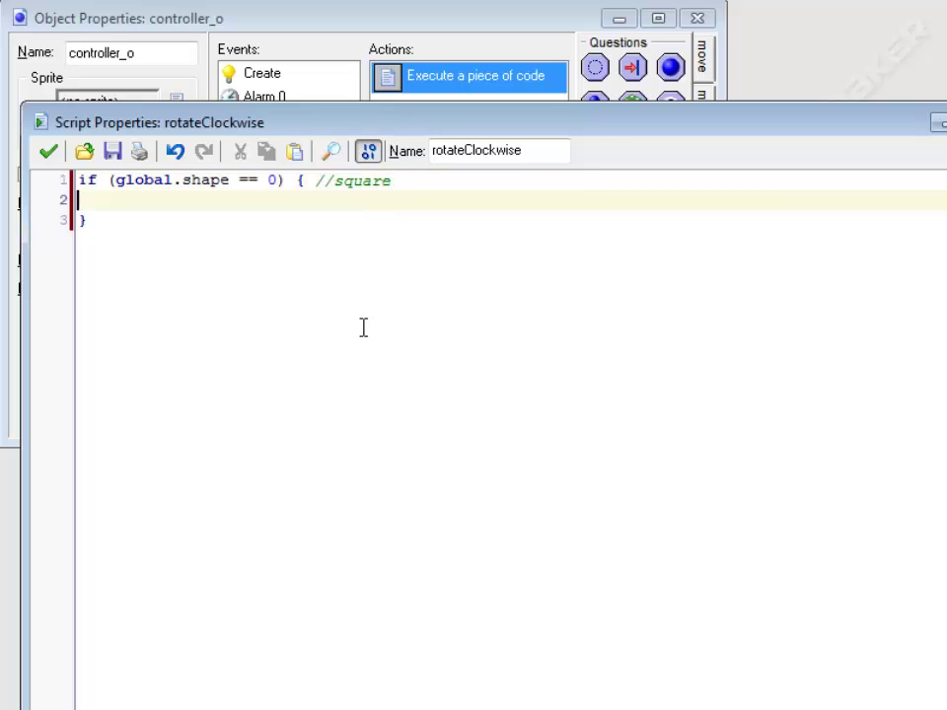
text(//t)
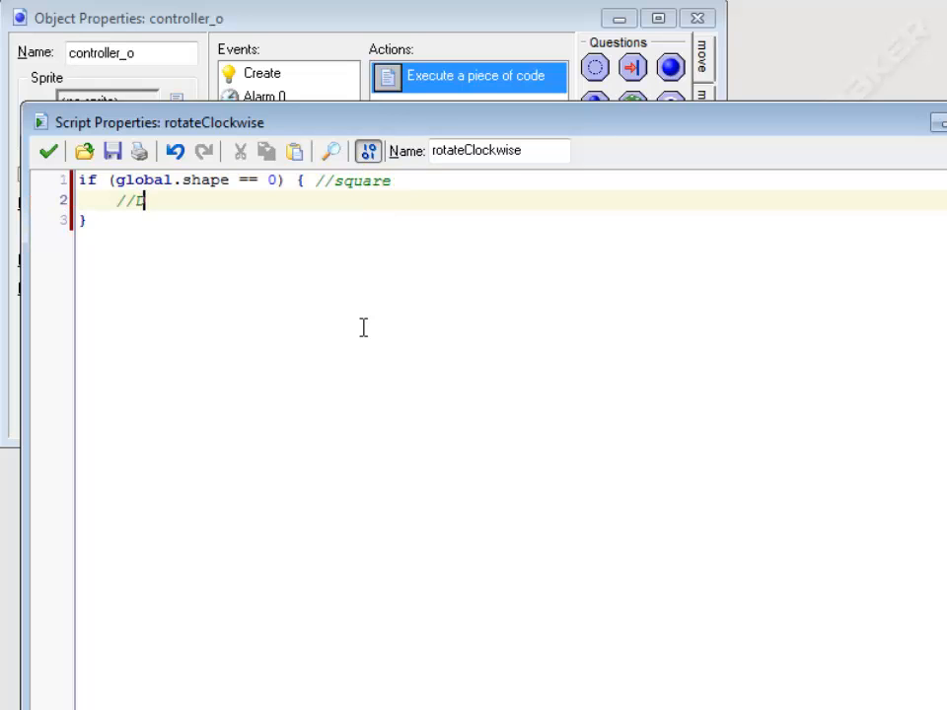
text(Do nothing!)
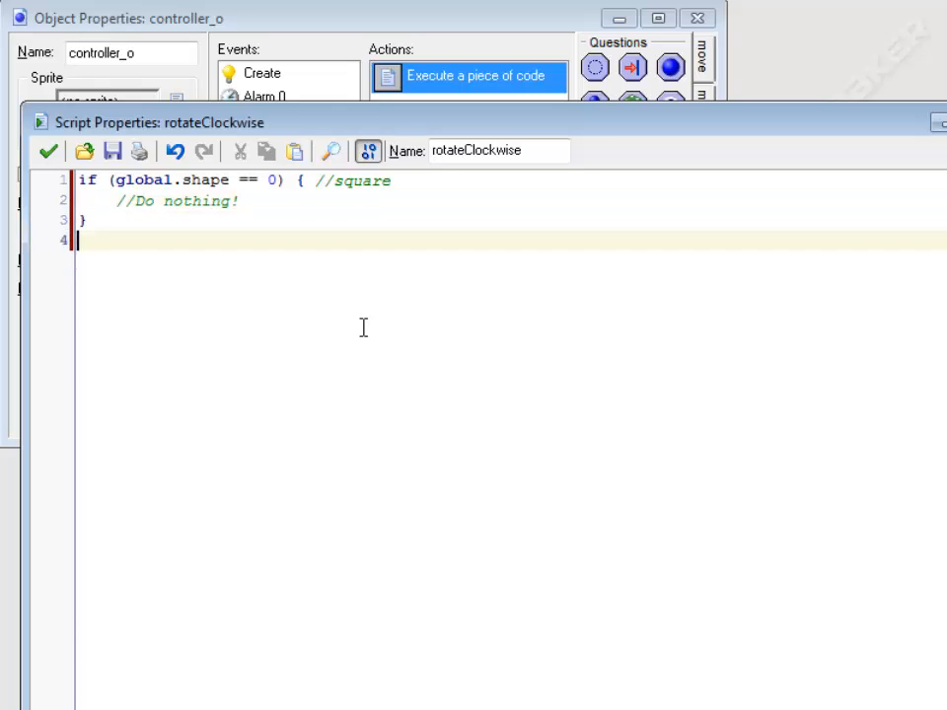
- Add an 'if (global.shape == 1) { //line' branch to rotateClockwise
text(if (global.)
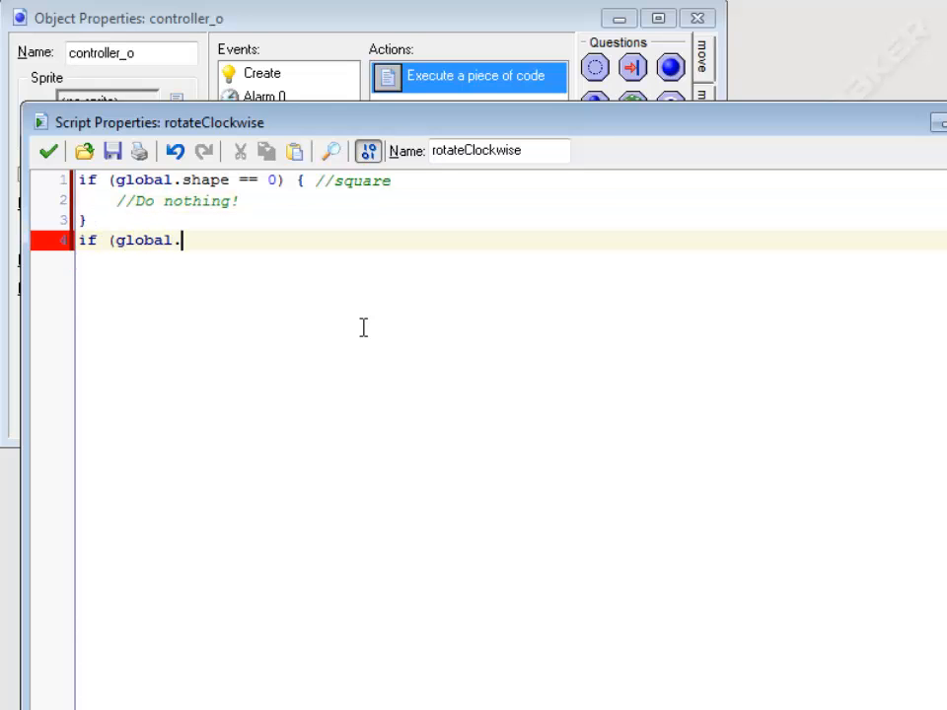
text(shape =)
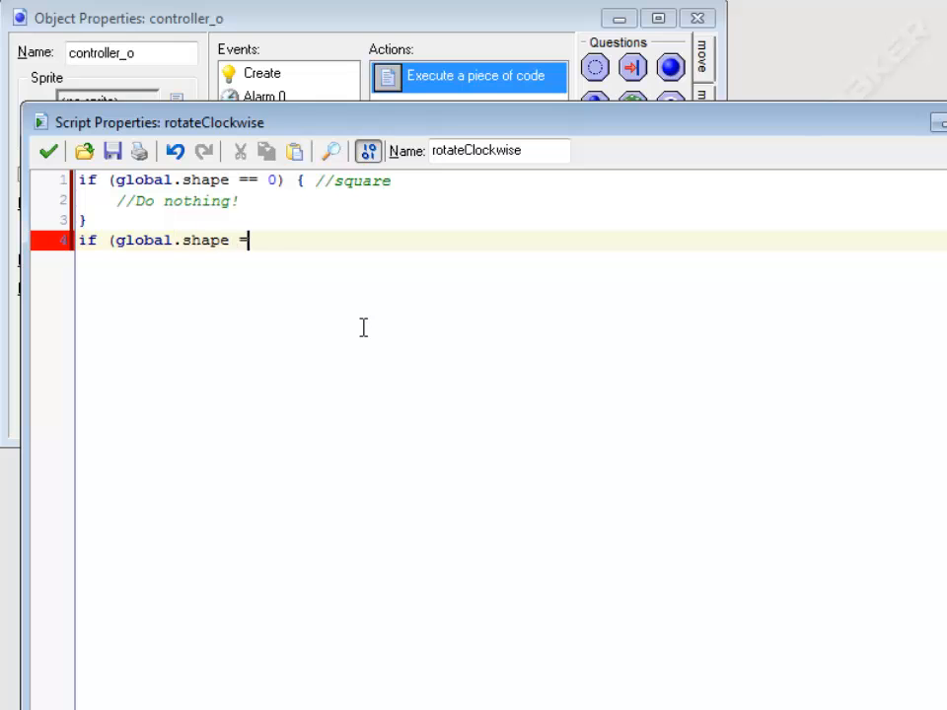
text(= 1) {)
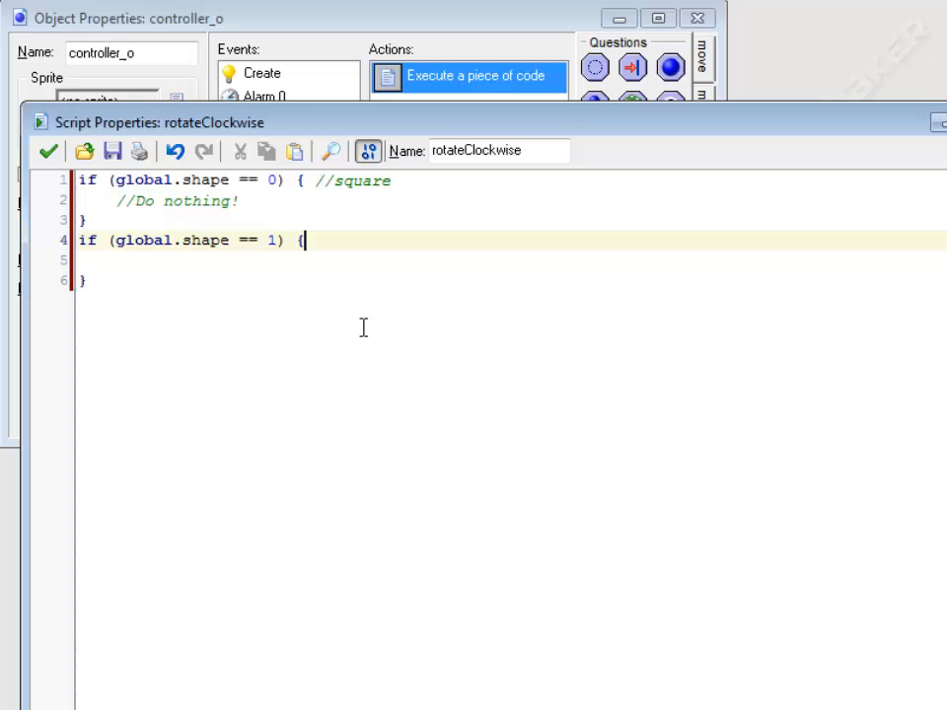
text(//line)
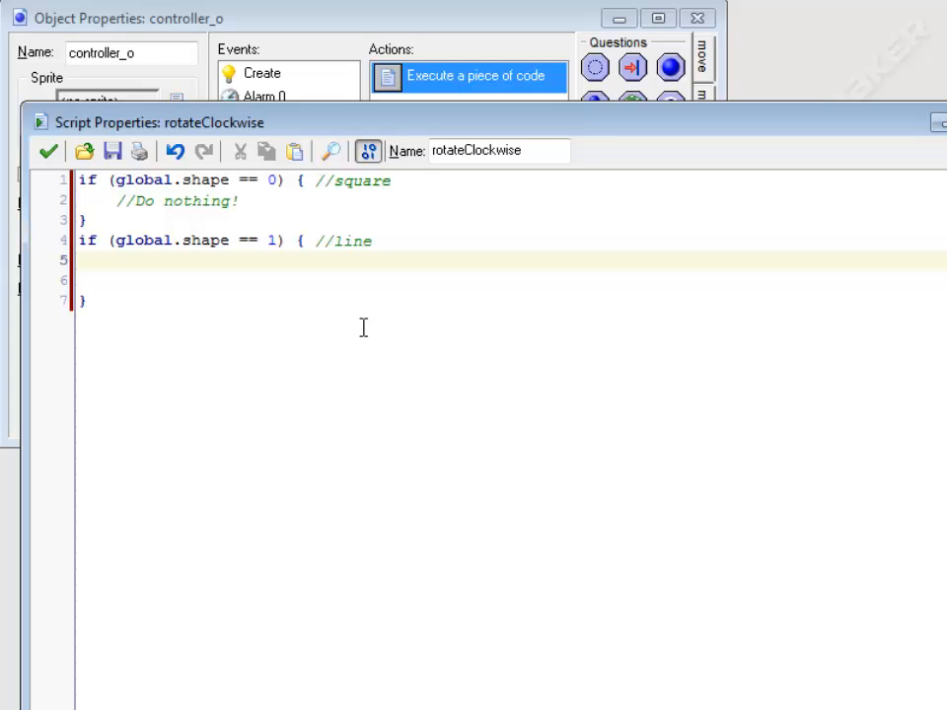
- Nest 'if (global.rotate == 0) { //vertical' with its closing brace inside the line branch
text(if ()
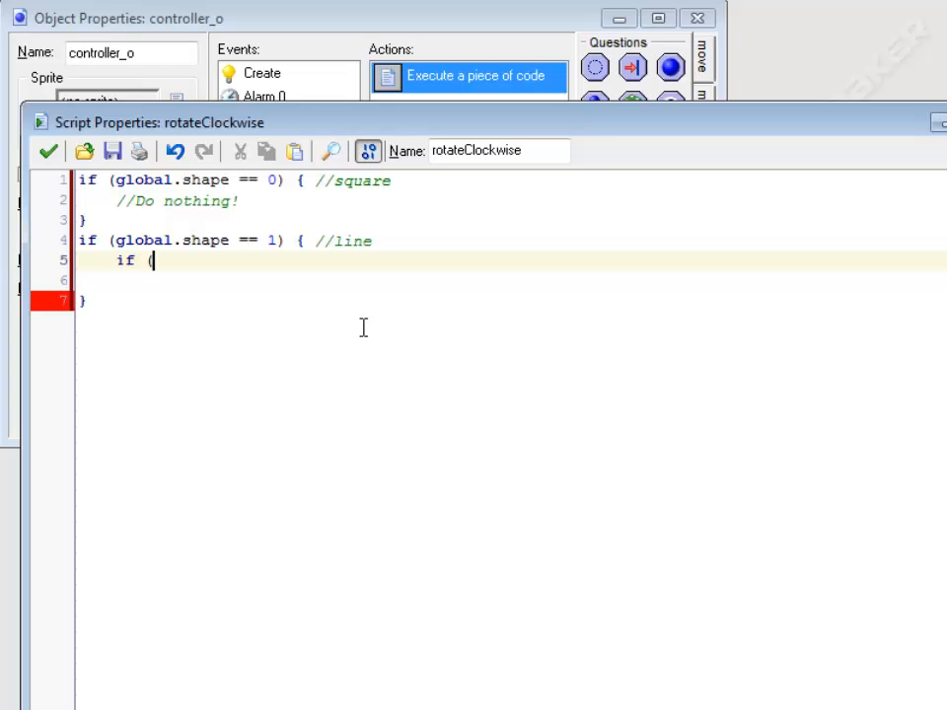
text(rotatio)
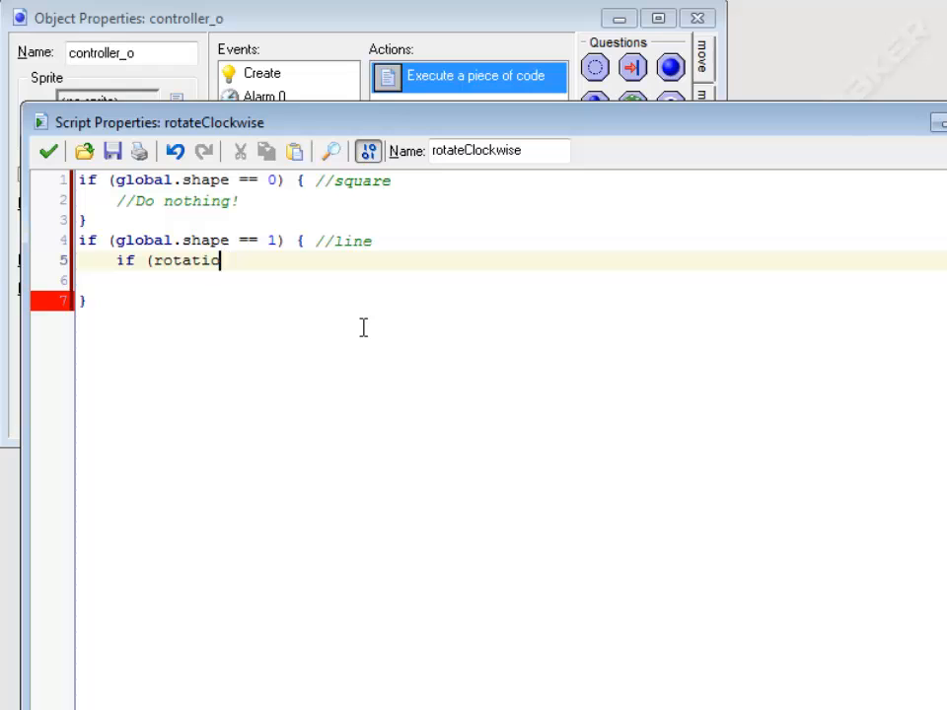
text(global.)
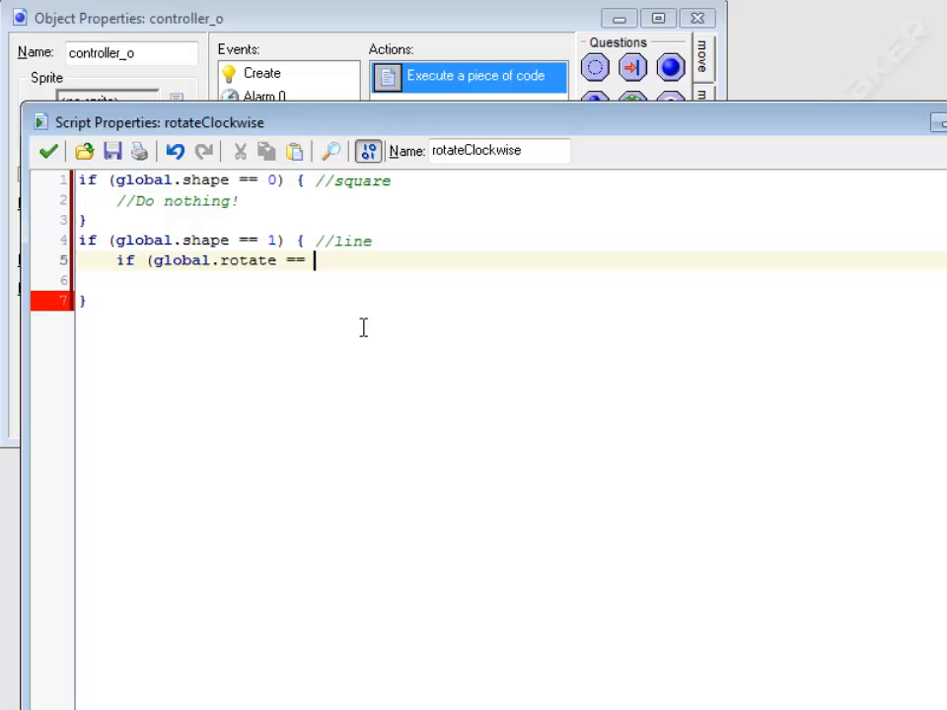
text(0) {)
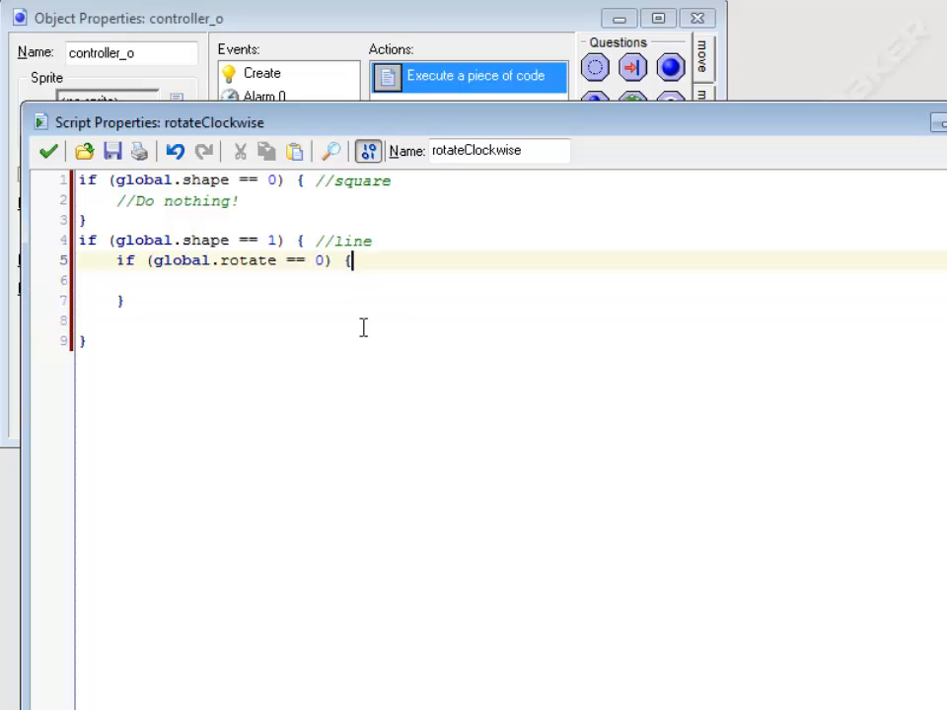
text(//)
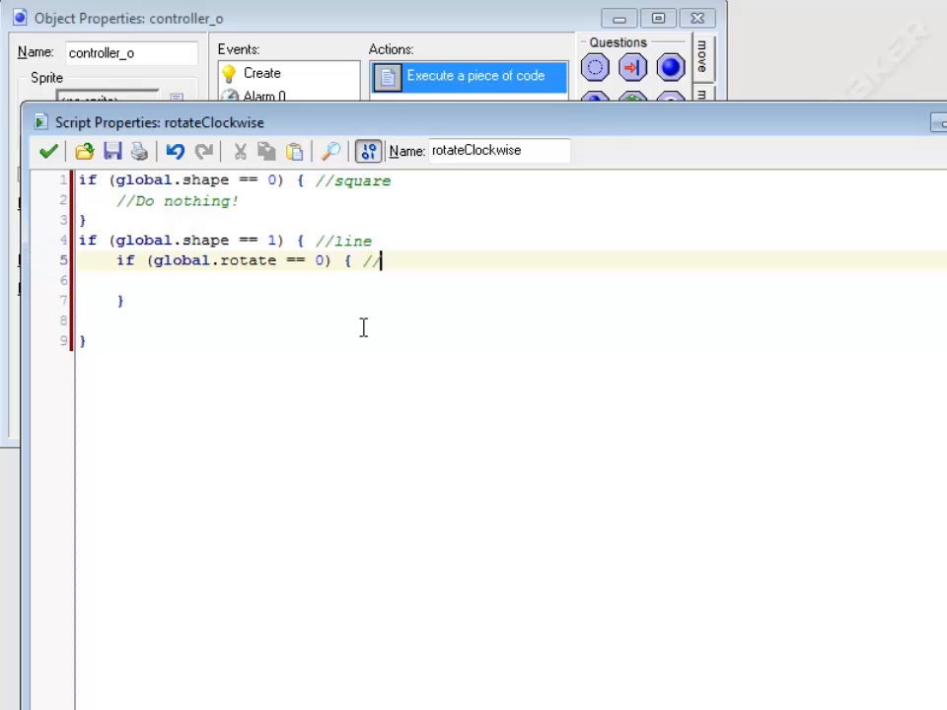
text(vertical)
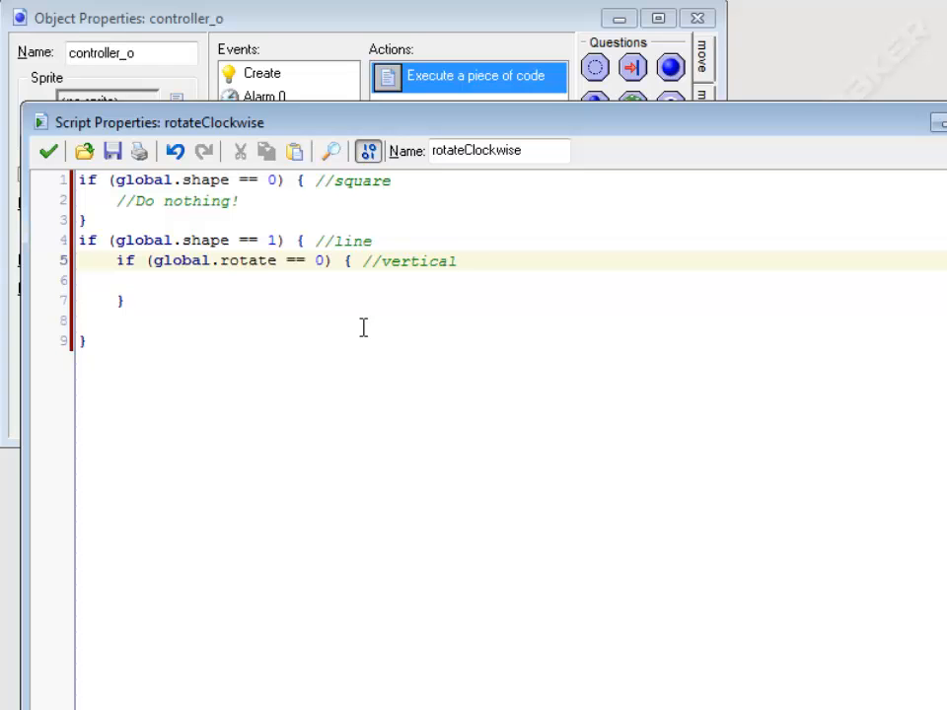
click(116, 300)
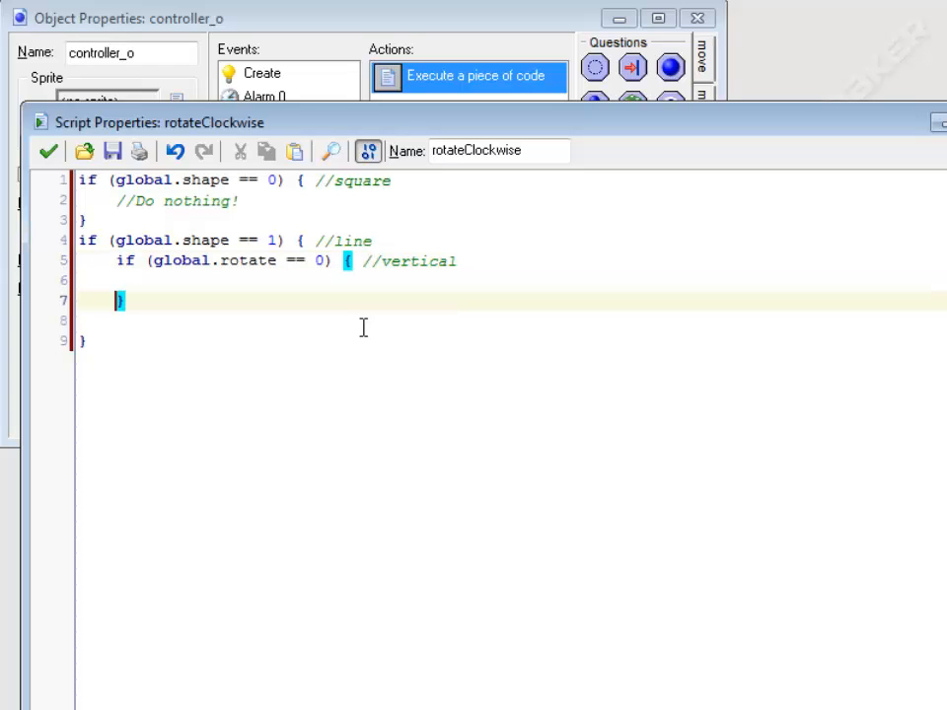
- Add 'else if (global.rotate == 1) { //horizontal }' after the vertical block
text(e)
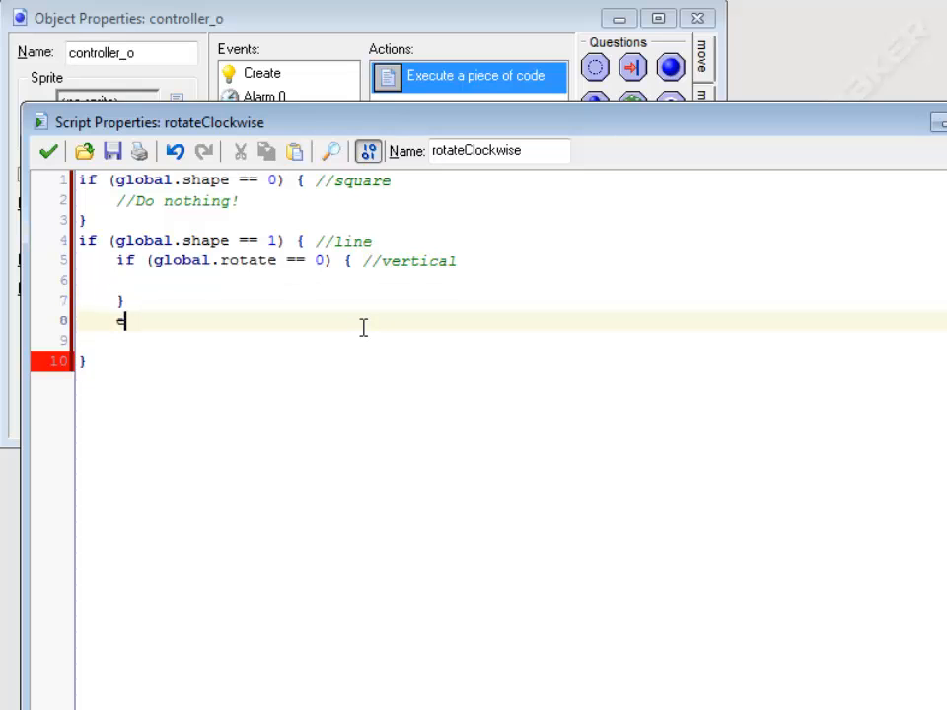
text(else {)
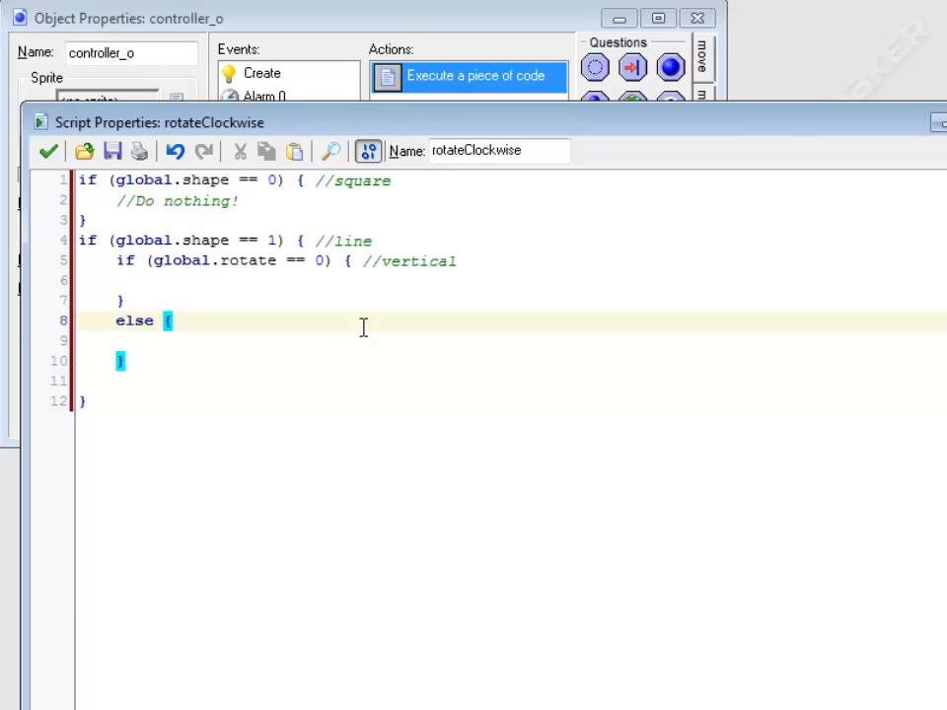
text(if)
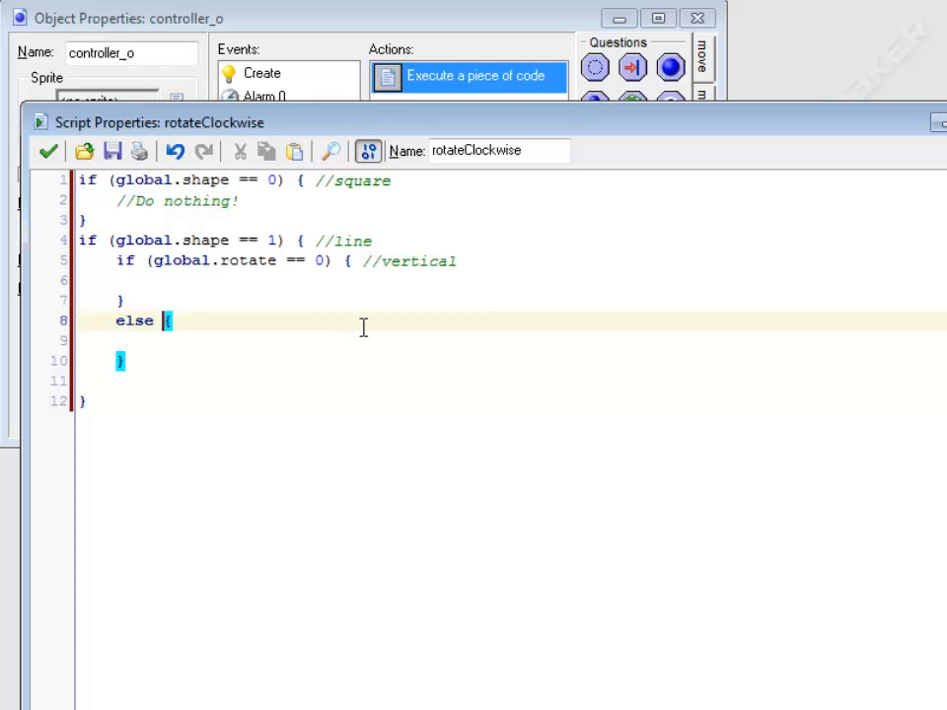
text(if ()
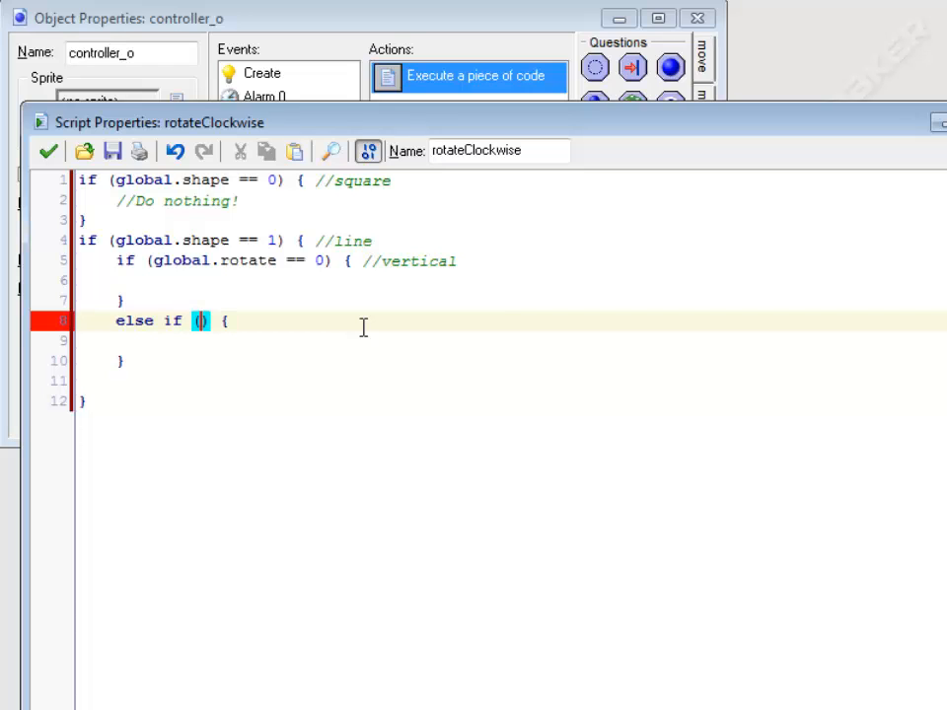
text(global)
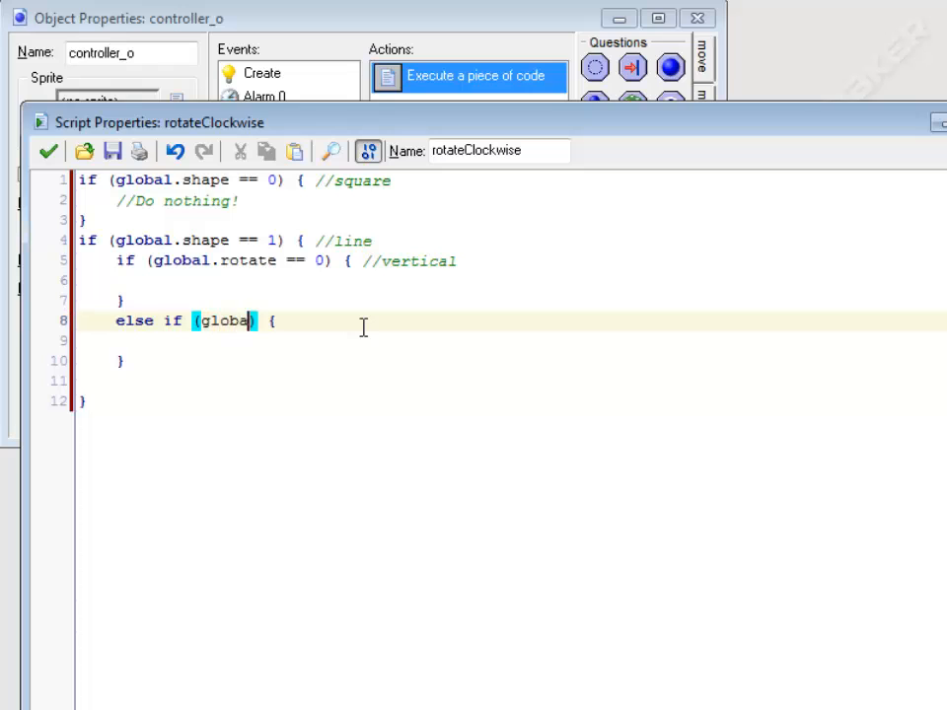
text(.rotate == 1)
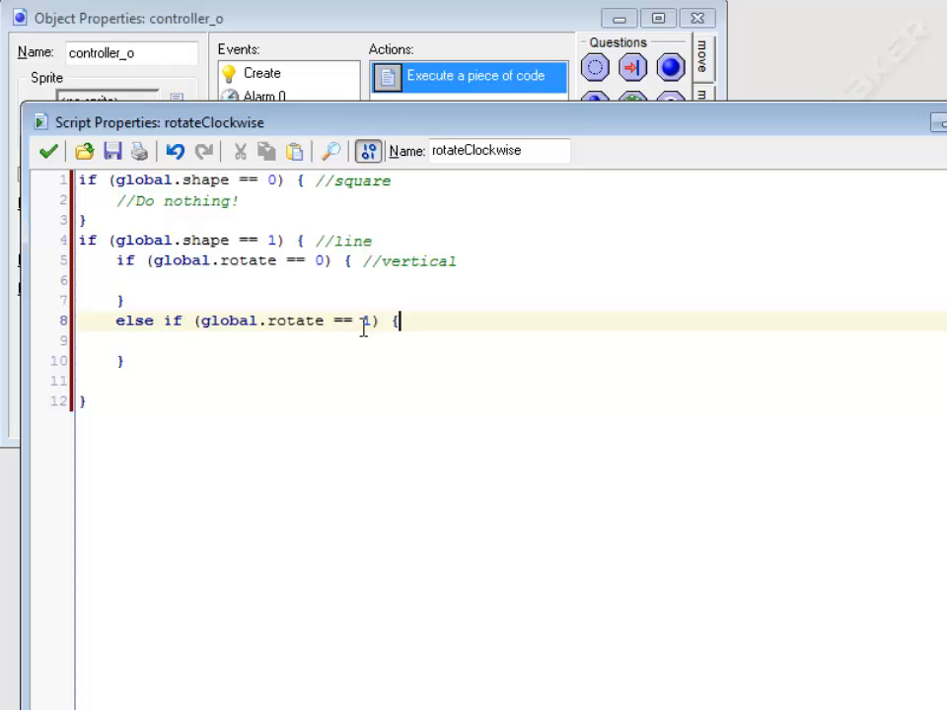
text(//hori)
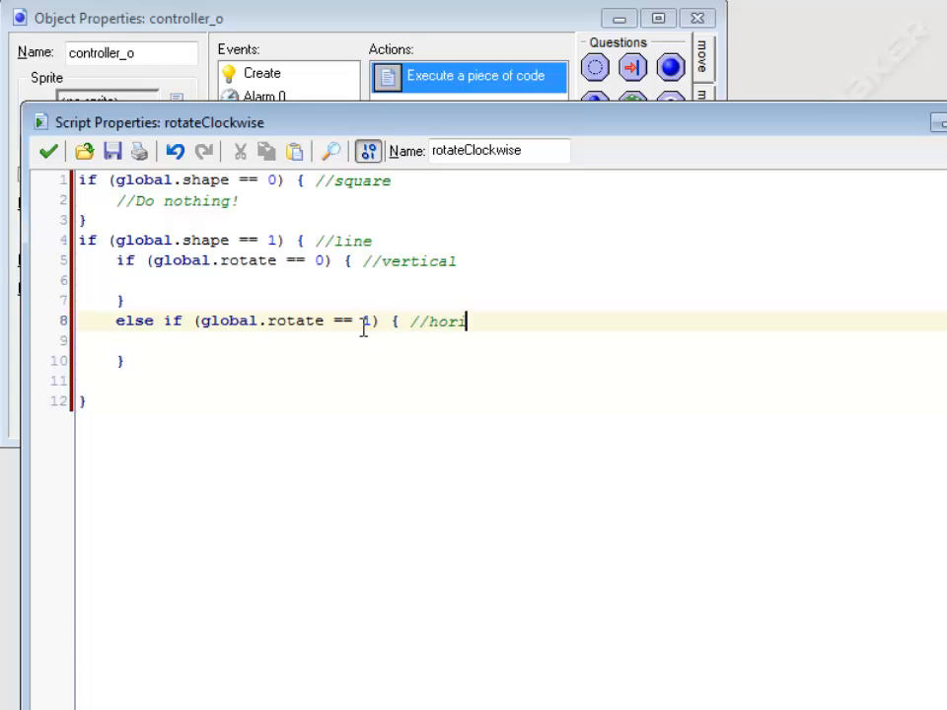
text(zontal)
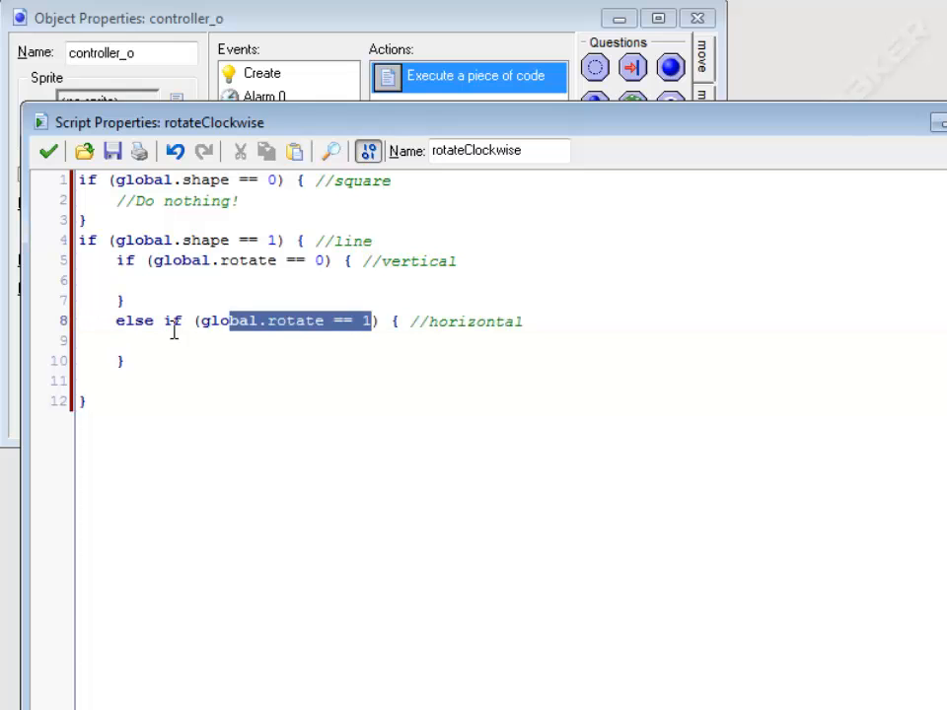
click(474, 322)
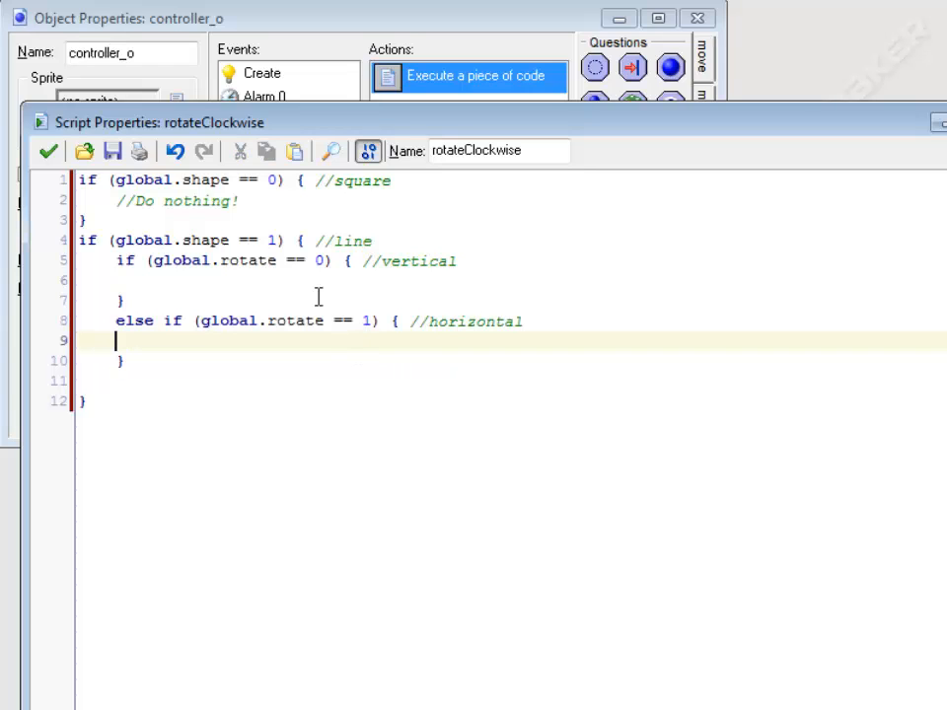
click(153, 281)
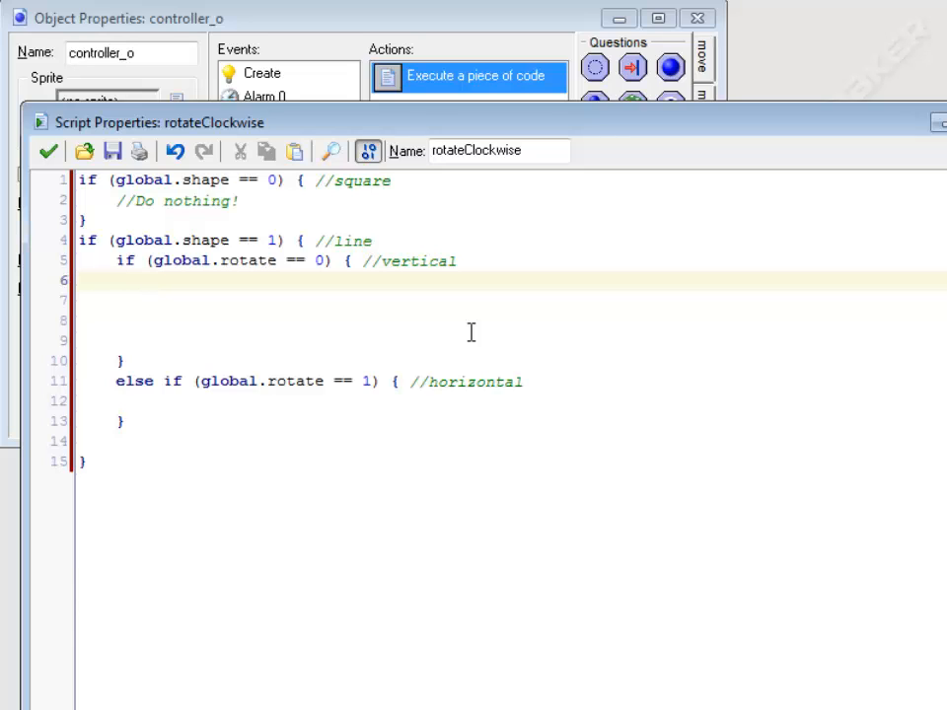
- Type 'collide = false;' as the first line inside the vertical branch
text(d)
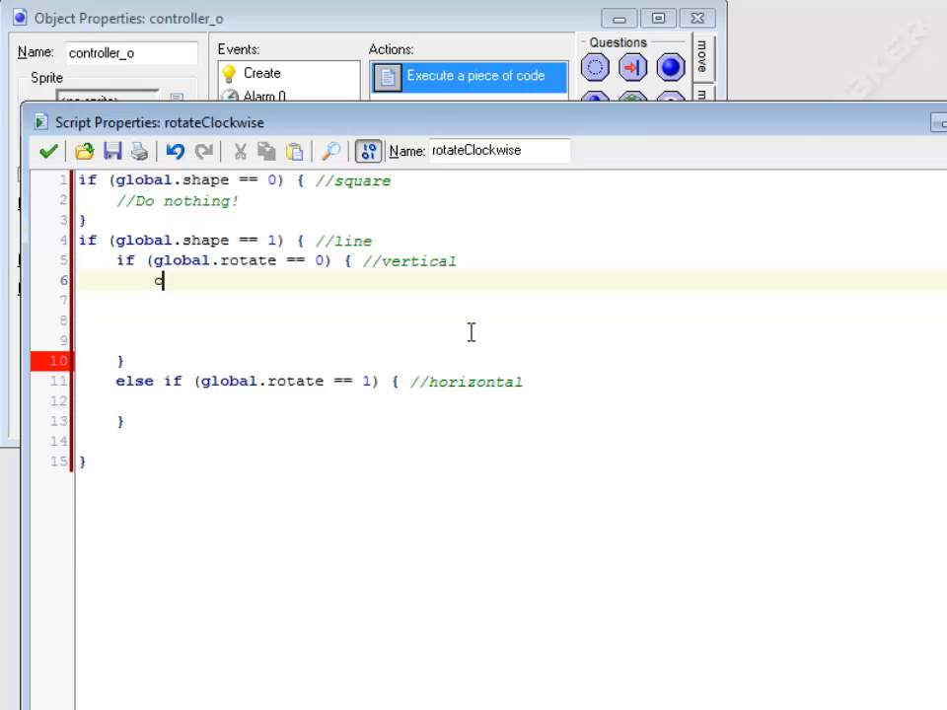
text(c)
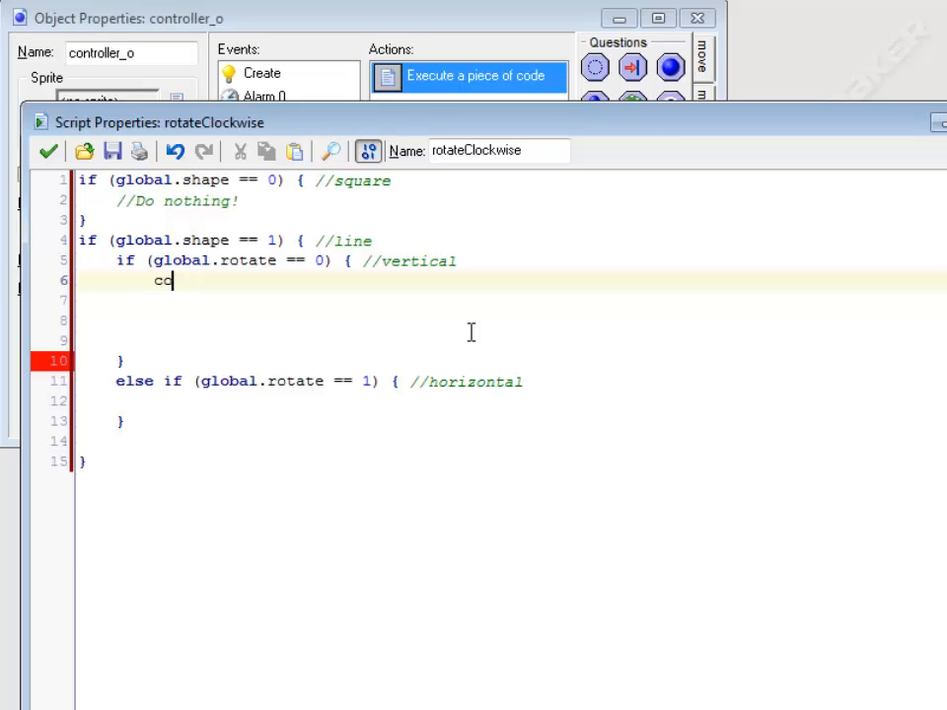
text(llide =)
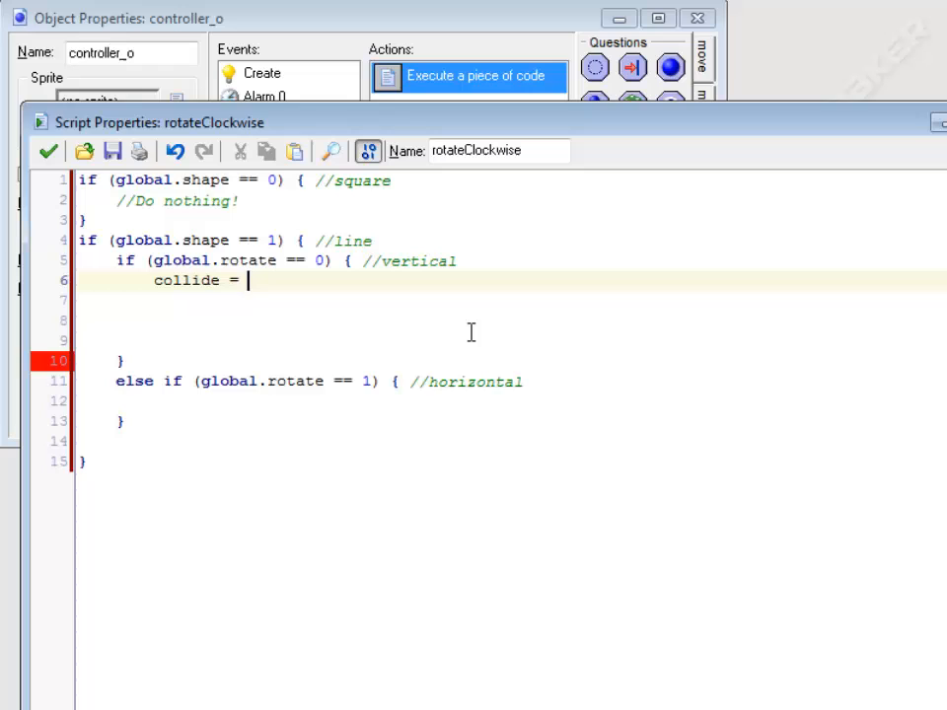
text(false;)
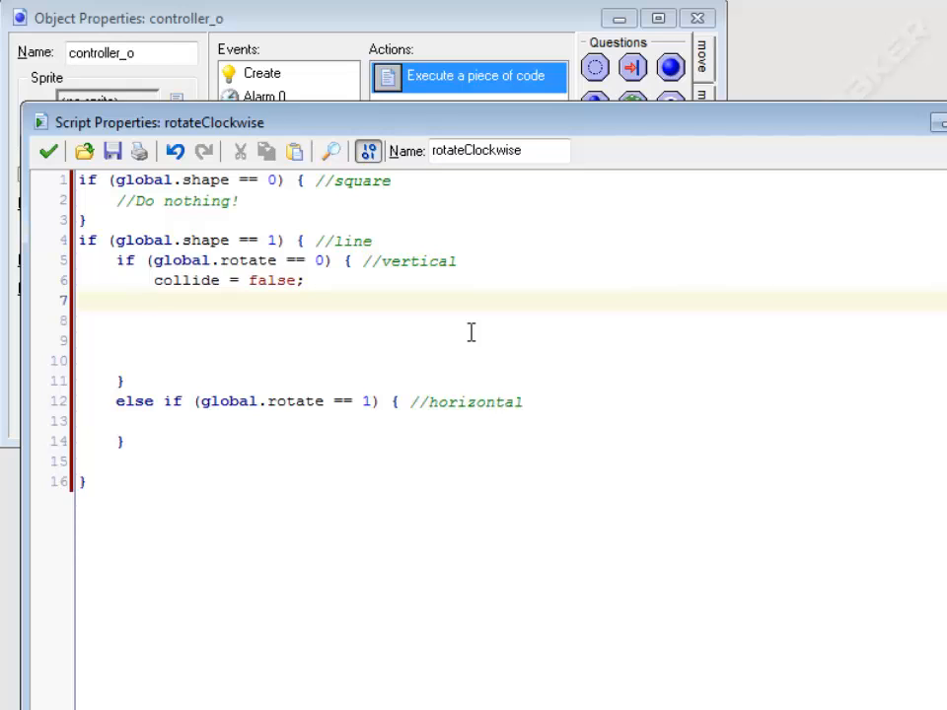
click(153, 301)
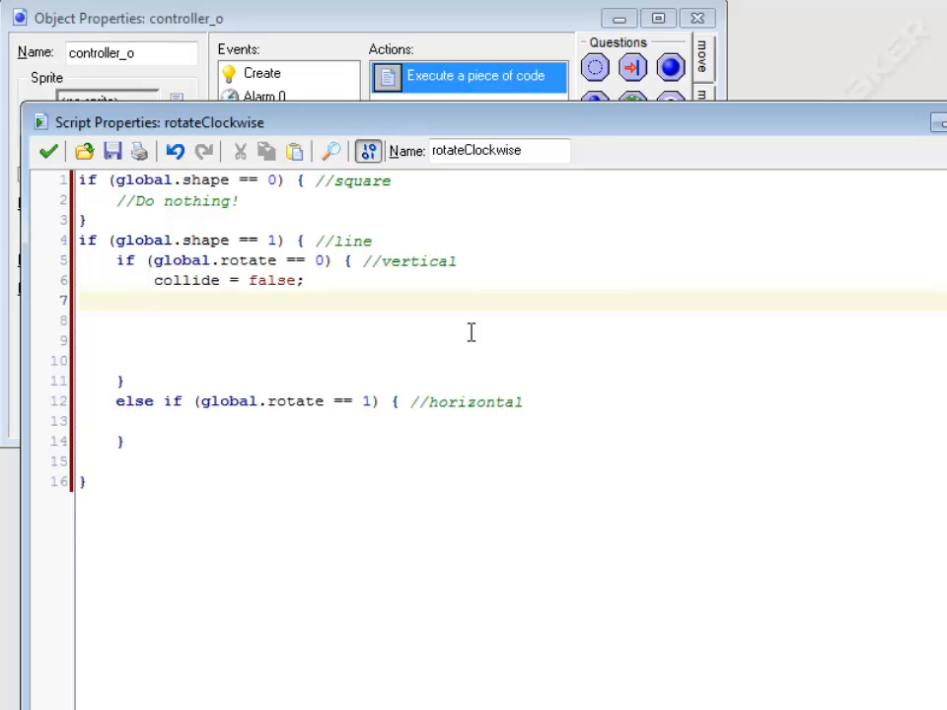
- Start a place_meeting( call below collide = false, then type 'with ()' in front of it
text(place_)
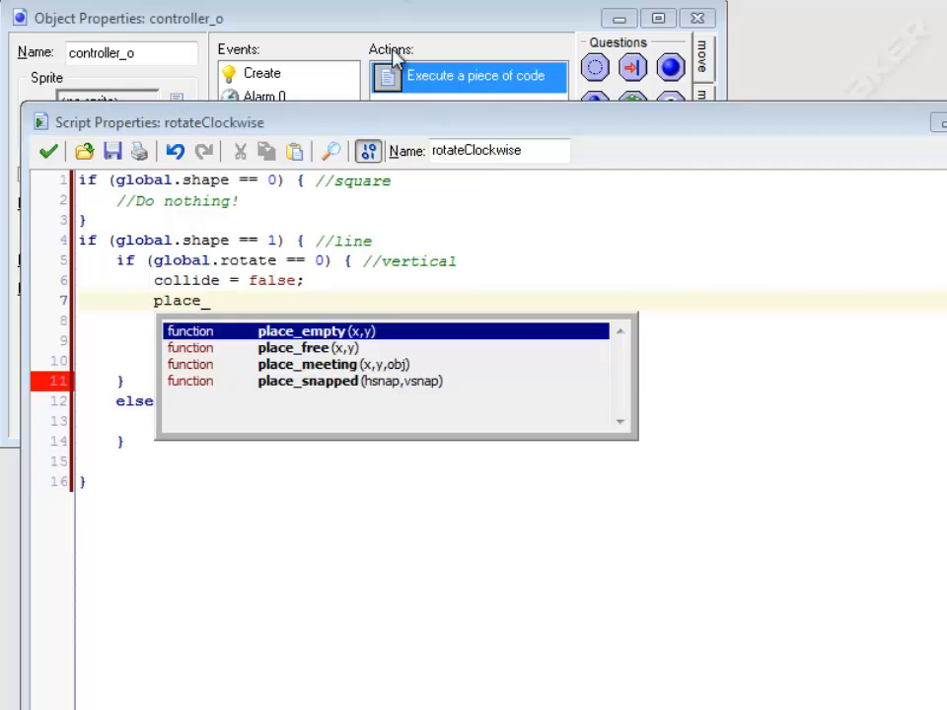
mouse_move(347, 387)
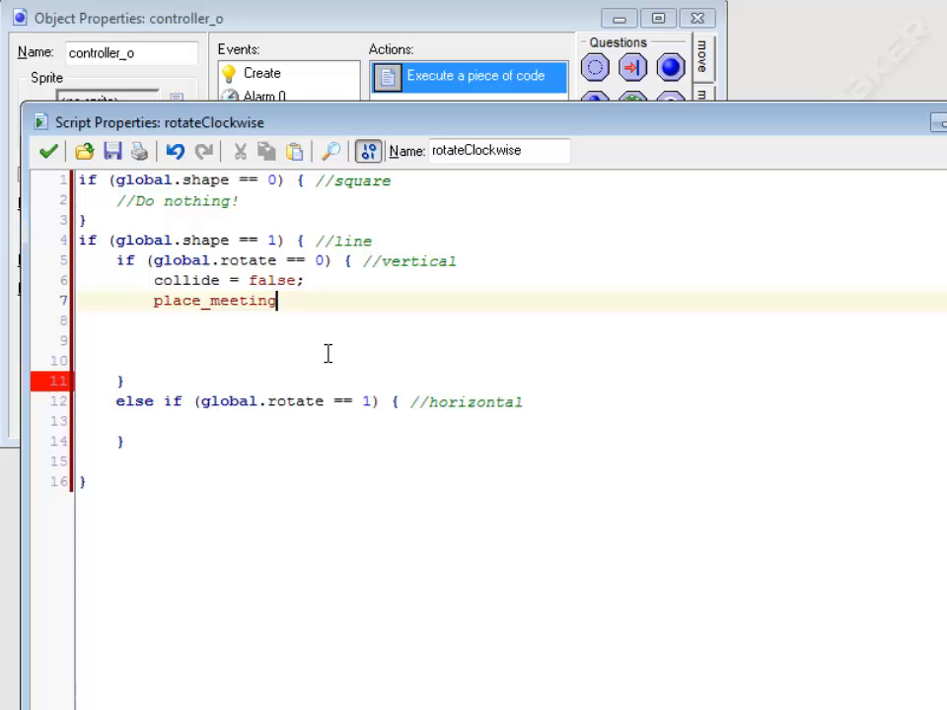
text(()
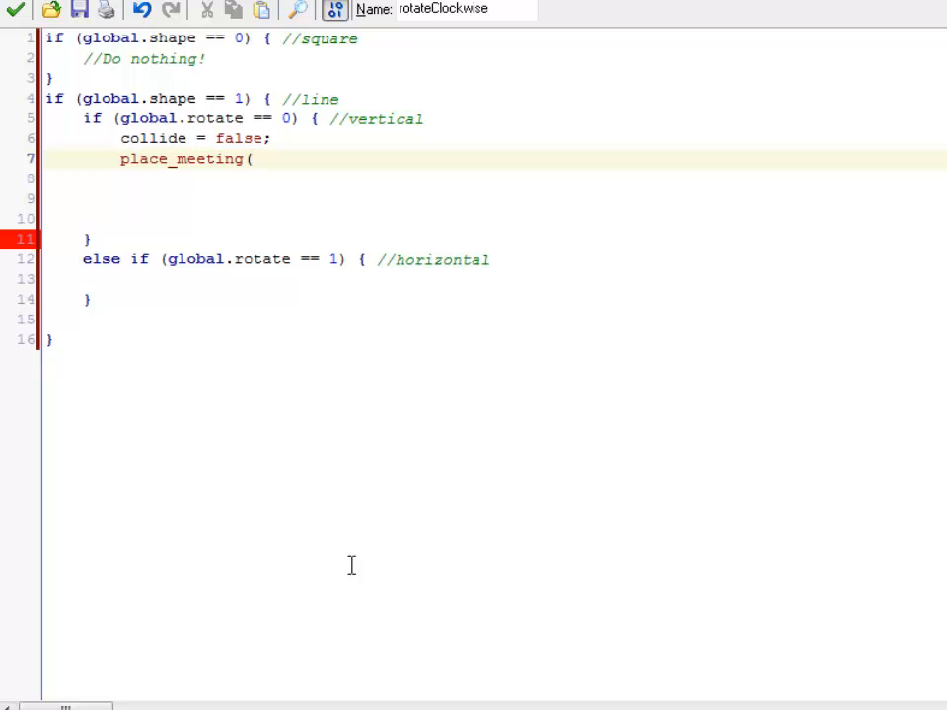
mouse_move(451, 293)
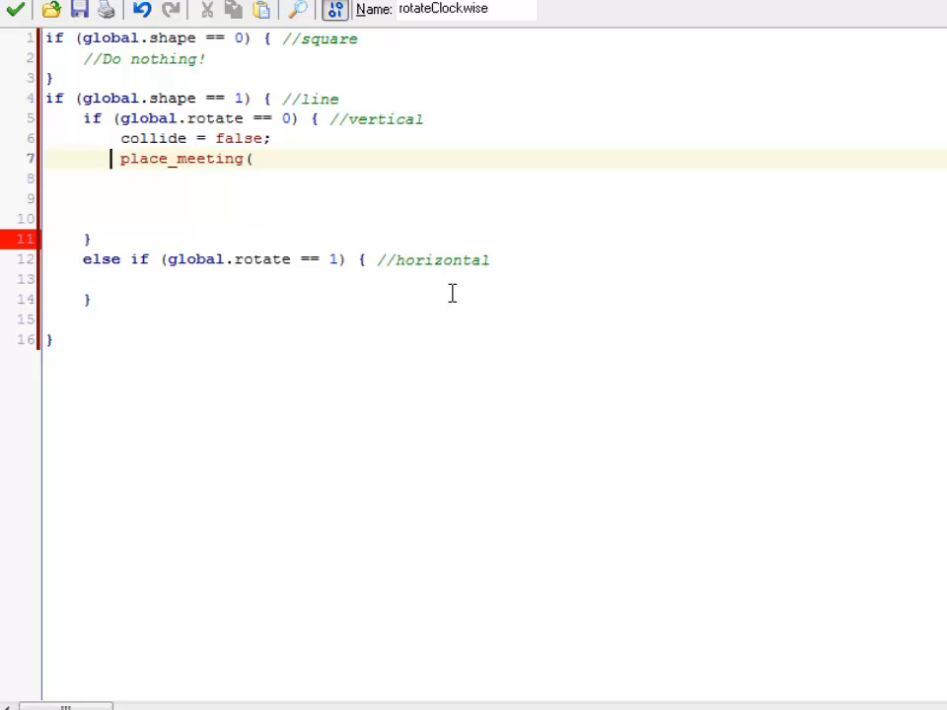
click(260, 159)
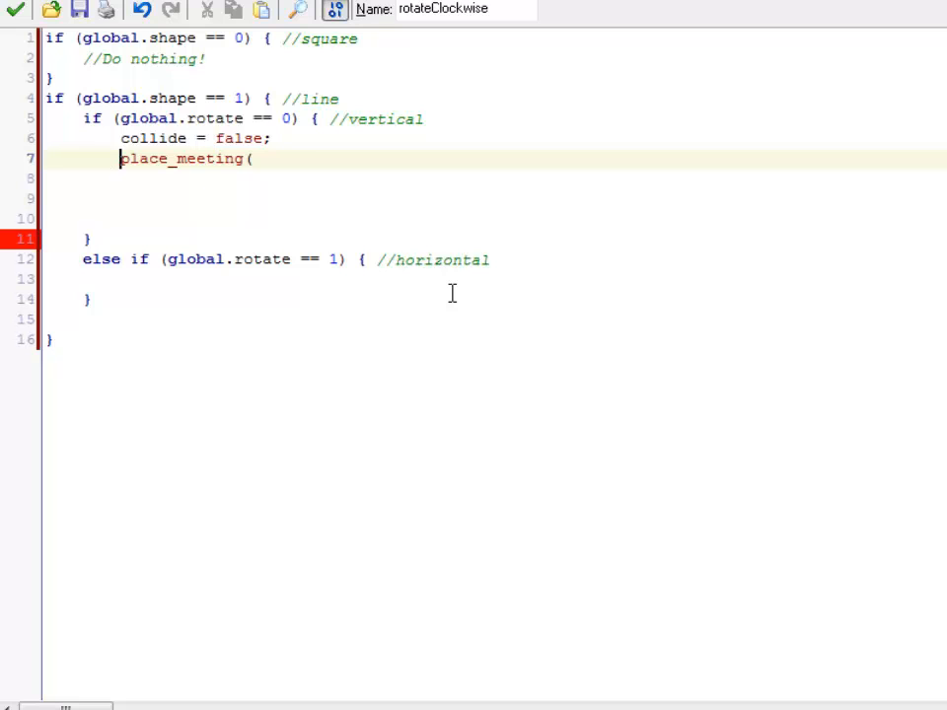
text(with ())
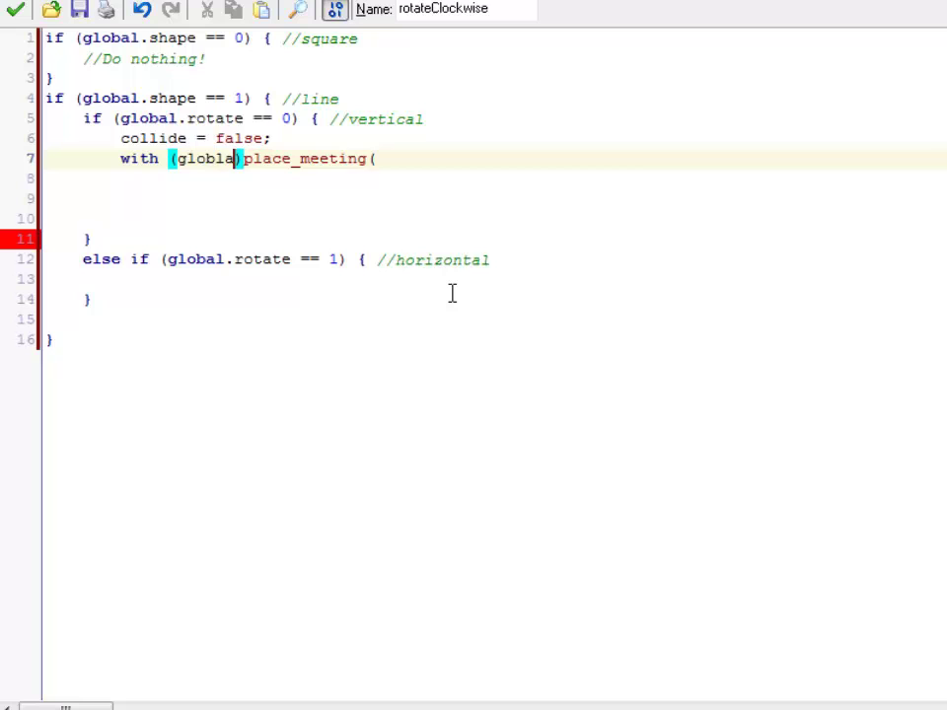
- Complete 'with (global.block1) {' so place_meeting sits on its own line inside
text(.block)
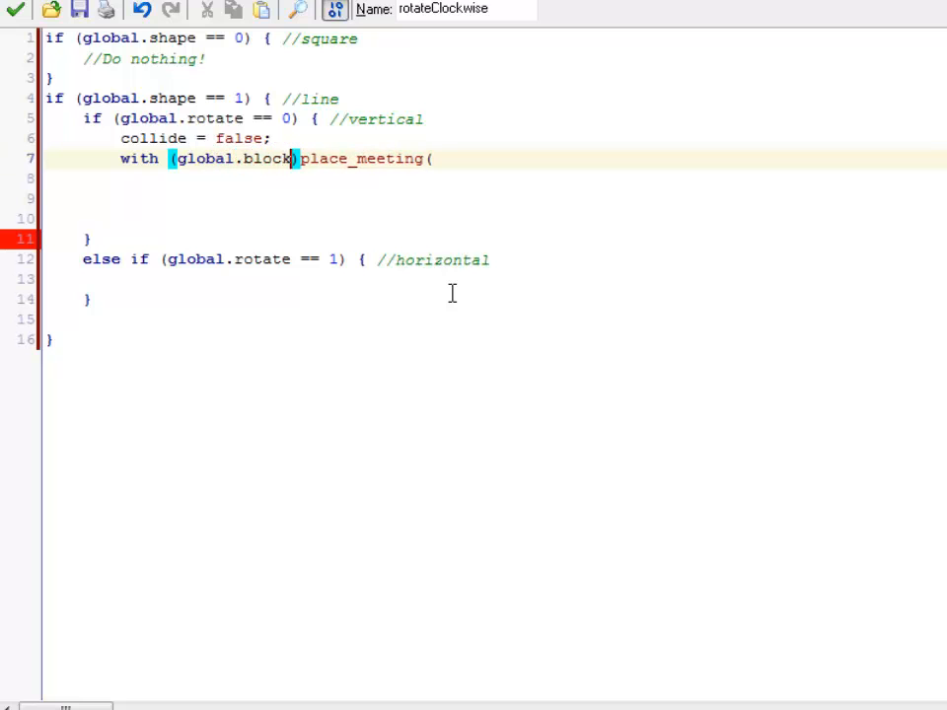
text(1))
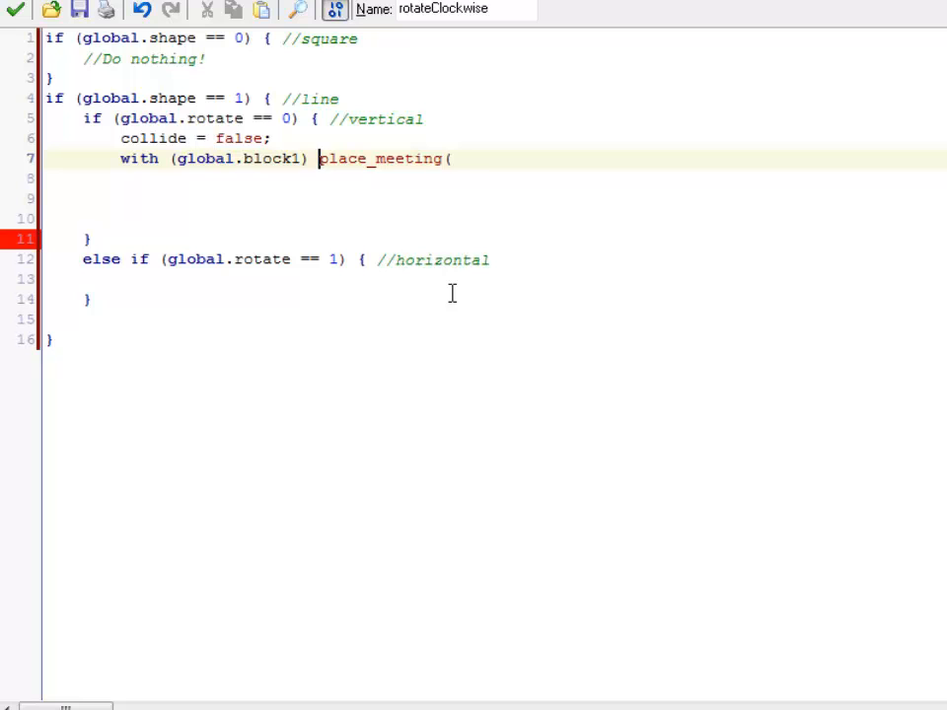
text({)
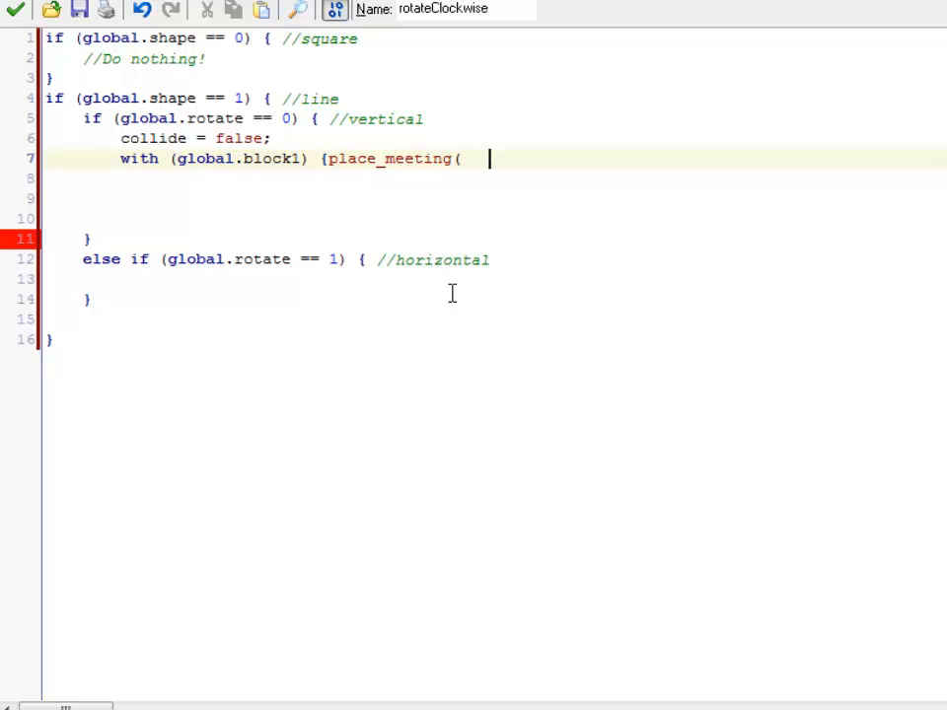
key(Return)
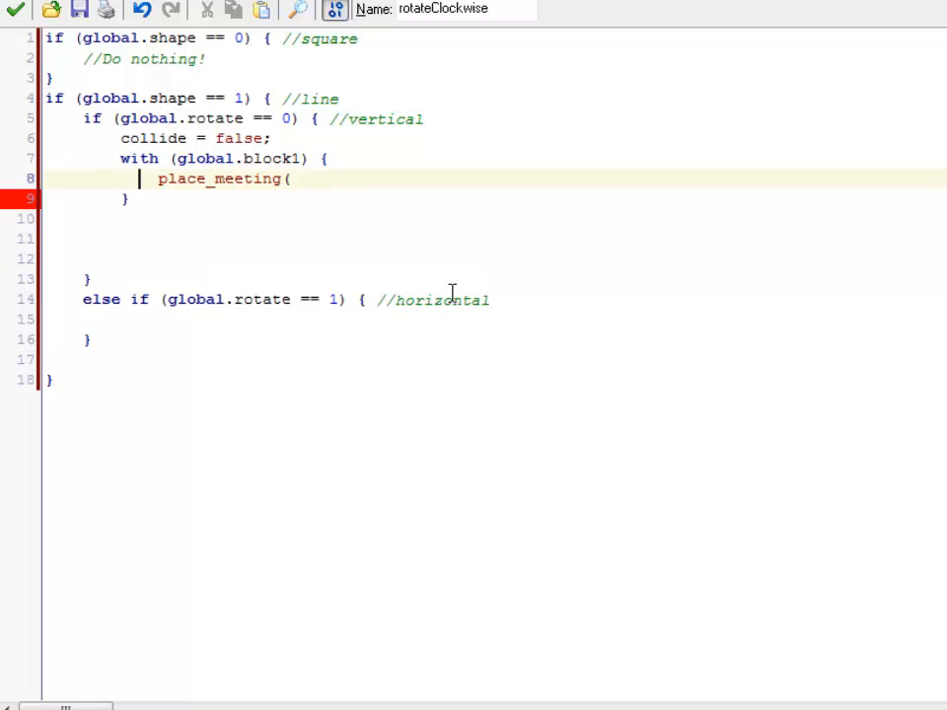
- Fill in the place_meeting arguments as x-32, y+32, solid_o
click(289, 179)
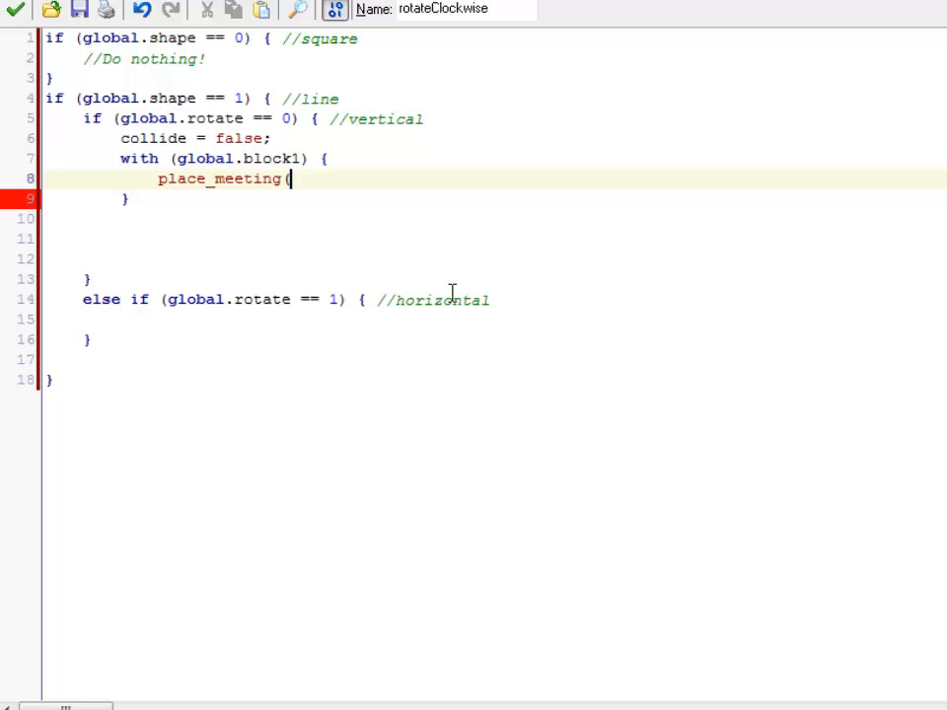
text(x)
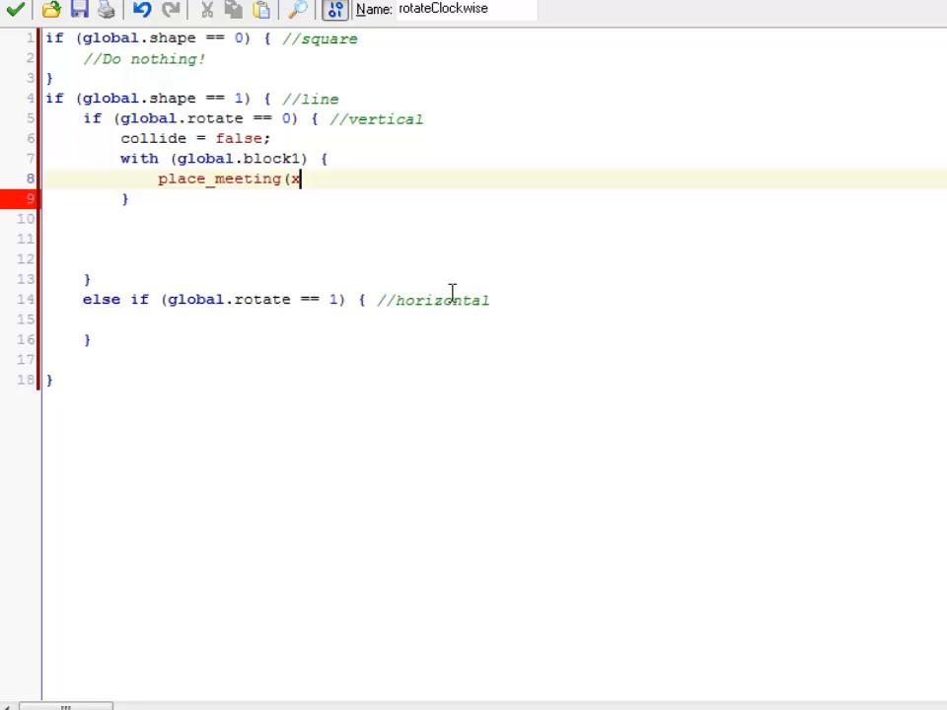
text(-32)
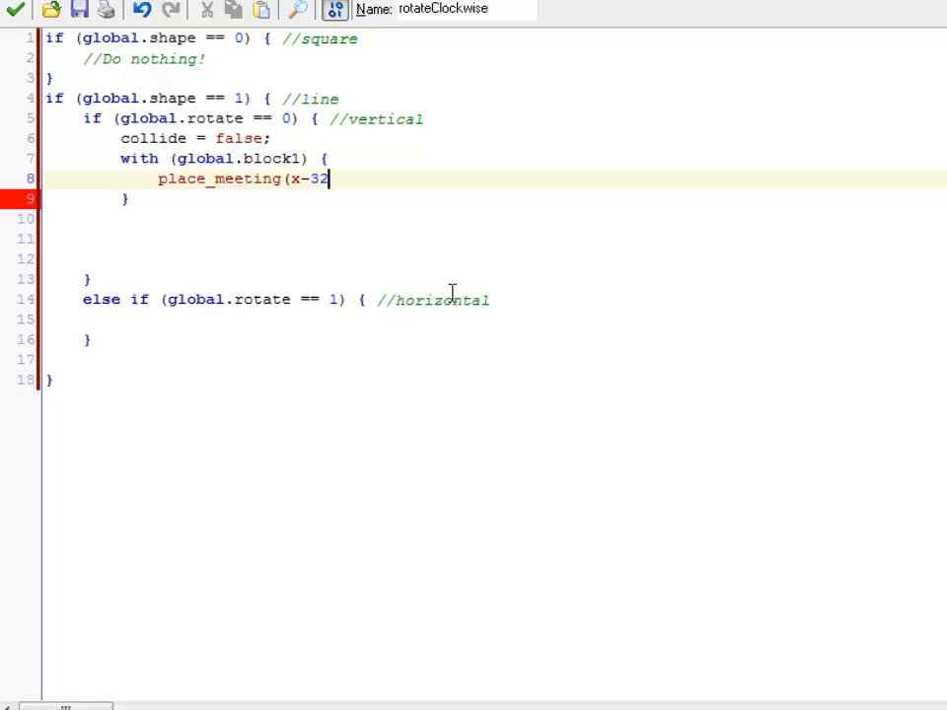
text(,y)
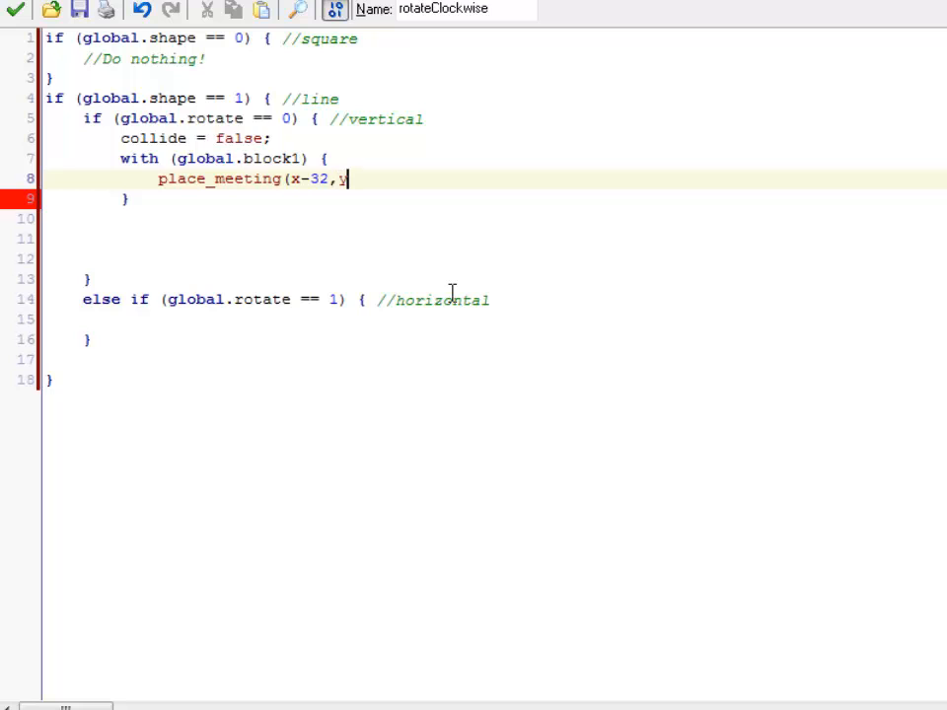
text(+)
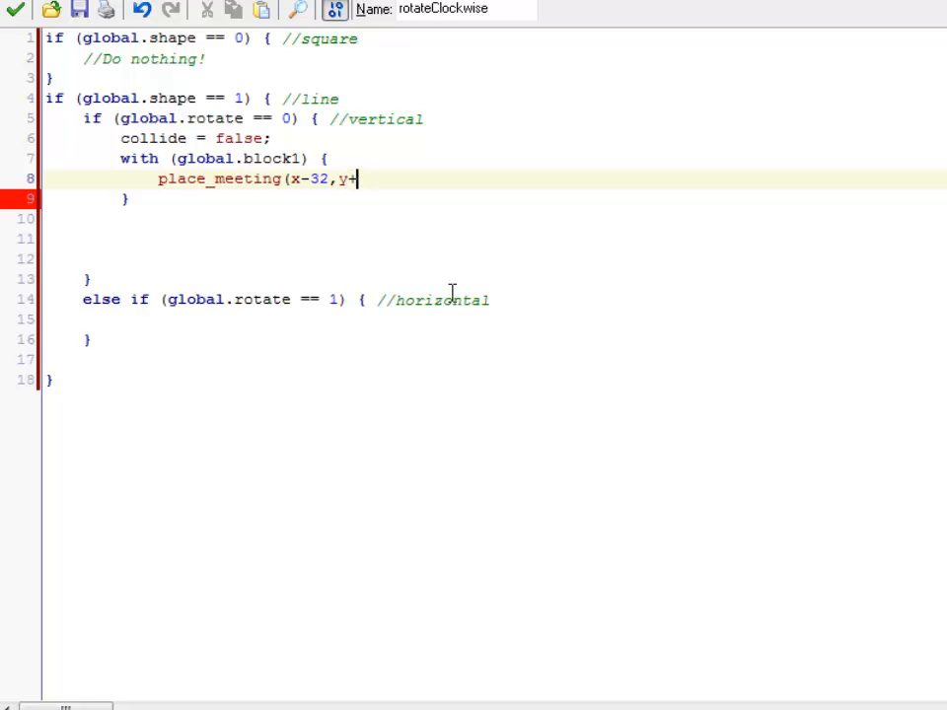
text(32,)
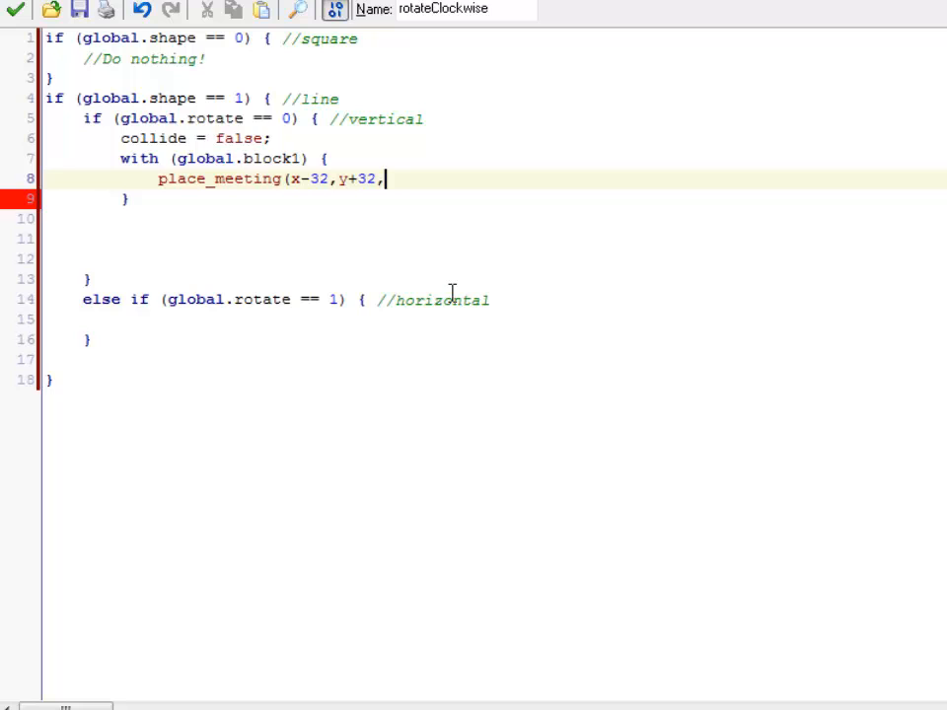
text(solid_o)
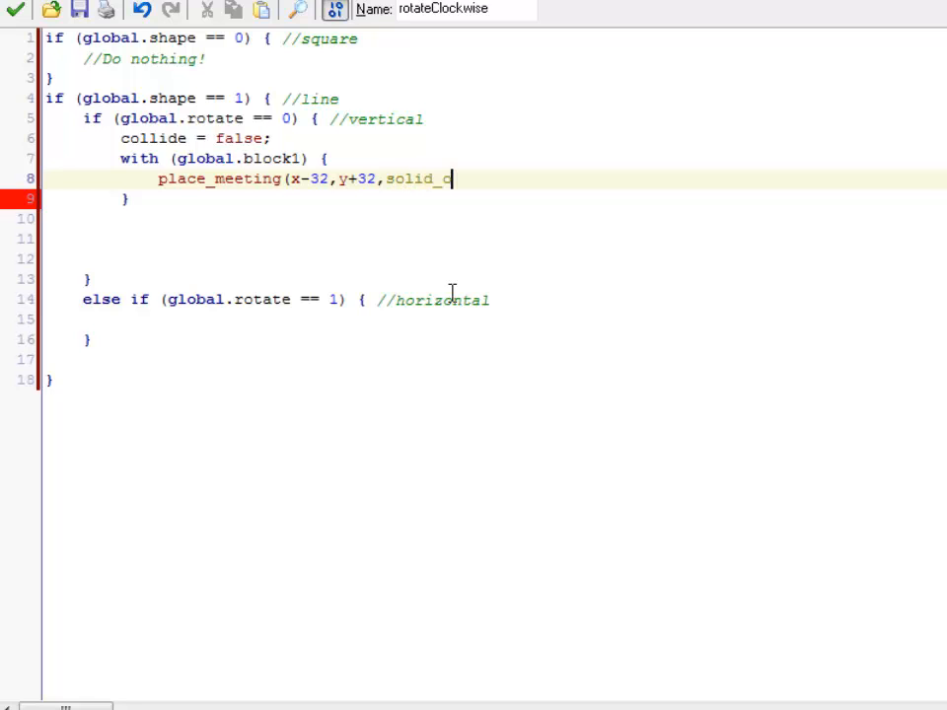
text(o);)
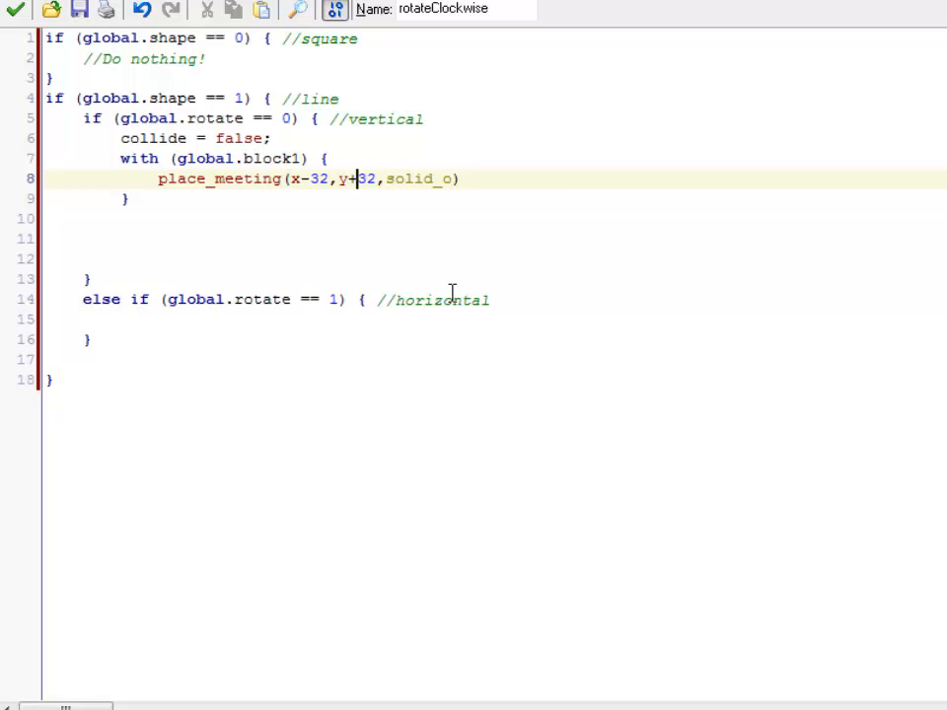
- Make it 'if (place_meeting(...) == true) other.collide = true;'
text(if ()
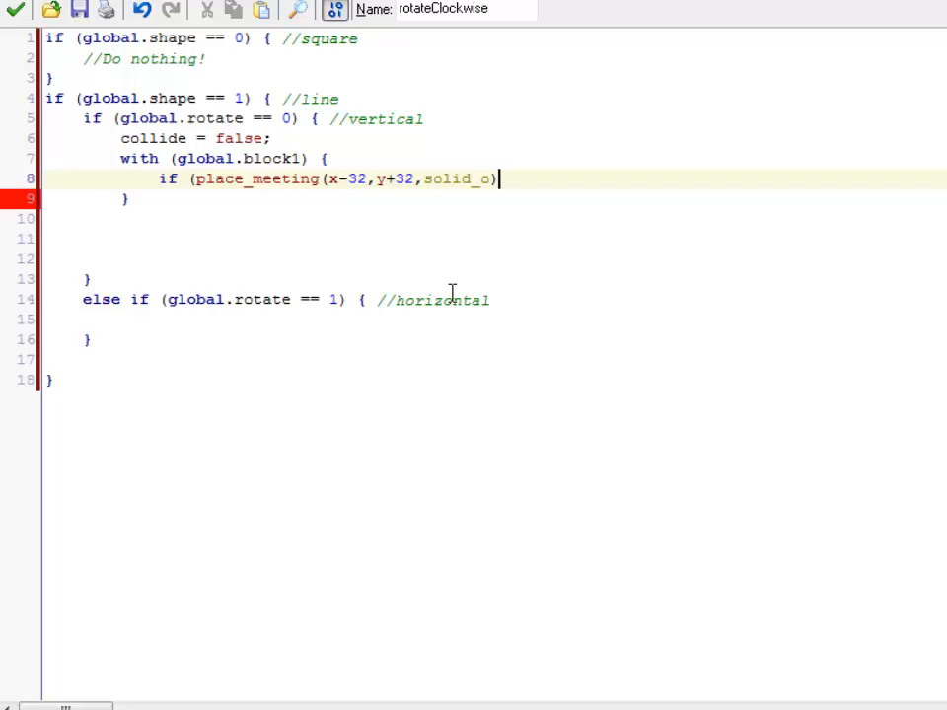
text(== true) {)
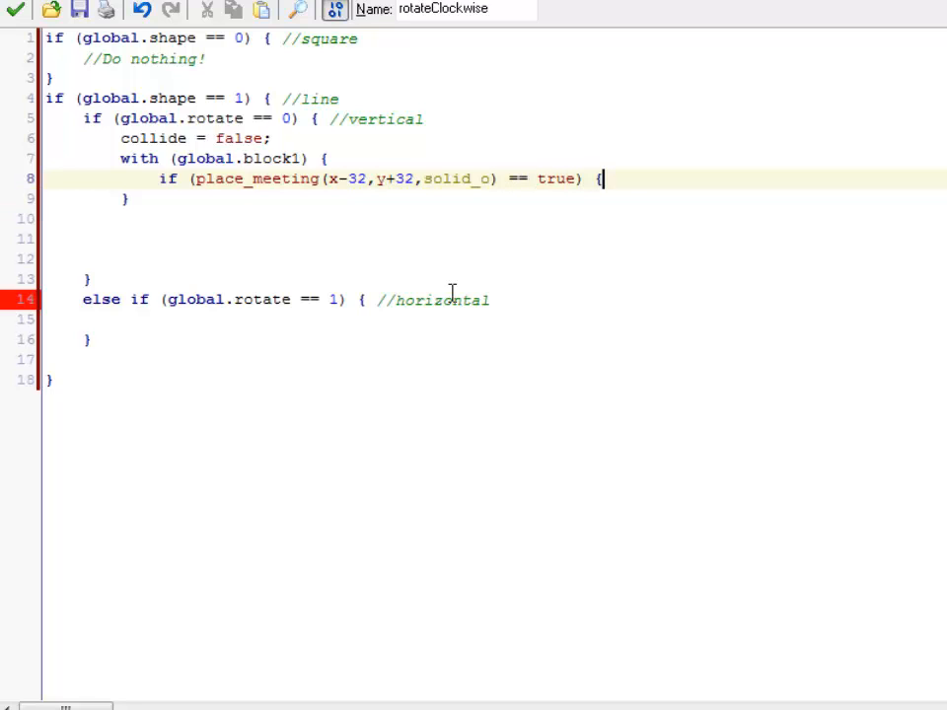
key(BackSpace)
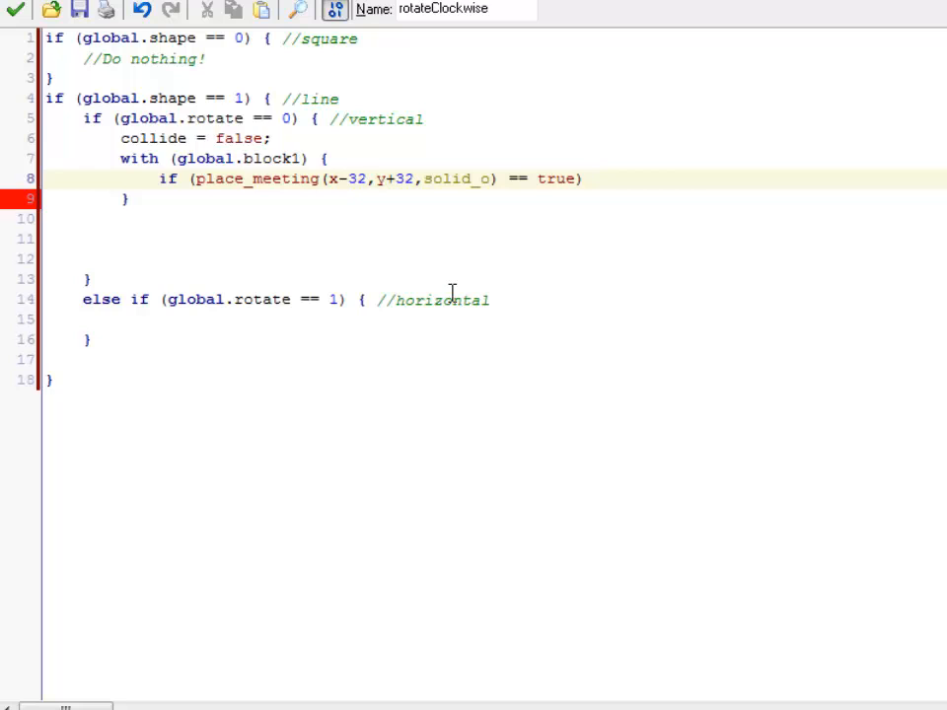
click(583, 178)
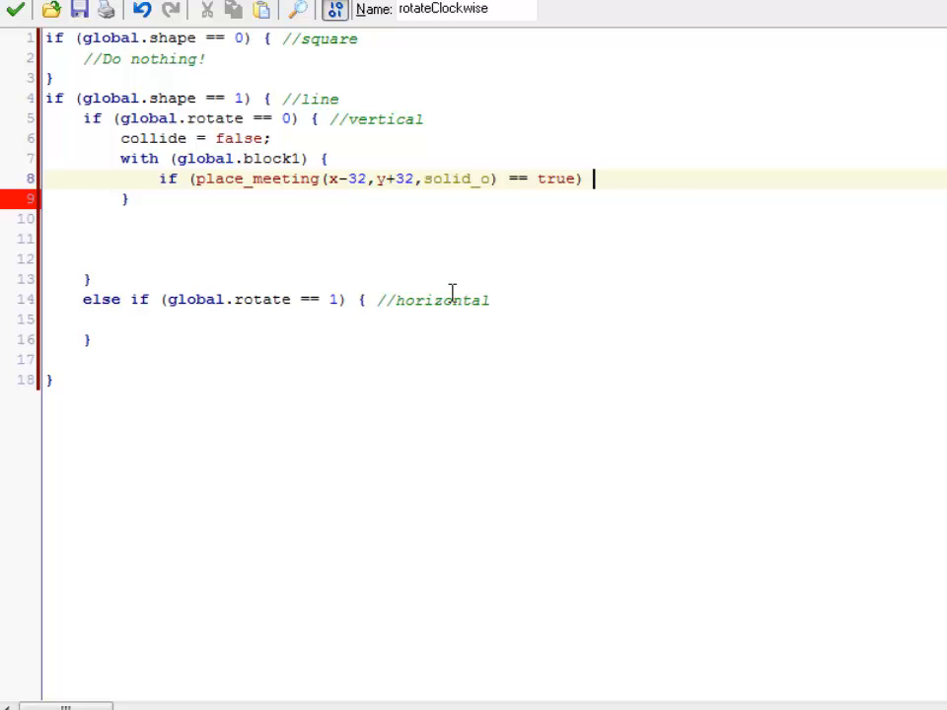
text(other.colli)
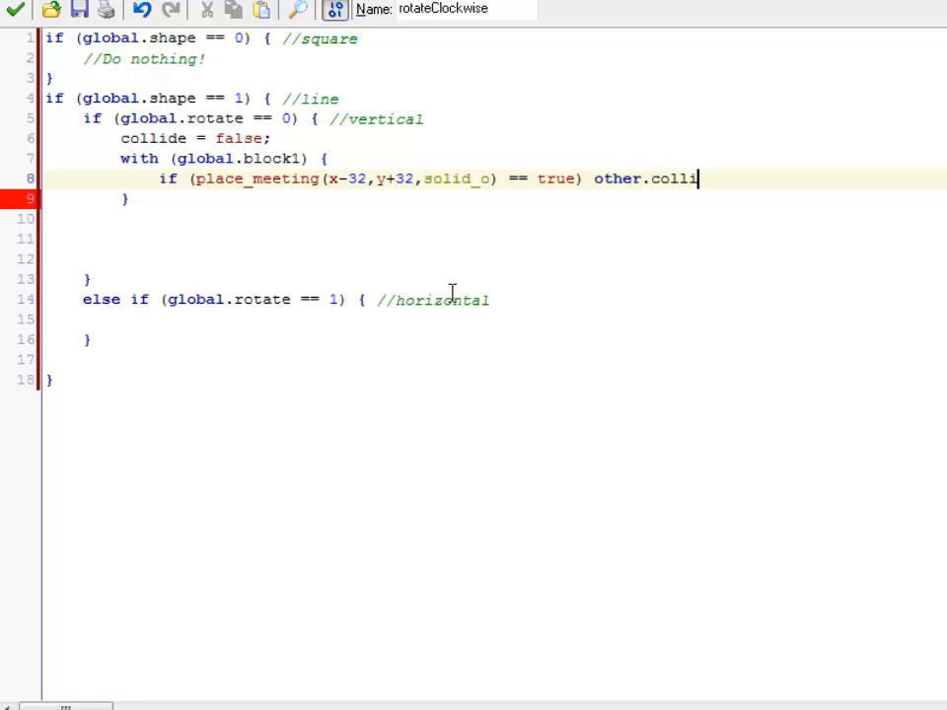
text(de = true;)
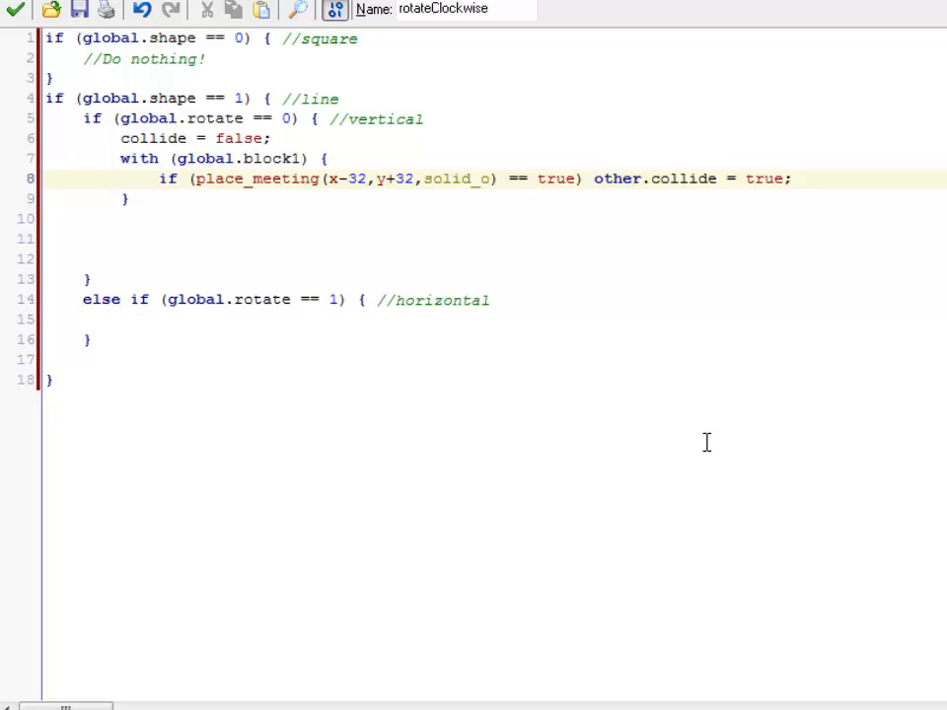
- Brace other.collide = true; and duplicate the with (global.block1) block twice below
click(593, 179)
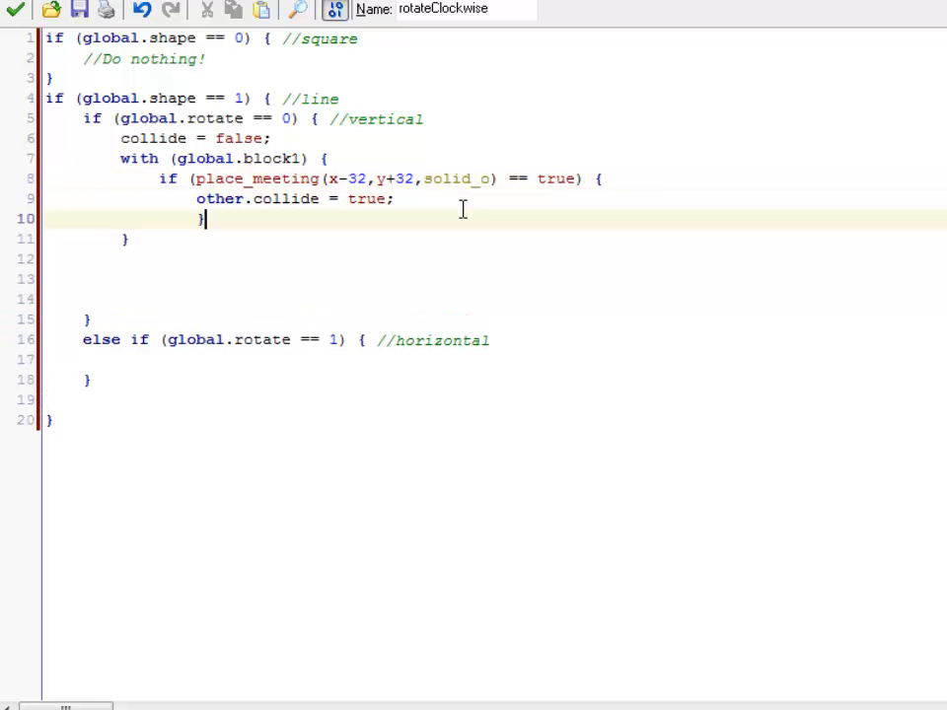
click(163, 218)
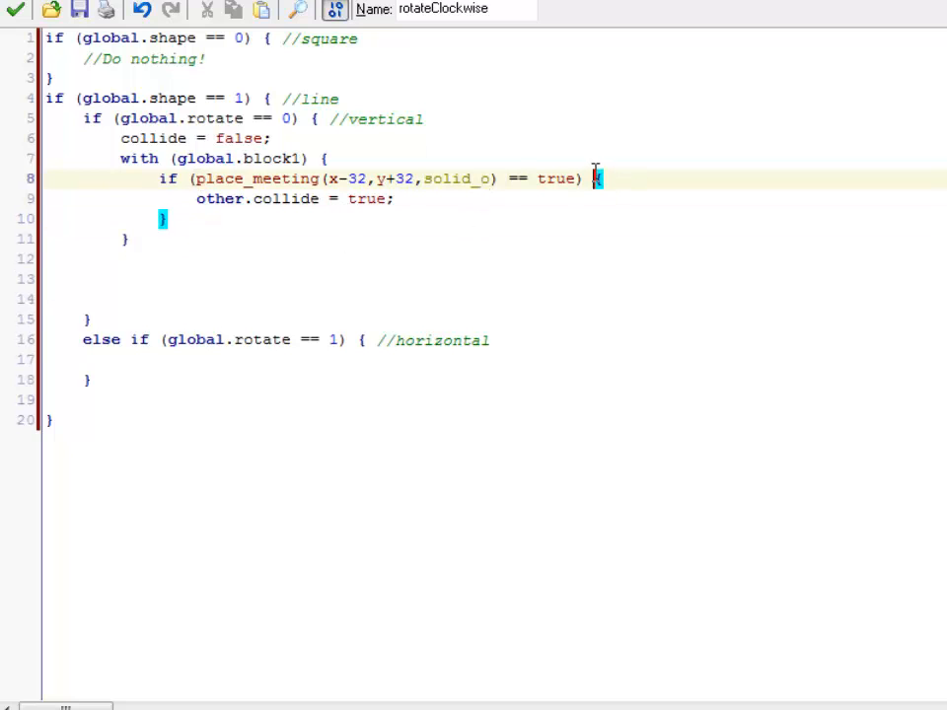
drag(596, 178, 167, 219)
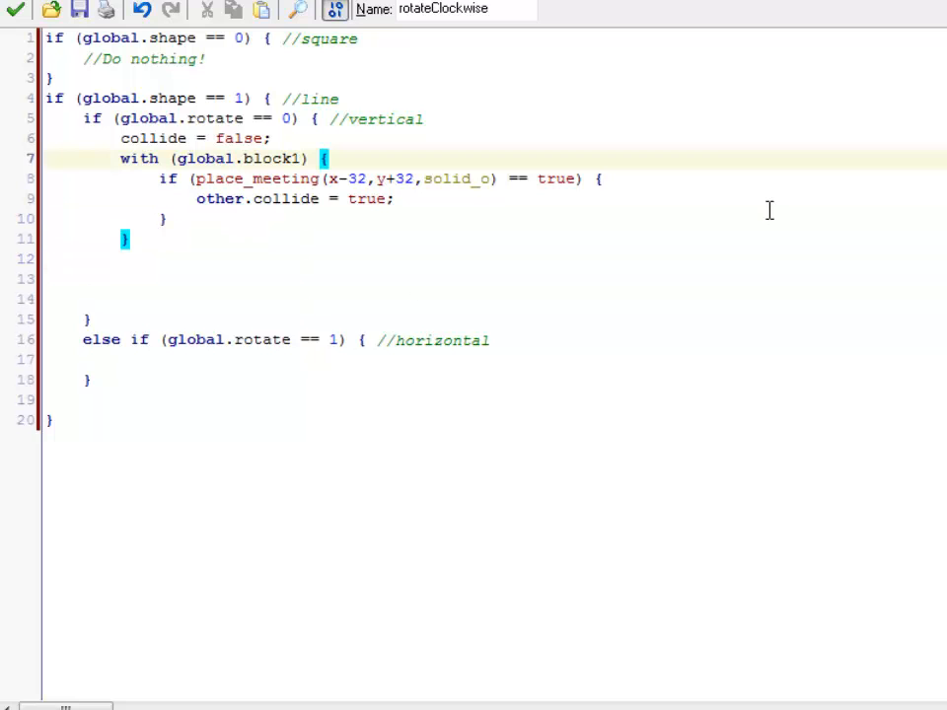
double_click(219, 198)
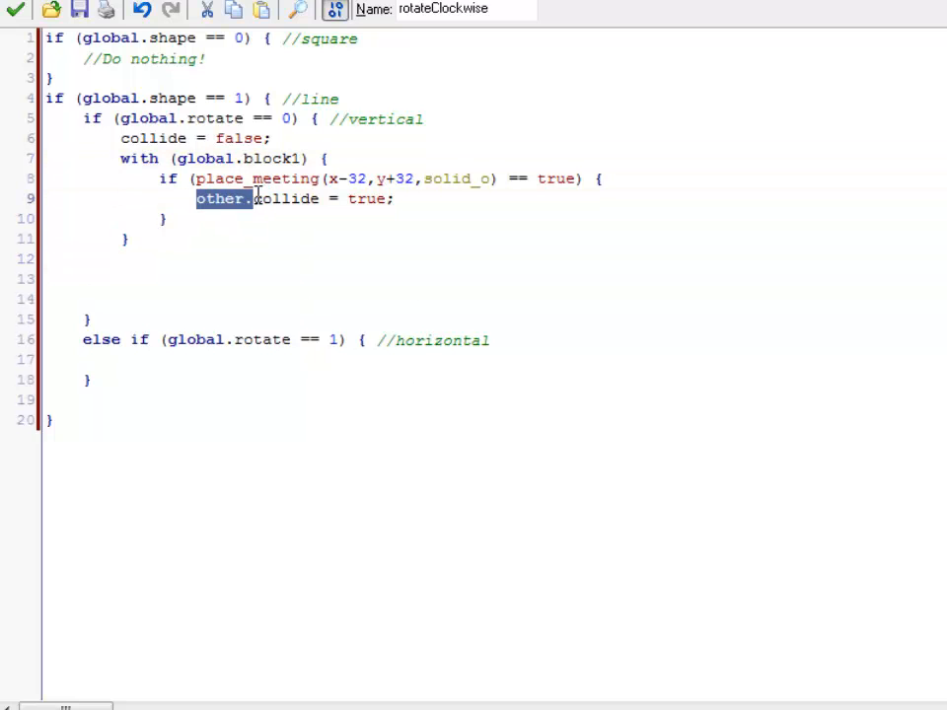
click(104, 158)
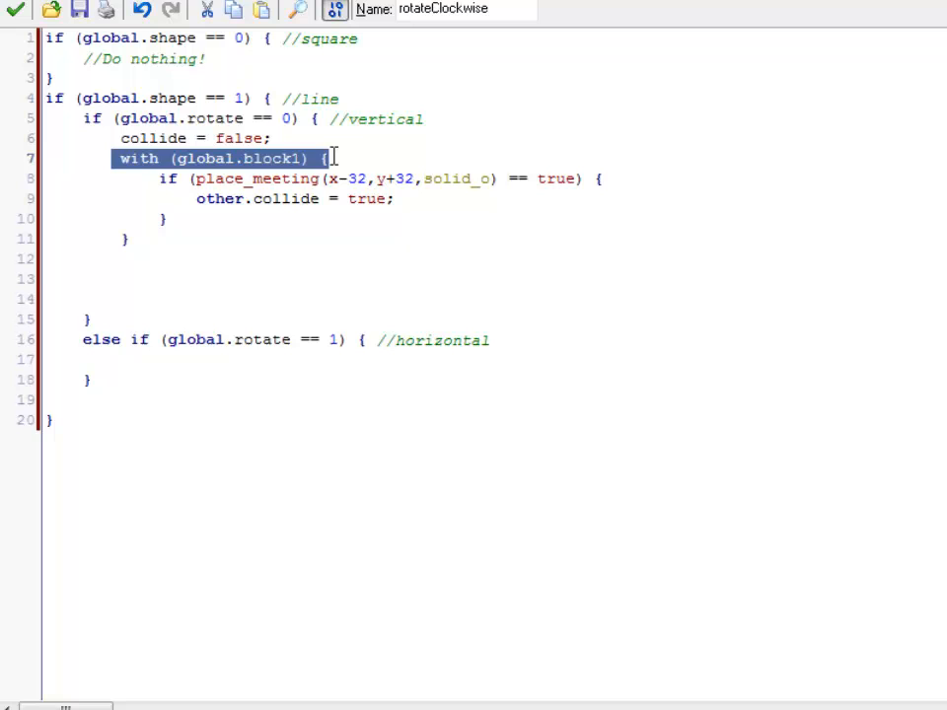
click(196, 198)
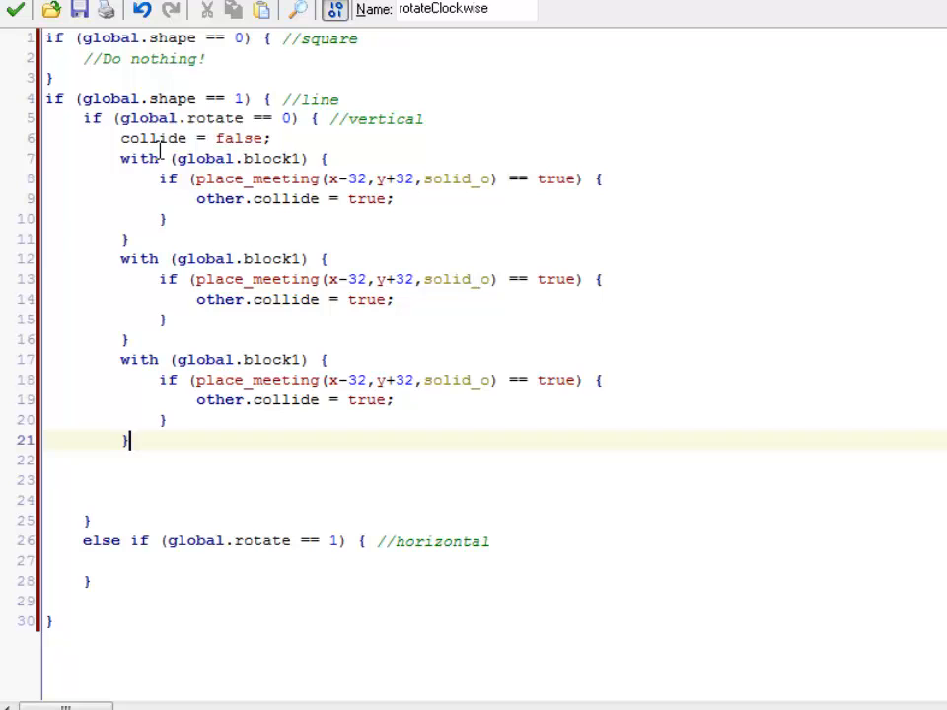
- Retarget the copies to block3 at x+32,y-32 and block4 at x+64,y-64
drag(120, 157, 128, 238)
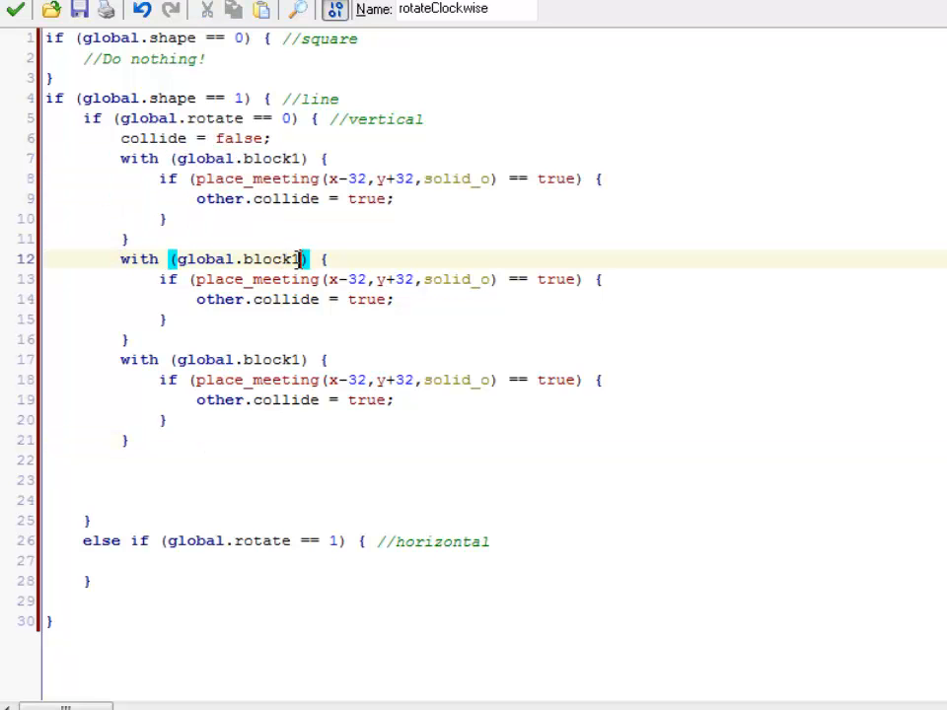
text(3)
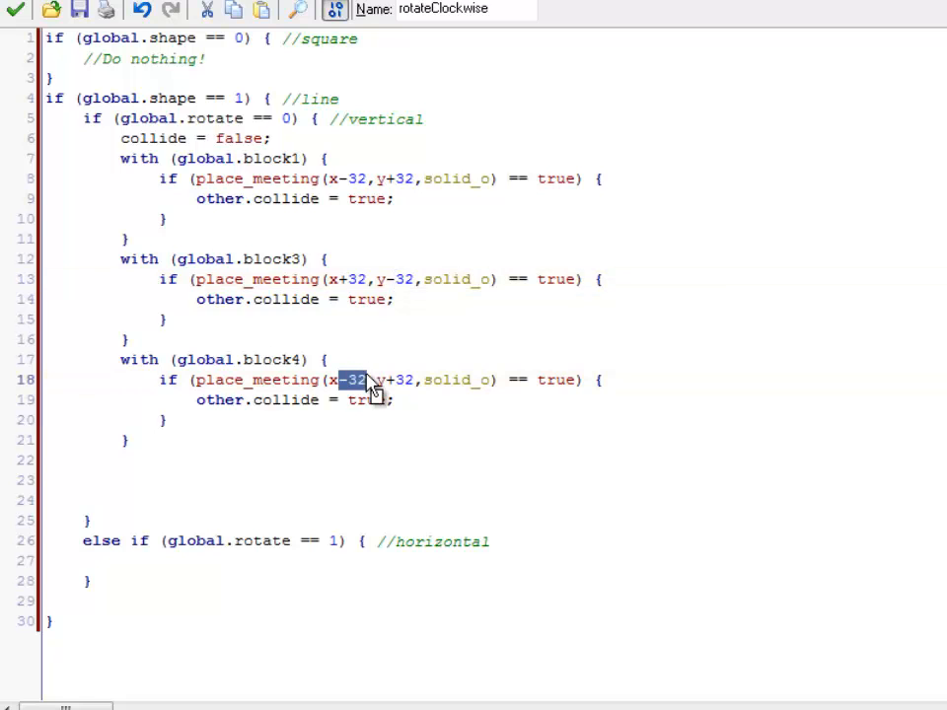
text(+)
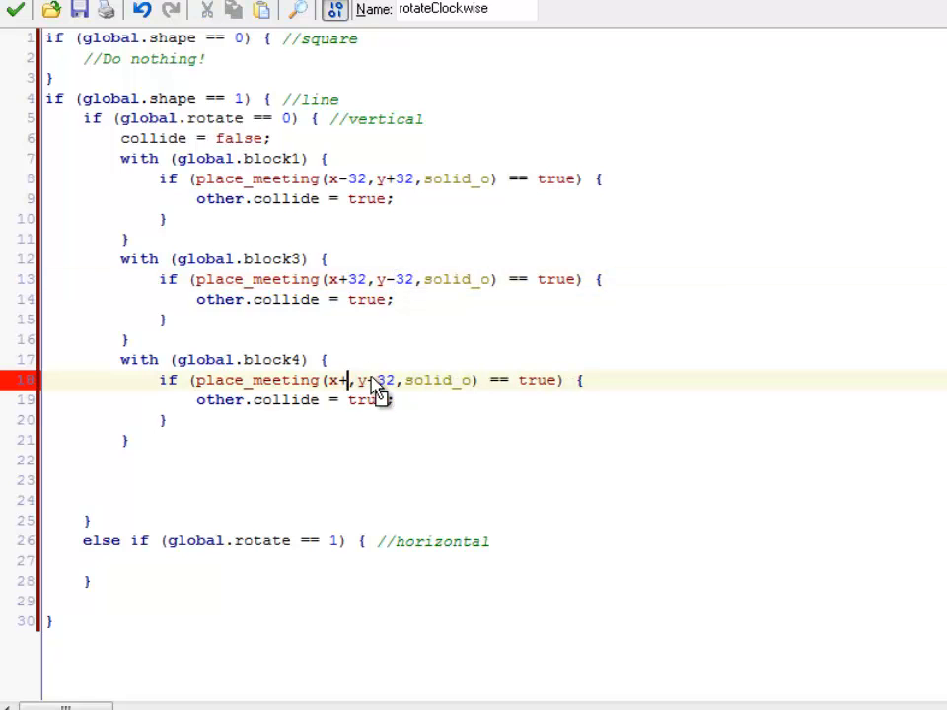
text(64)
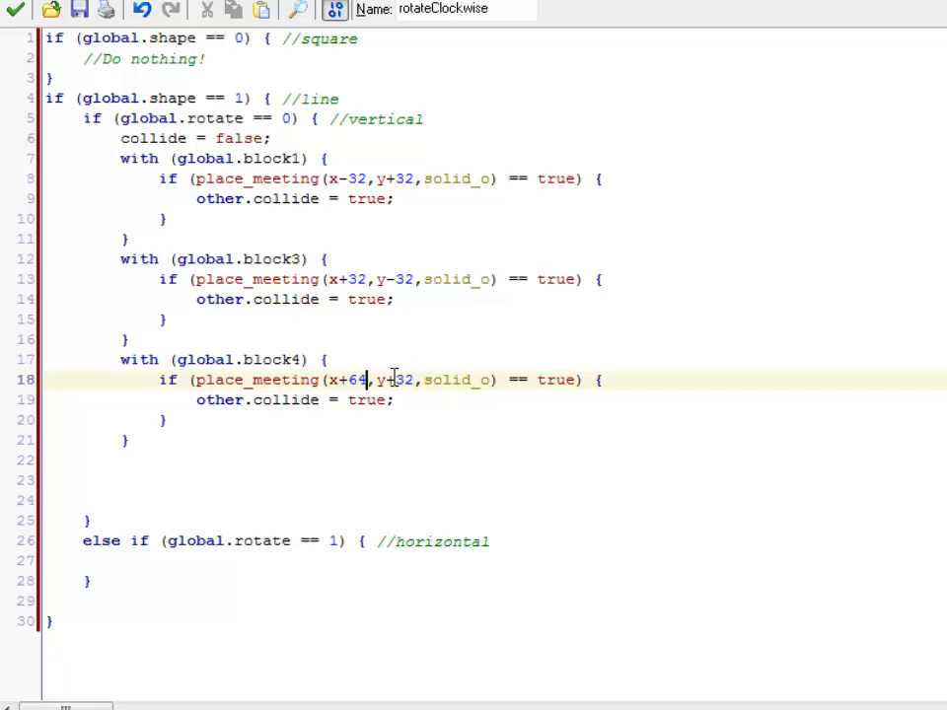
double_click(399, 380)
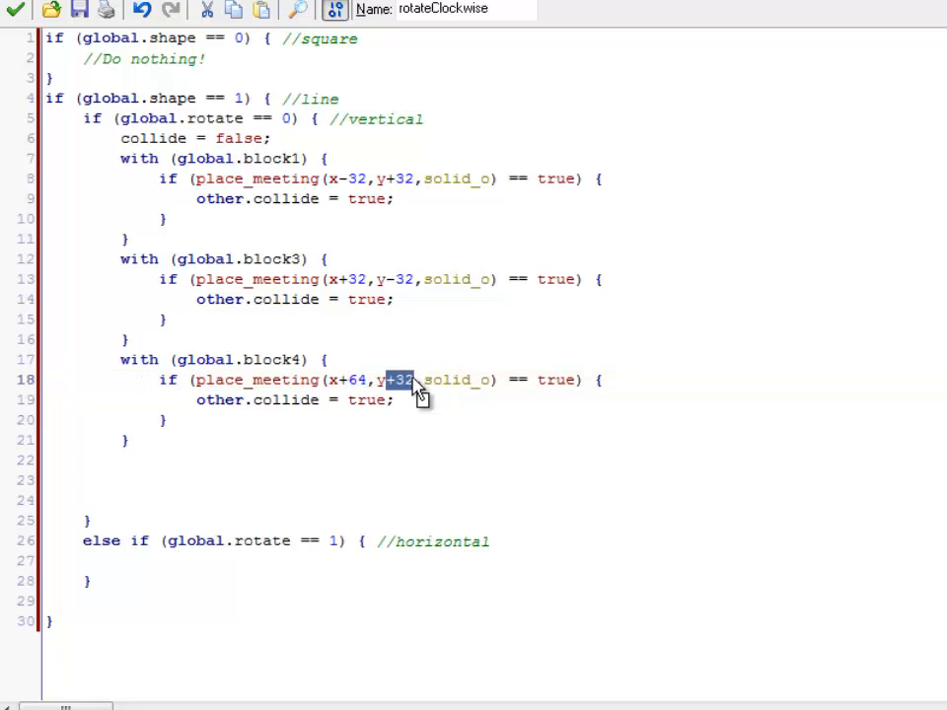
text(-64)
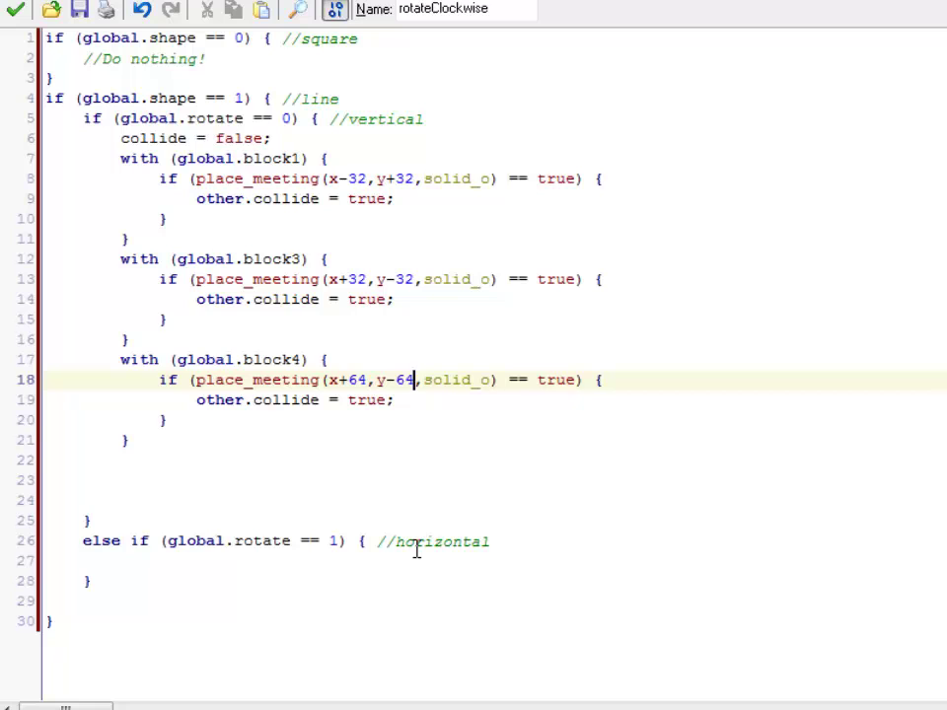